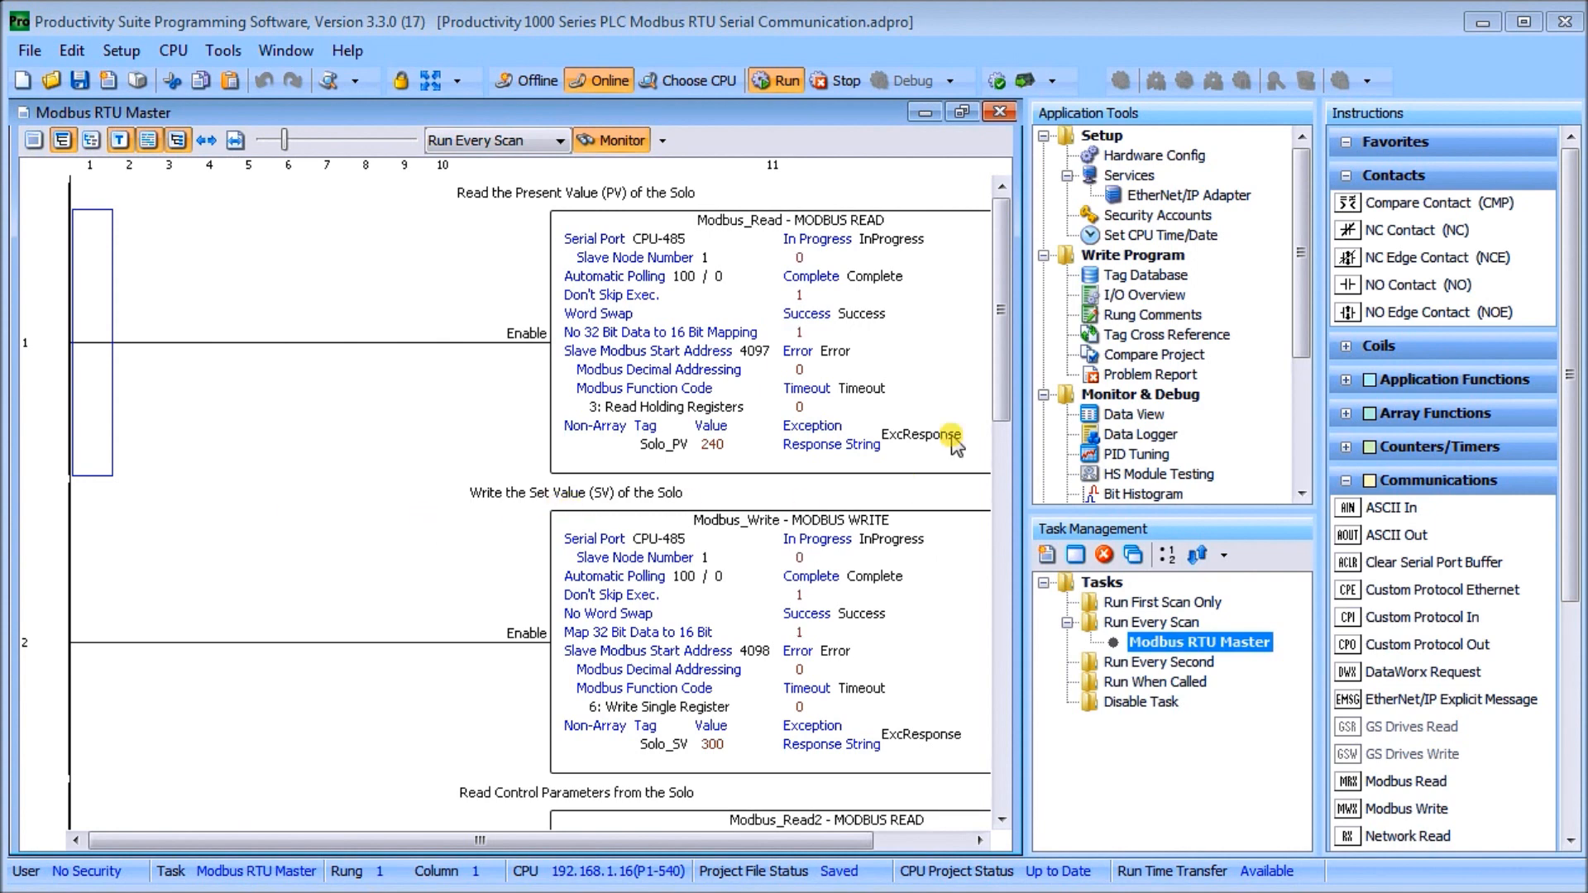
pyautogui.moveTo(348, 296)
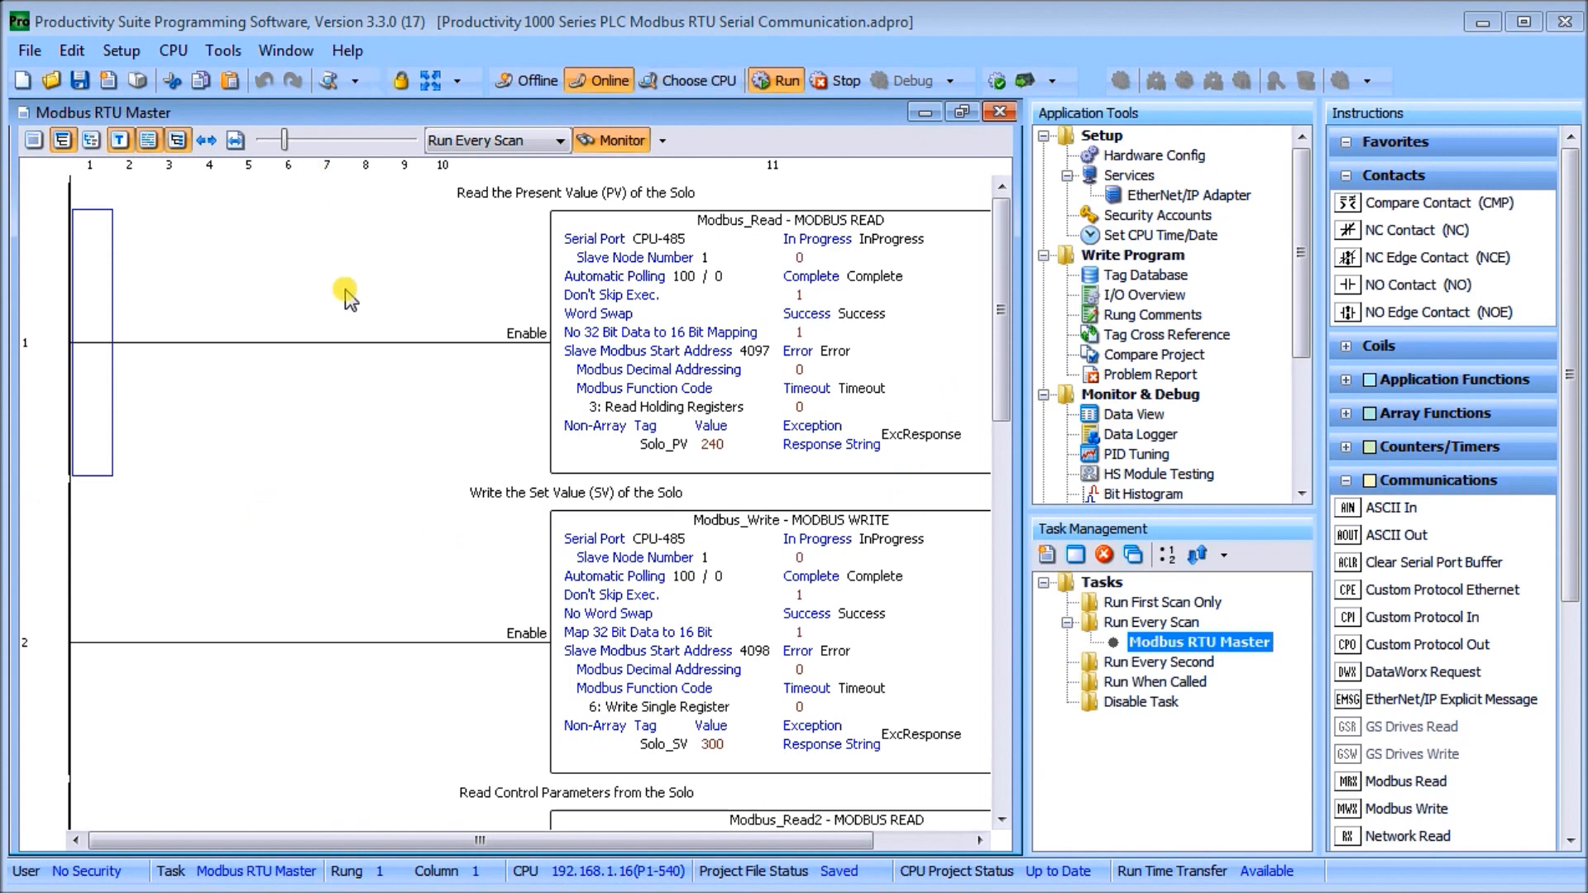
pyautogui.moveTo(472, 853)
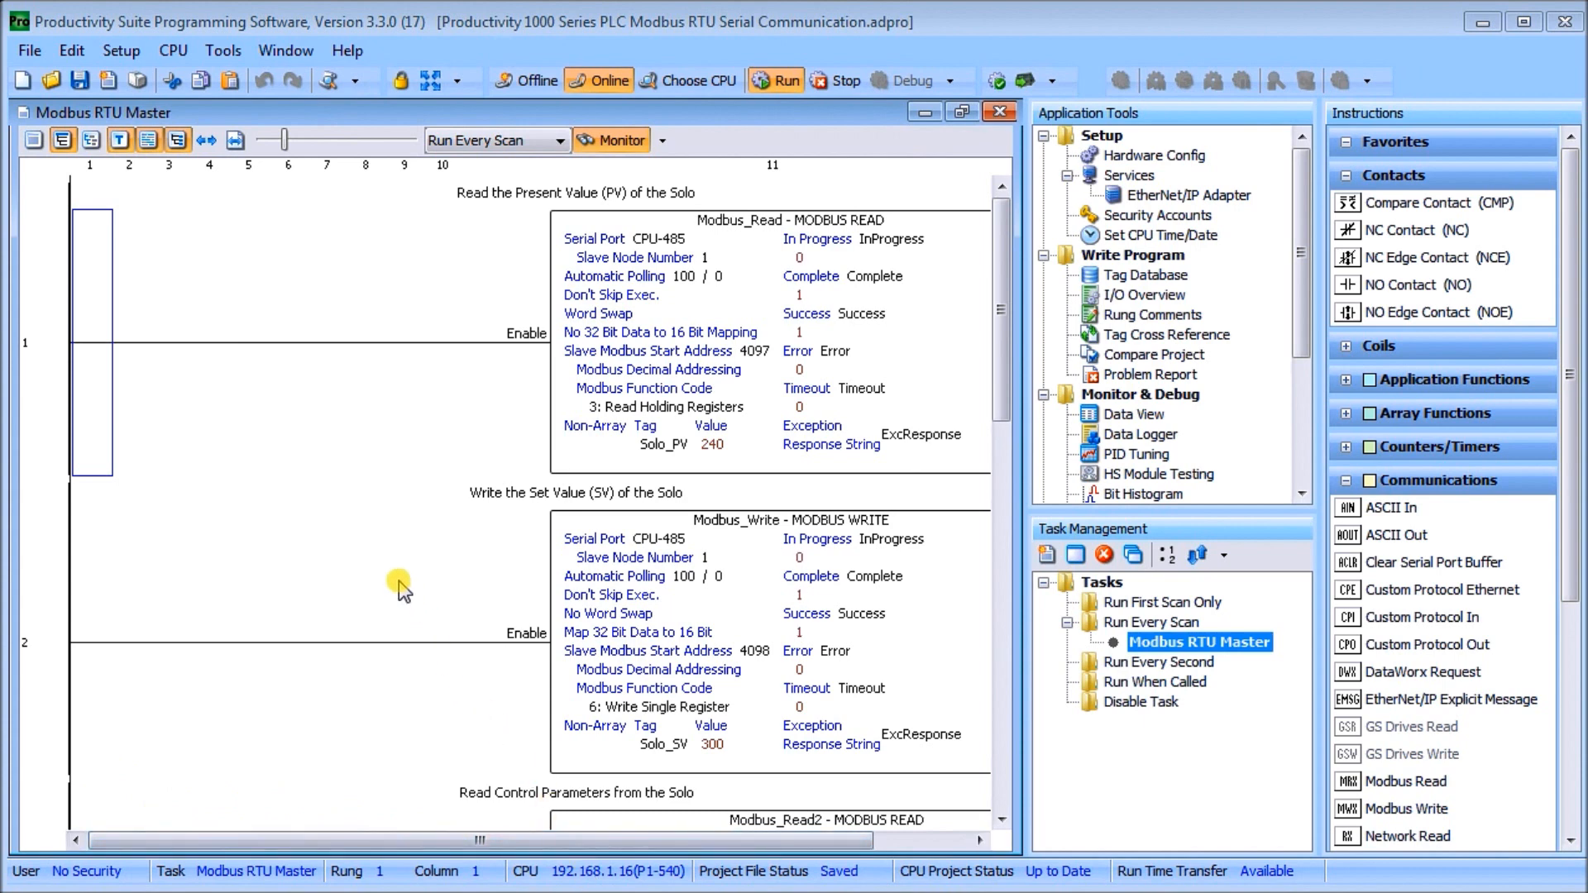
pyautogui.moveTo(466, 425)
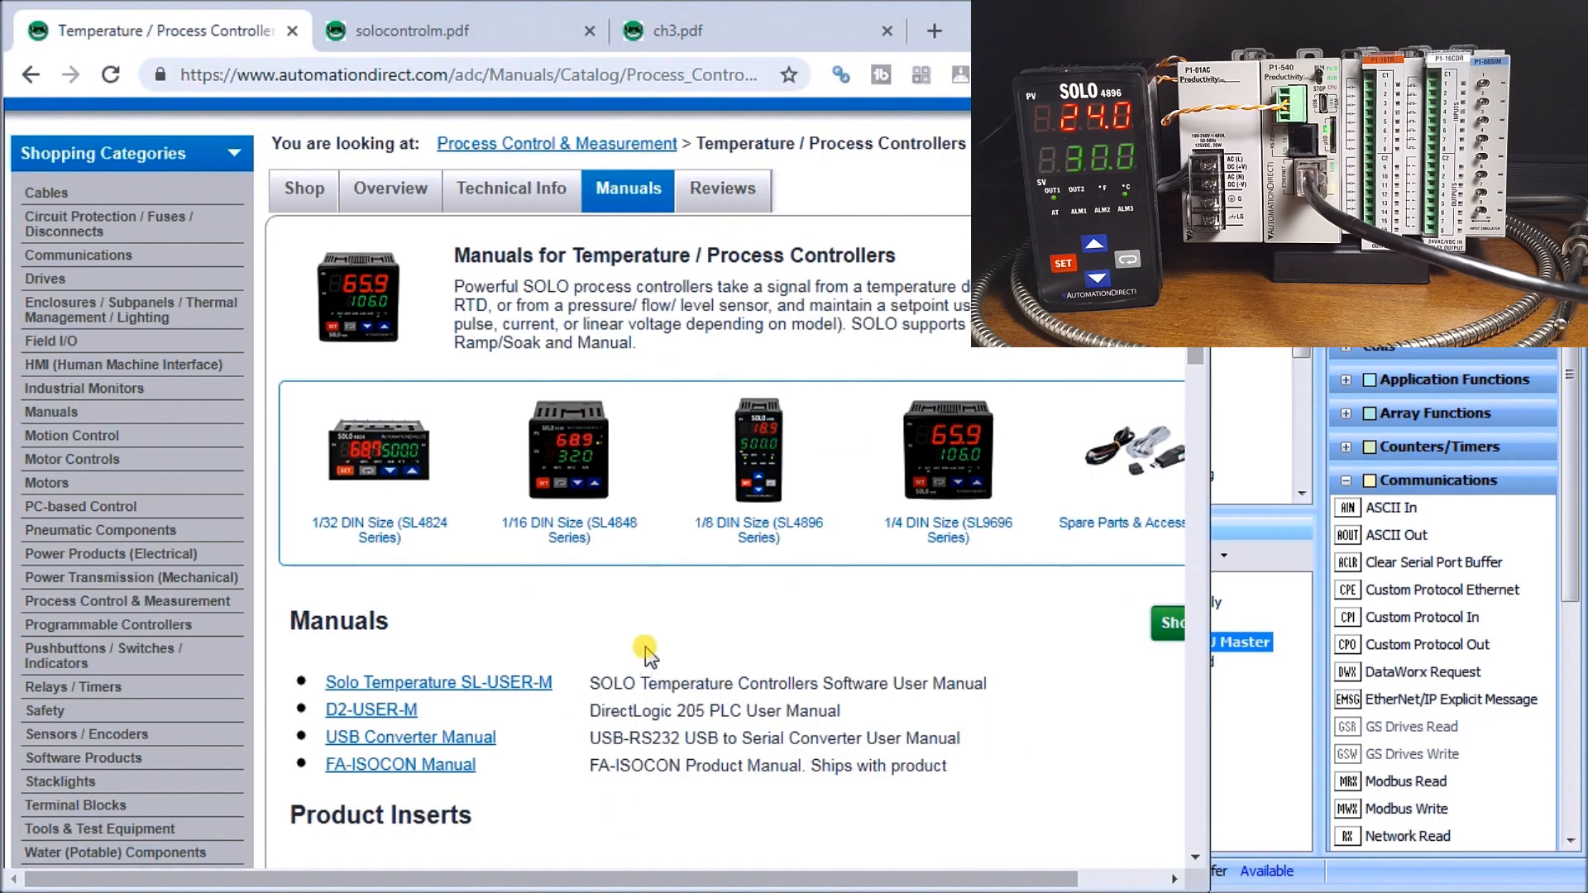
pyautogui.moveTo(224, 747)
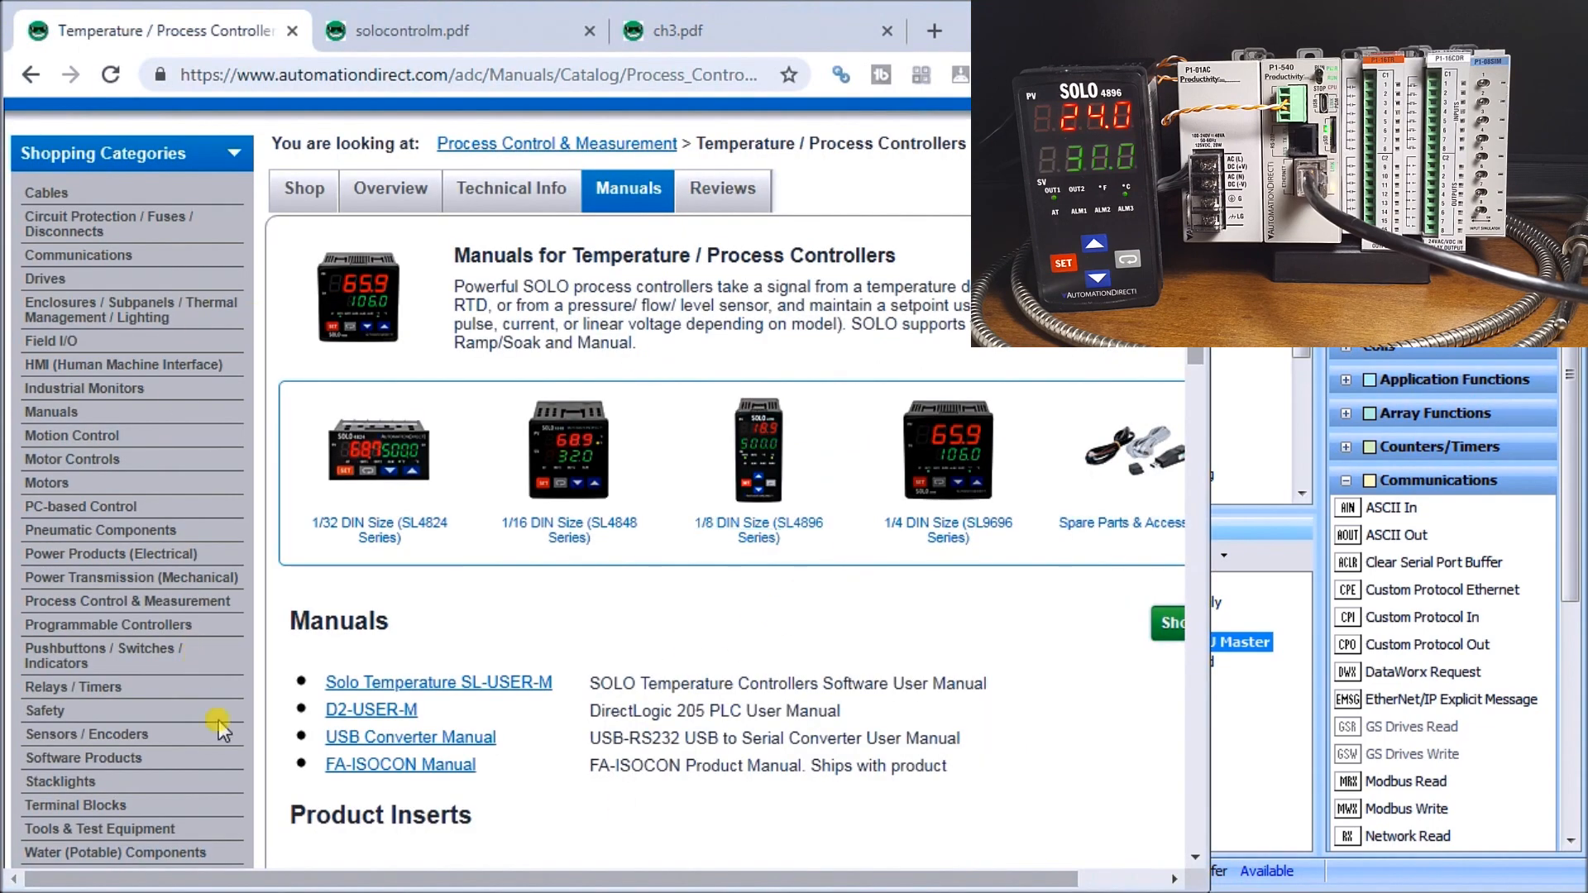
pyautogui.moveTo(471, 99)
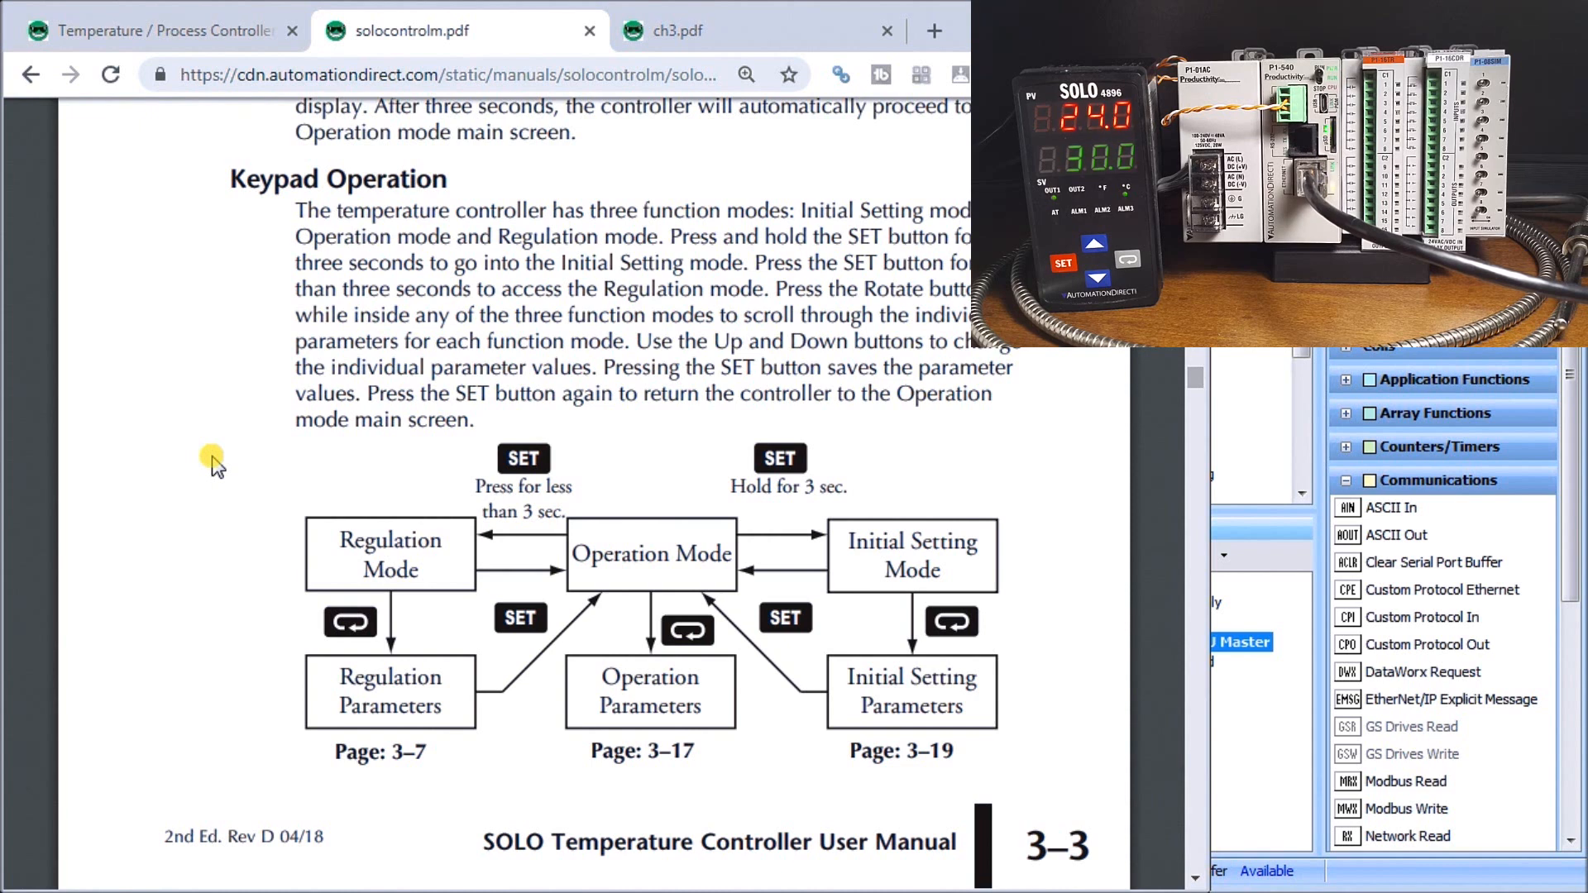
pyautogui.moveTo(550, 582)
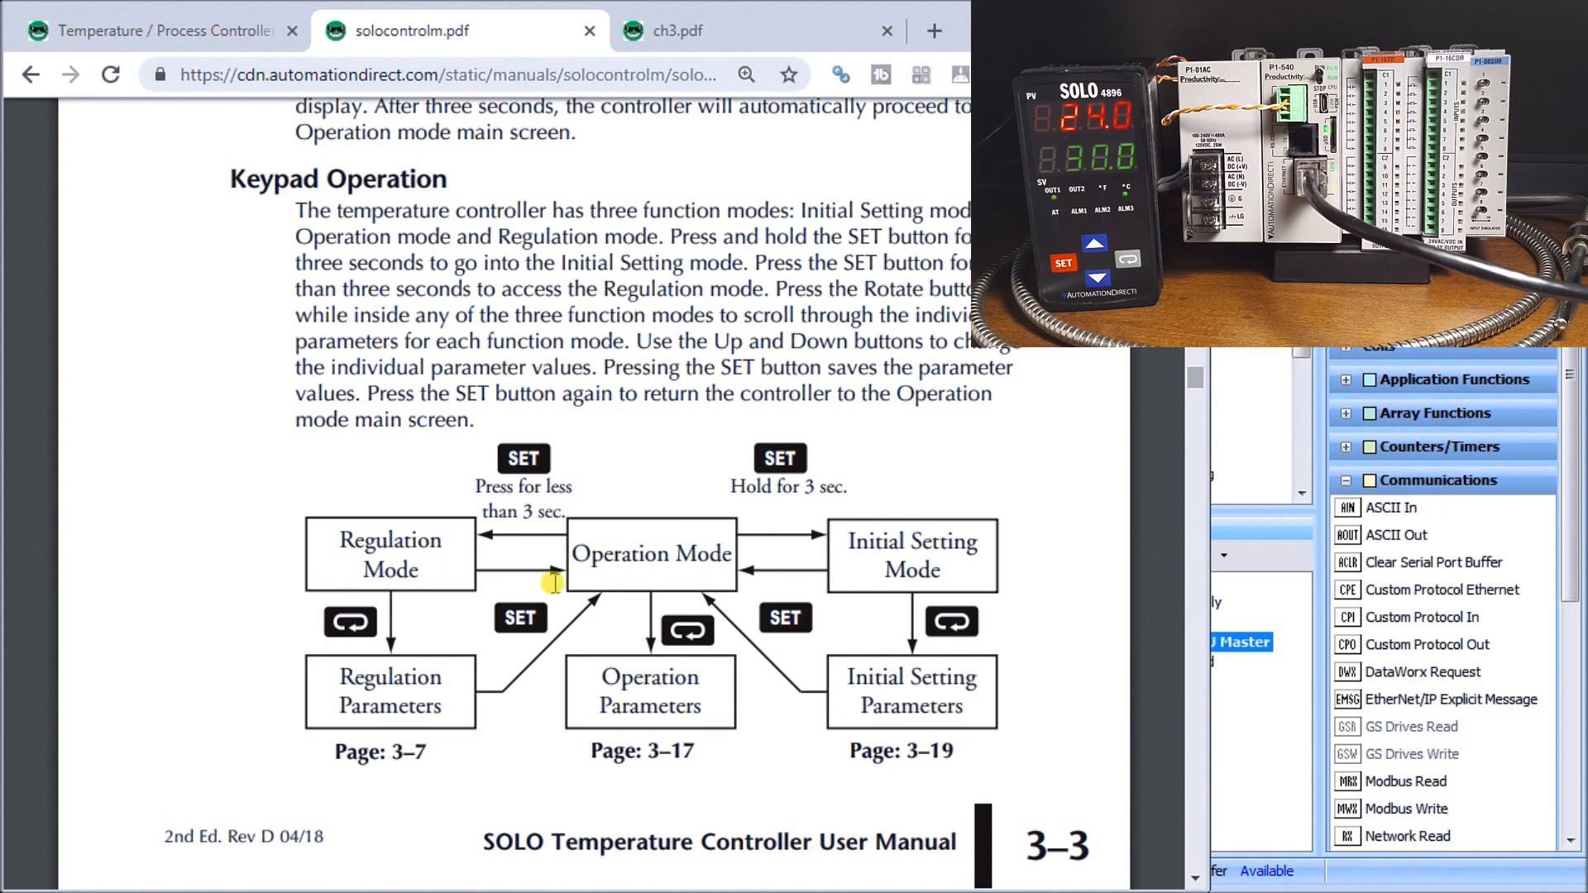
pyautogui.moveTo(815, 500)
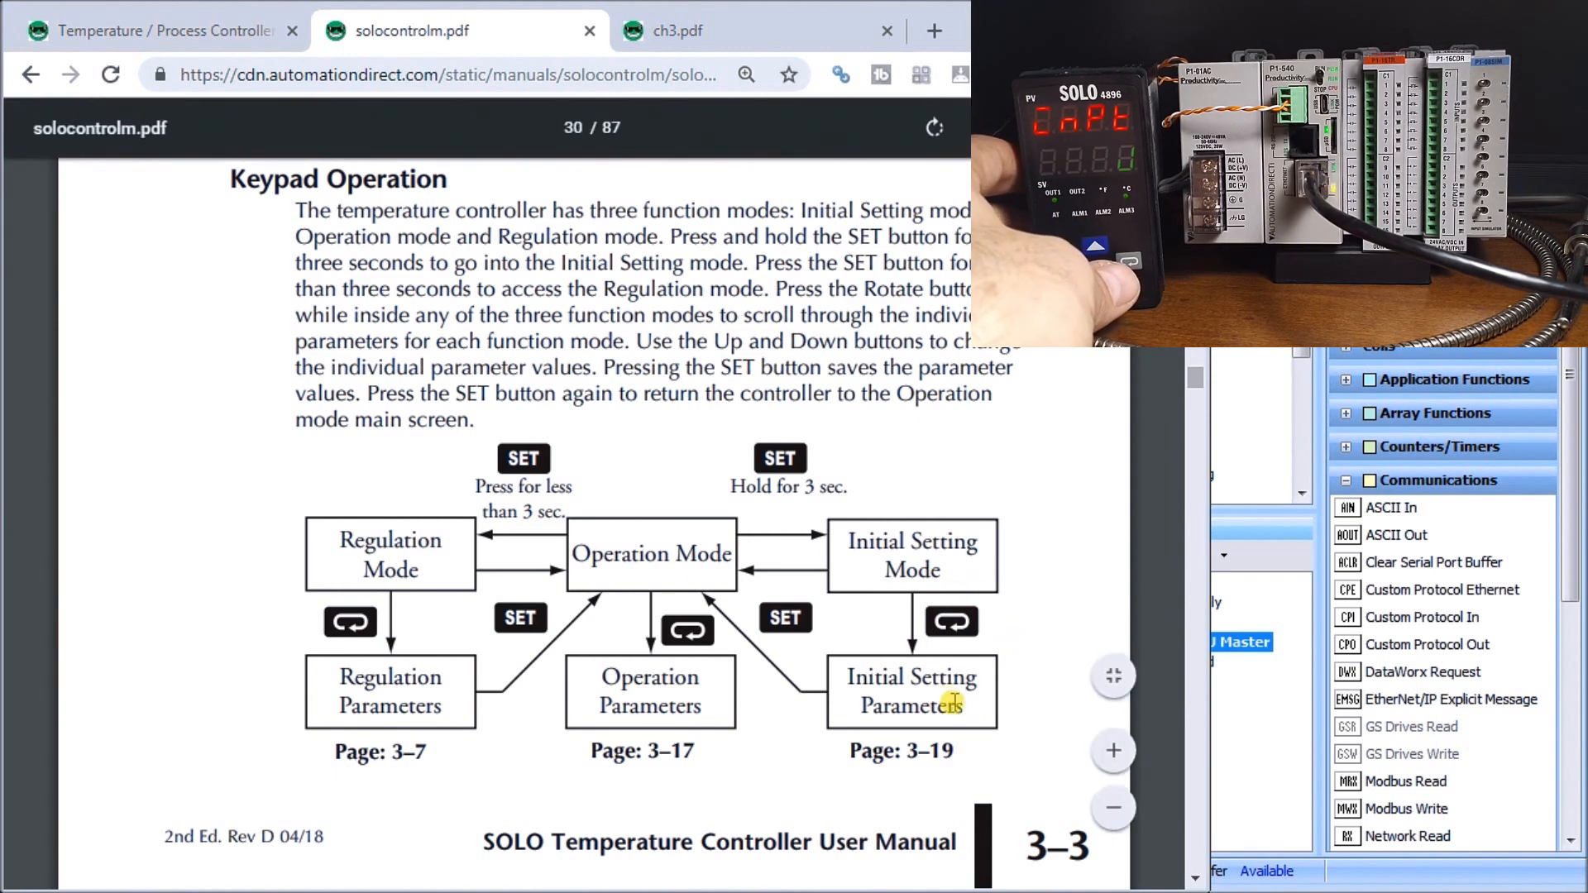
# Switch to the ch3.pdf manual and scroll to the Baud Rate, Bit Length, Parity and Stop Bit settings.
pyautogui.click(692, 30)
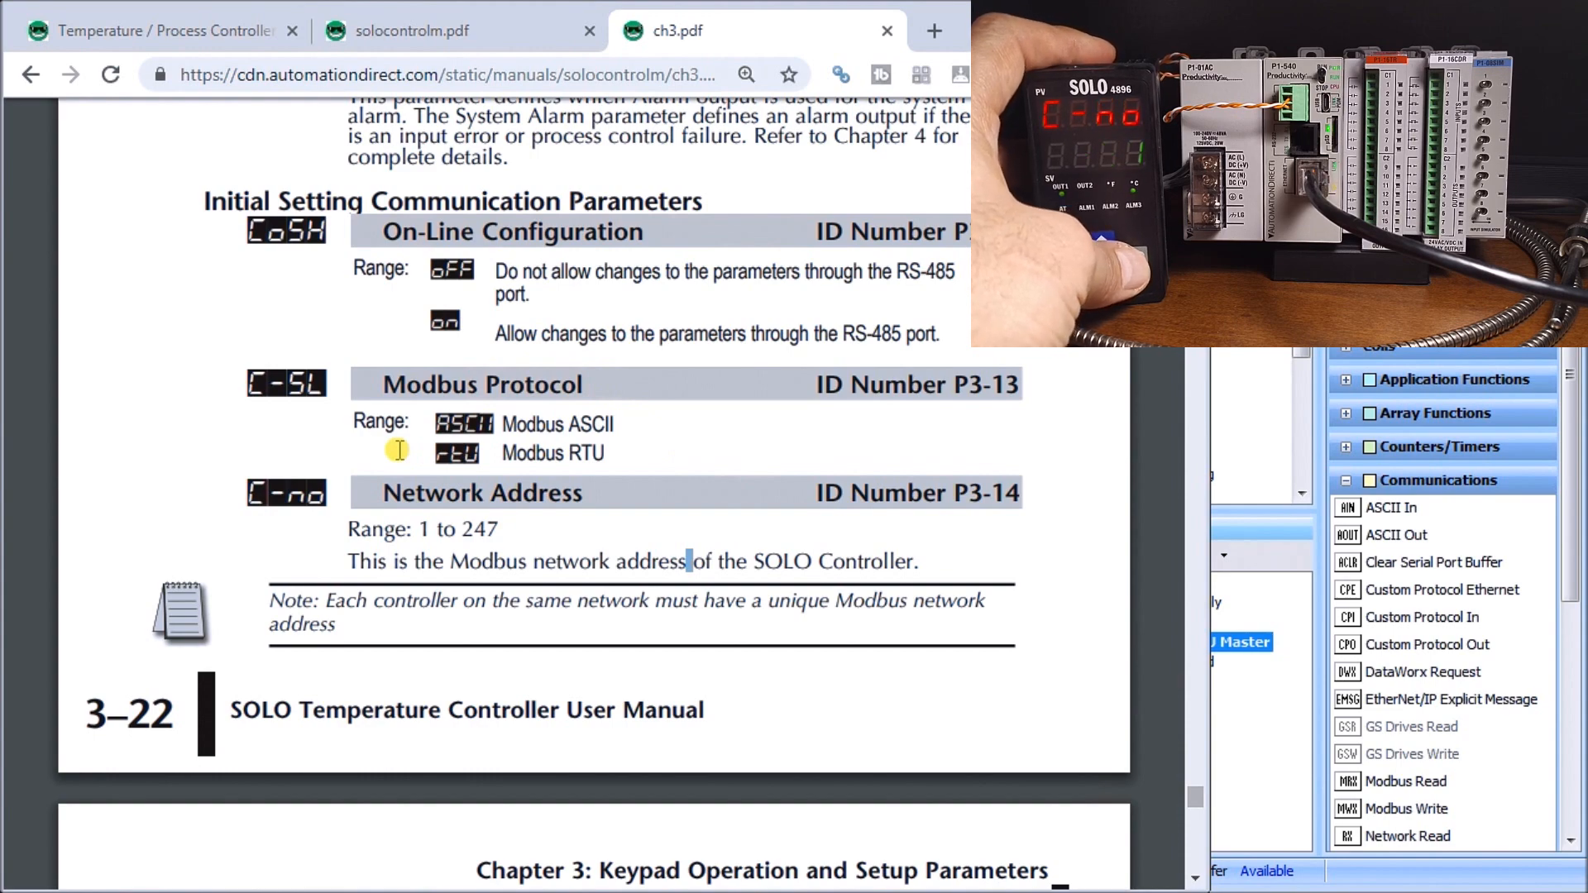
pyautogui.scroll(-3)
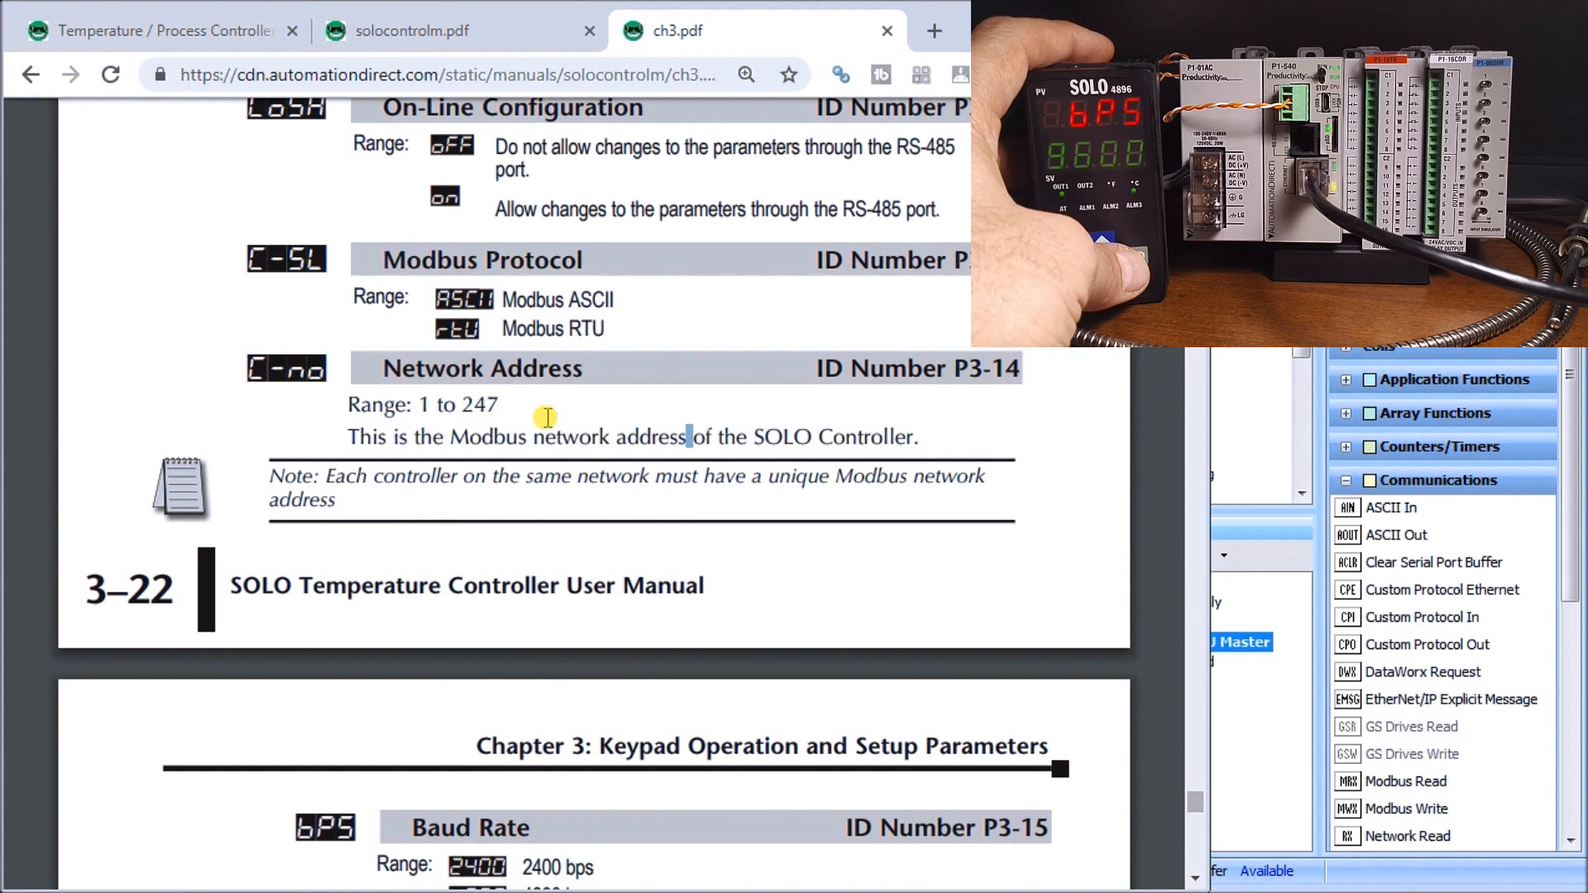
pyautogui.scroll(-3)
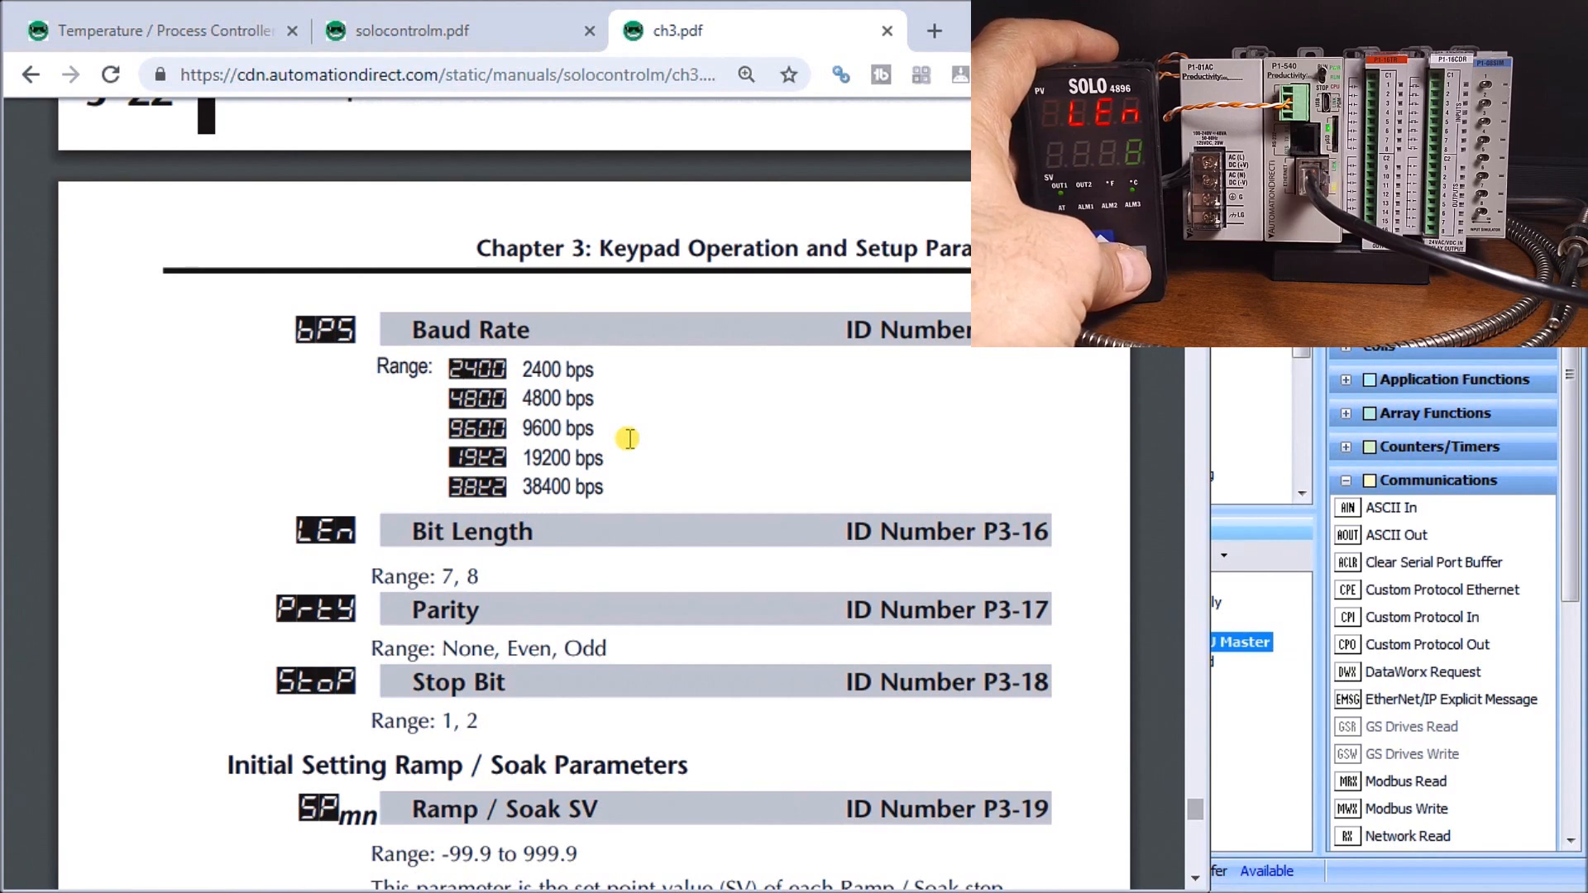
pyautogui.moveTo(630, 490)
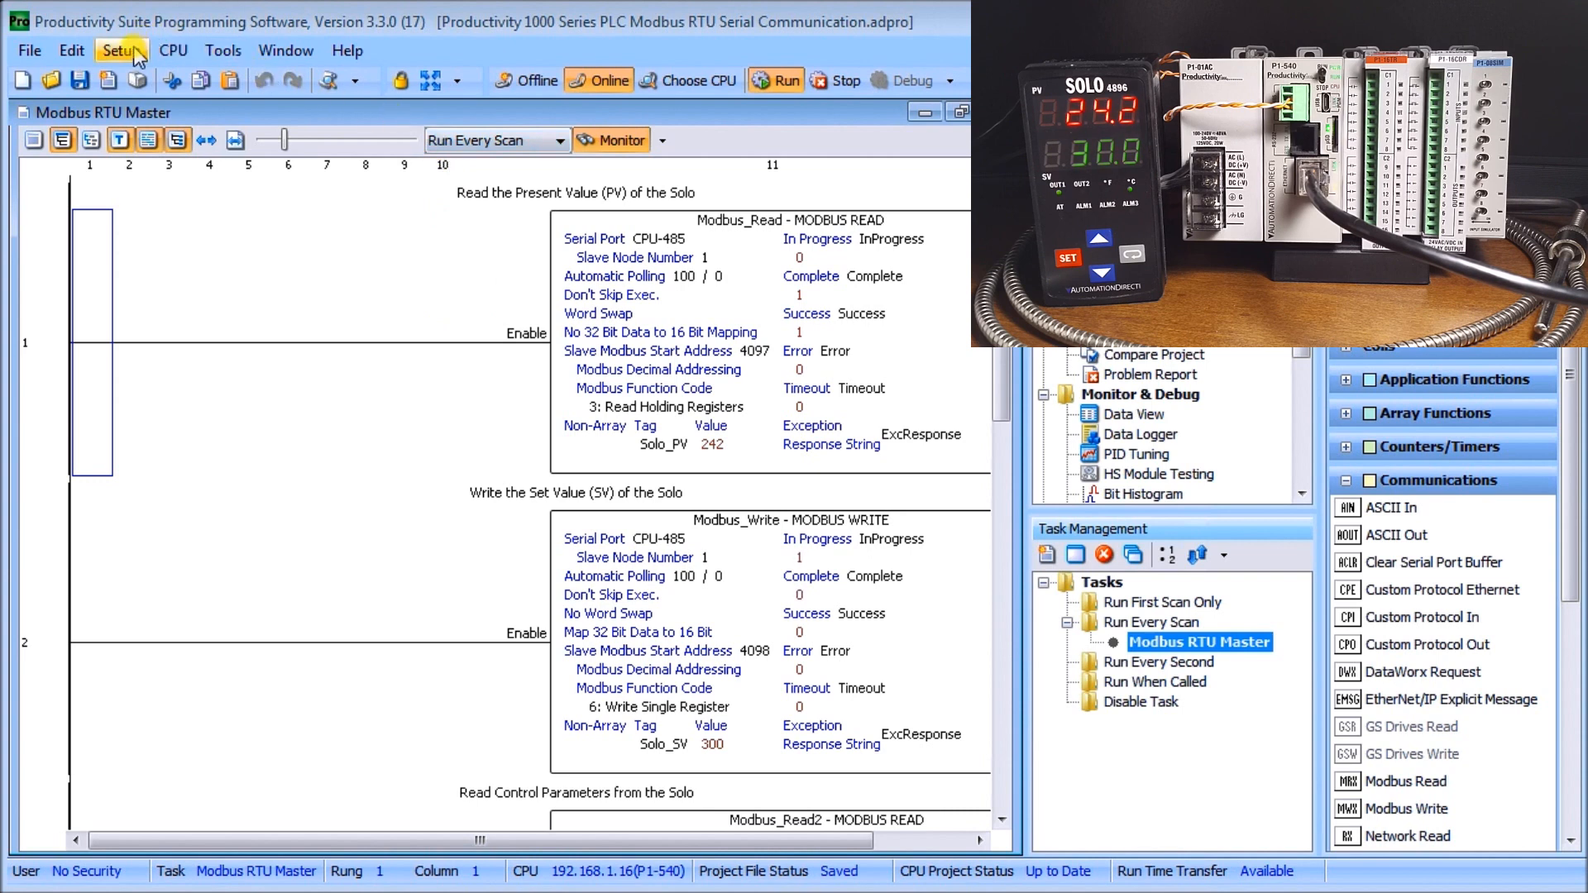
# Bring up the P1-540 CPU module's Serial Ports settings from Setup > Hardware Config.
pyautogui.click(124, 51)
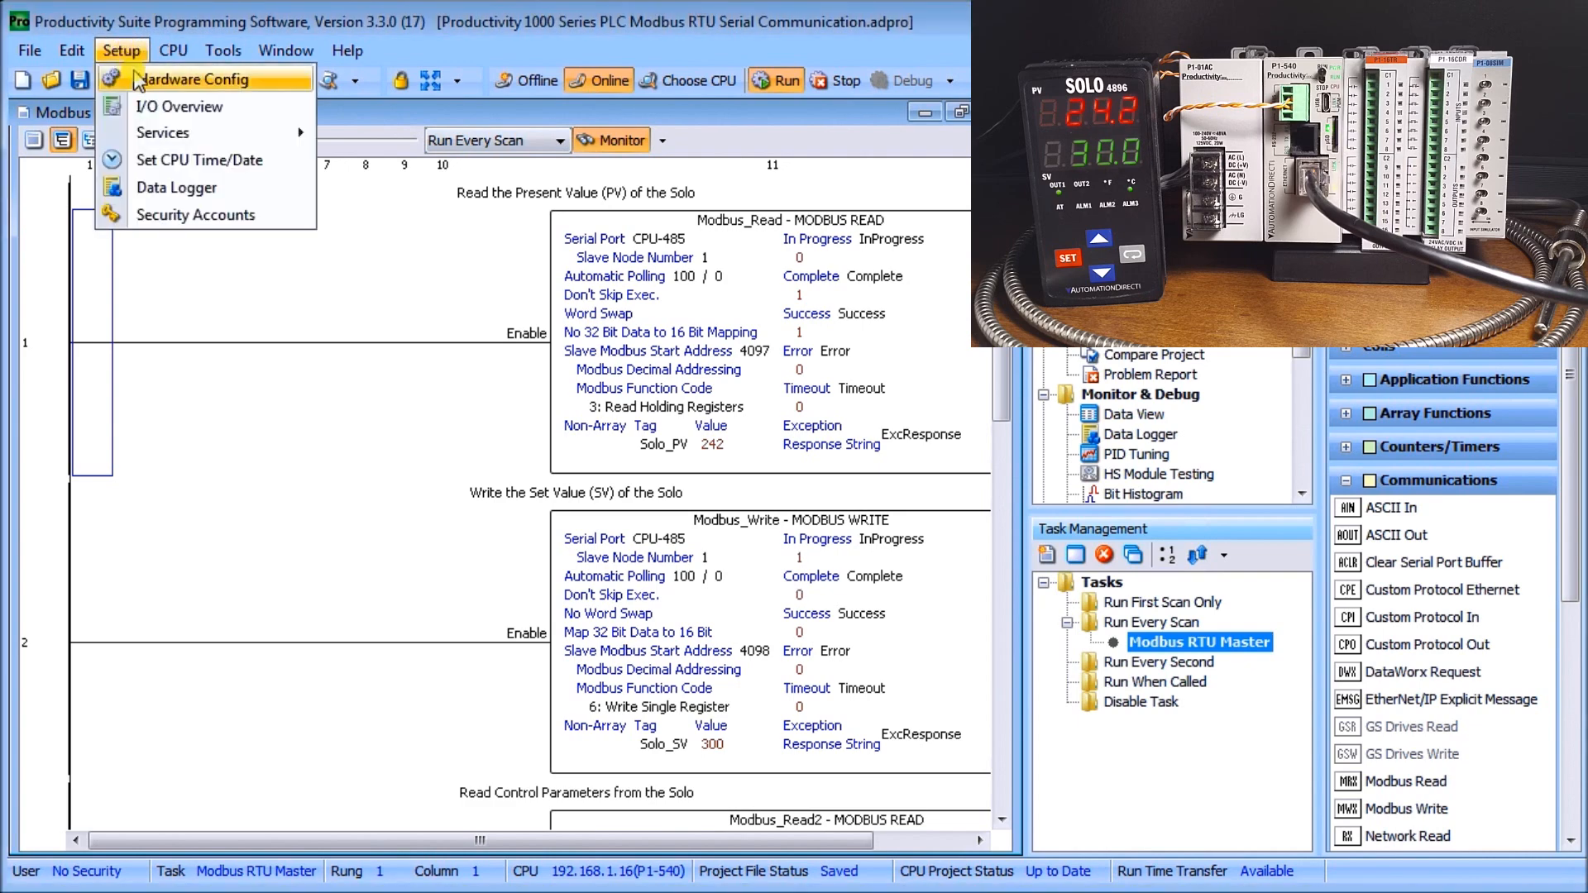
pyautogui.click(191, 79)
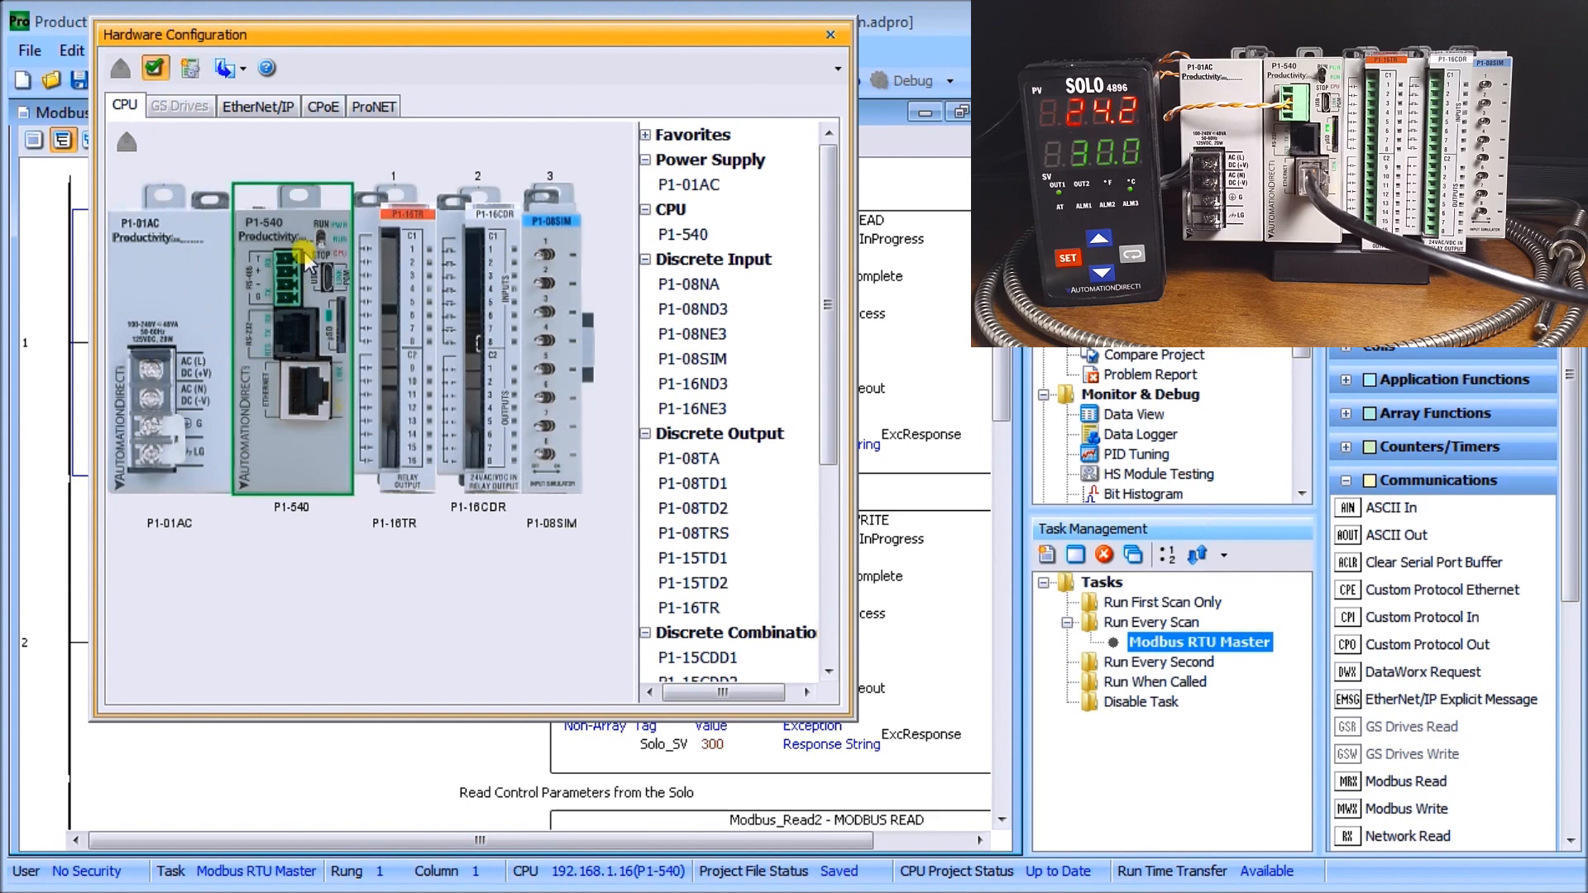
pyautogui.moveTo(291, 231)
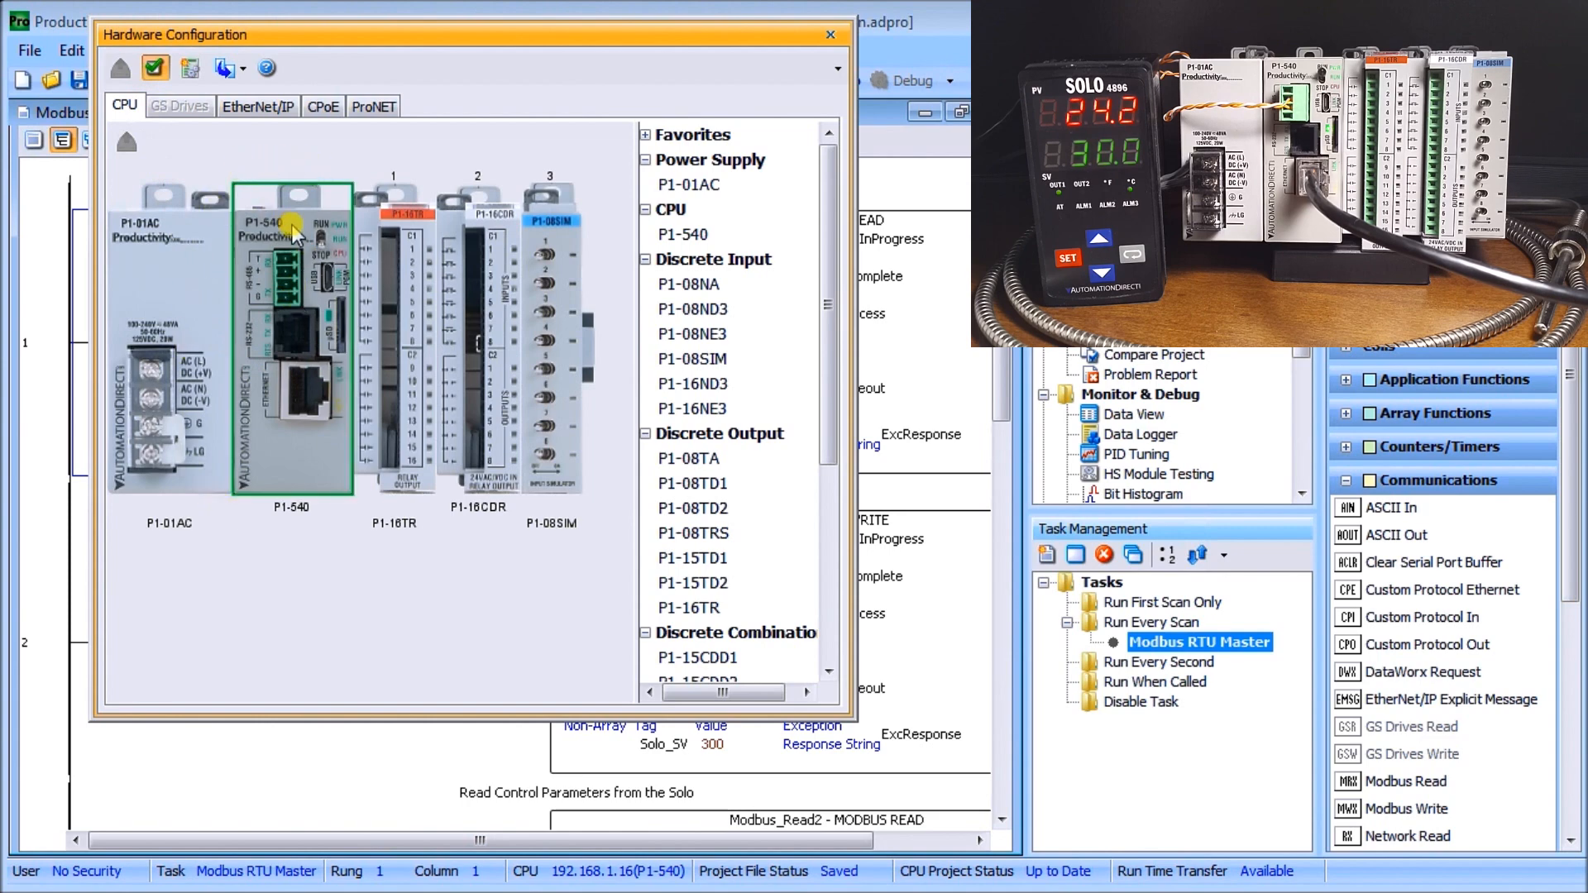
pyautogui.doubleClick(287, 234)
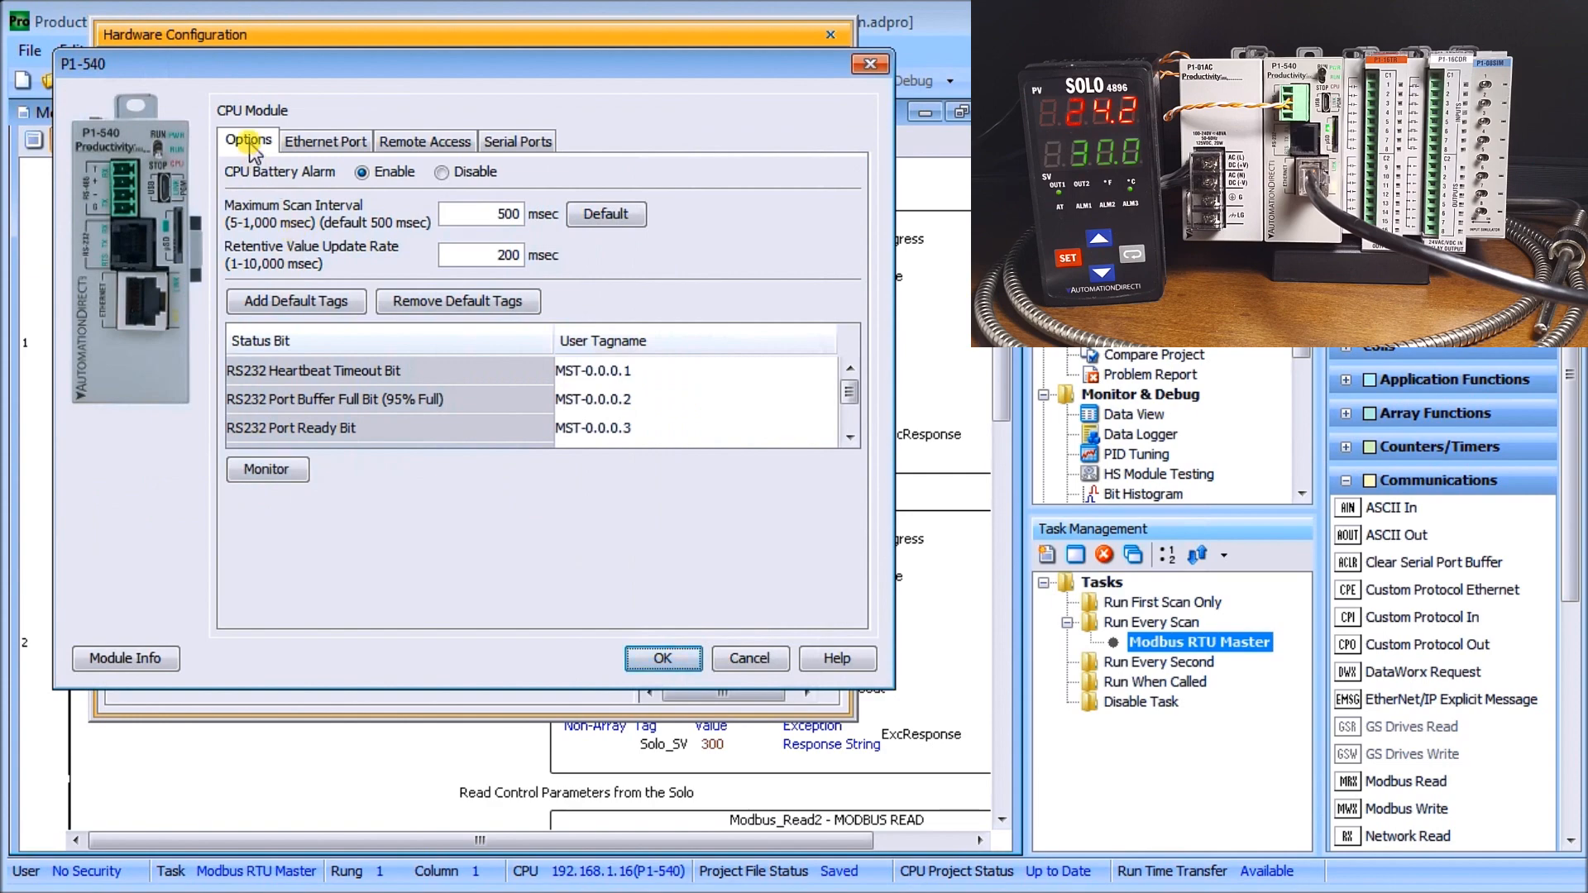
pyautogui.click(517, 141)
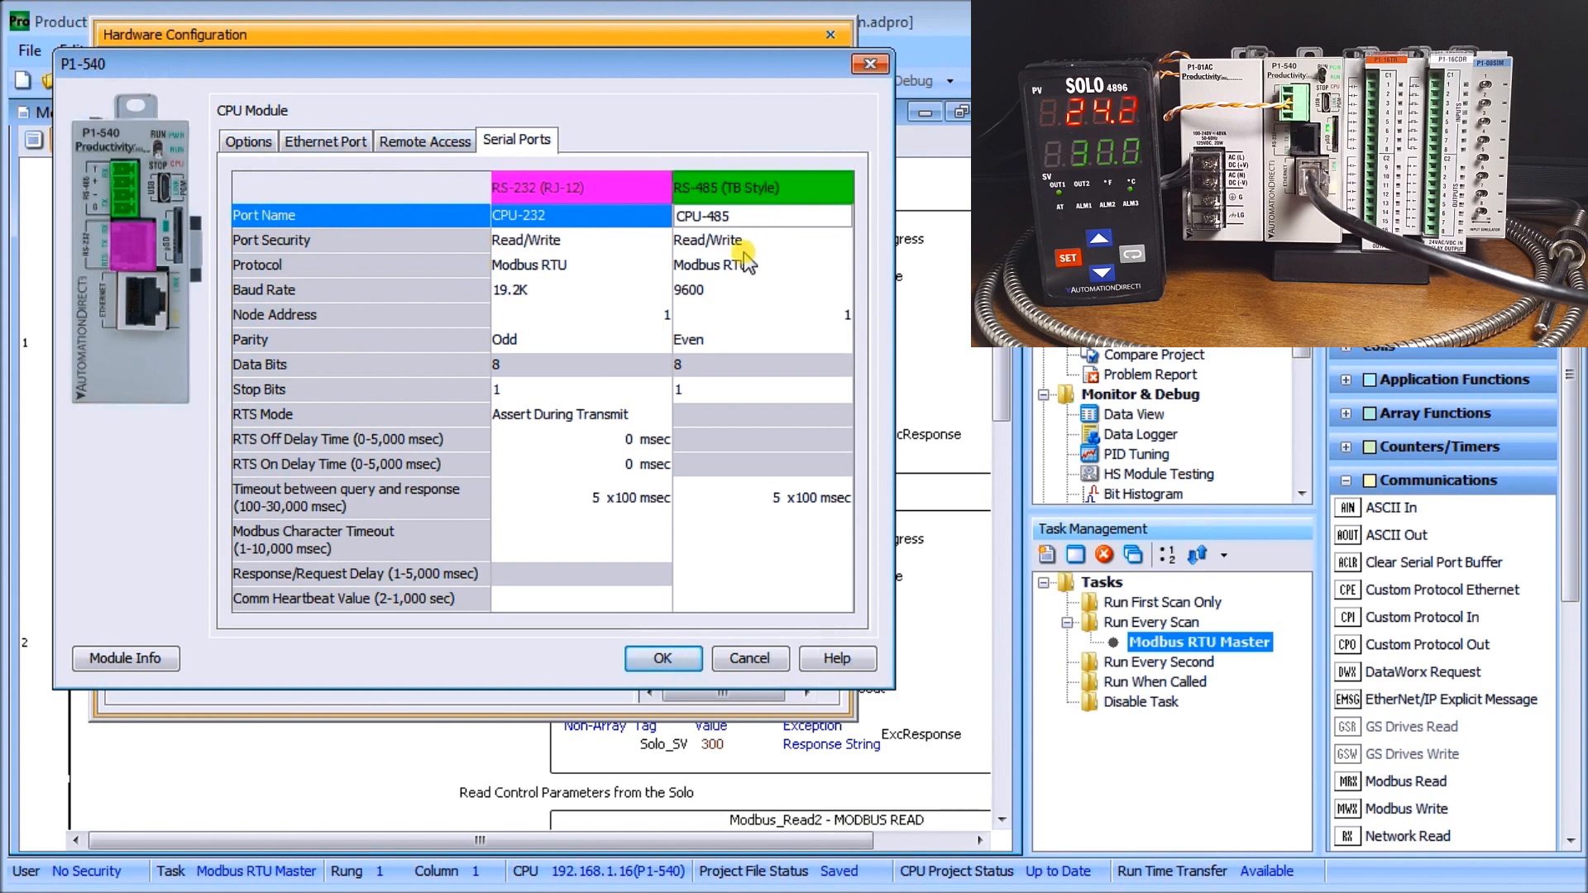
# Keep RS-485 on Modbus RTU, 9600 baud, even parity, and accept the CPU settings.
pyautogui.click(760, 241)
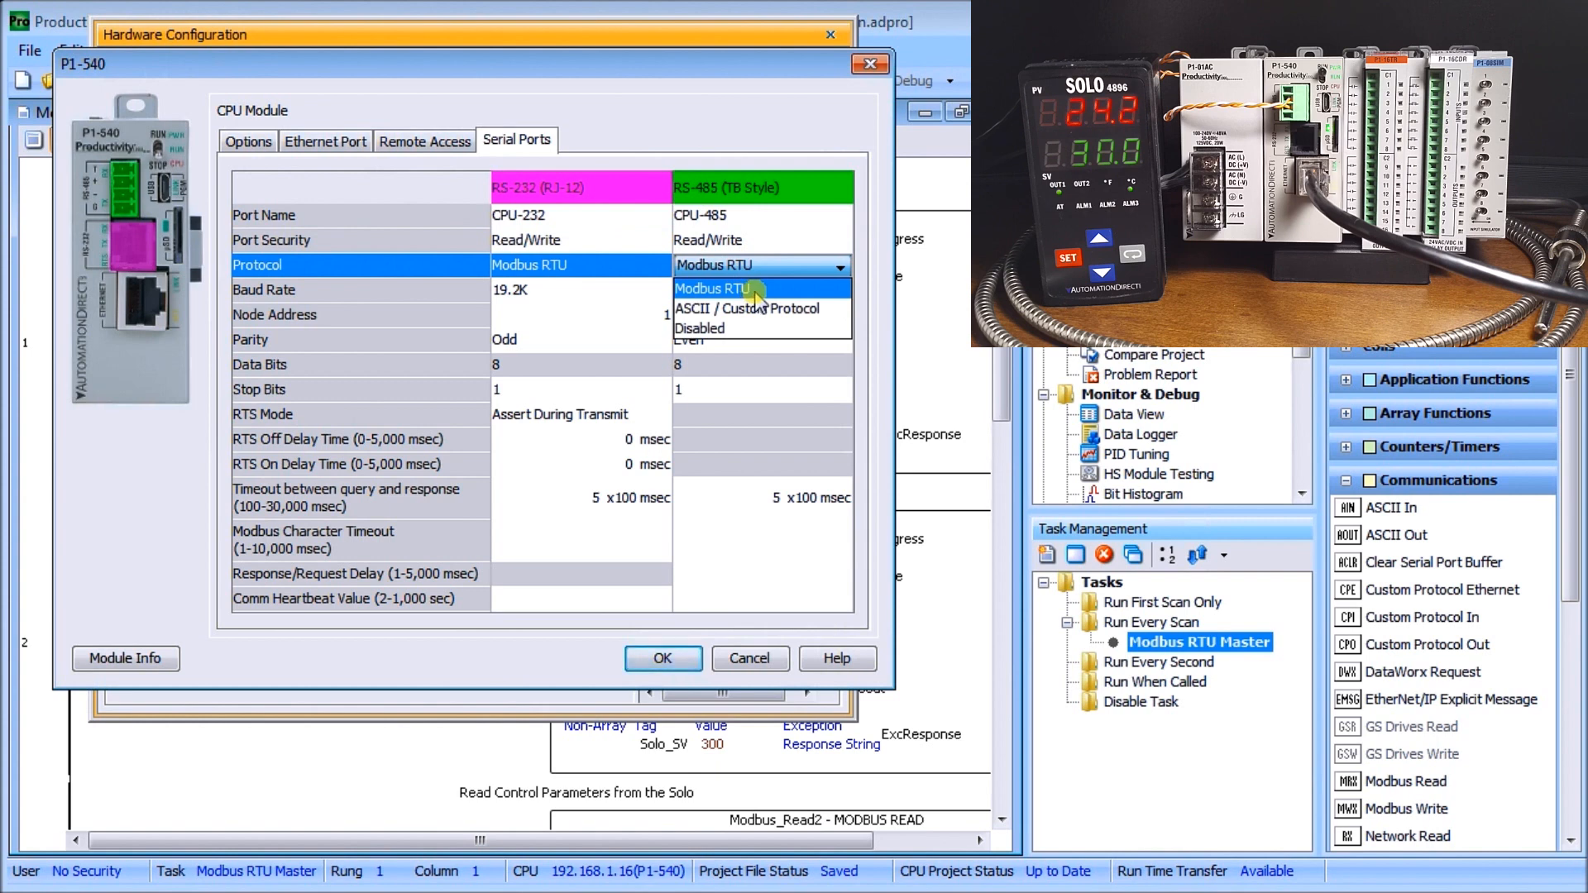
pyautogui.click(718, 288)
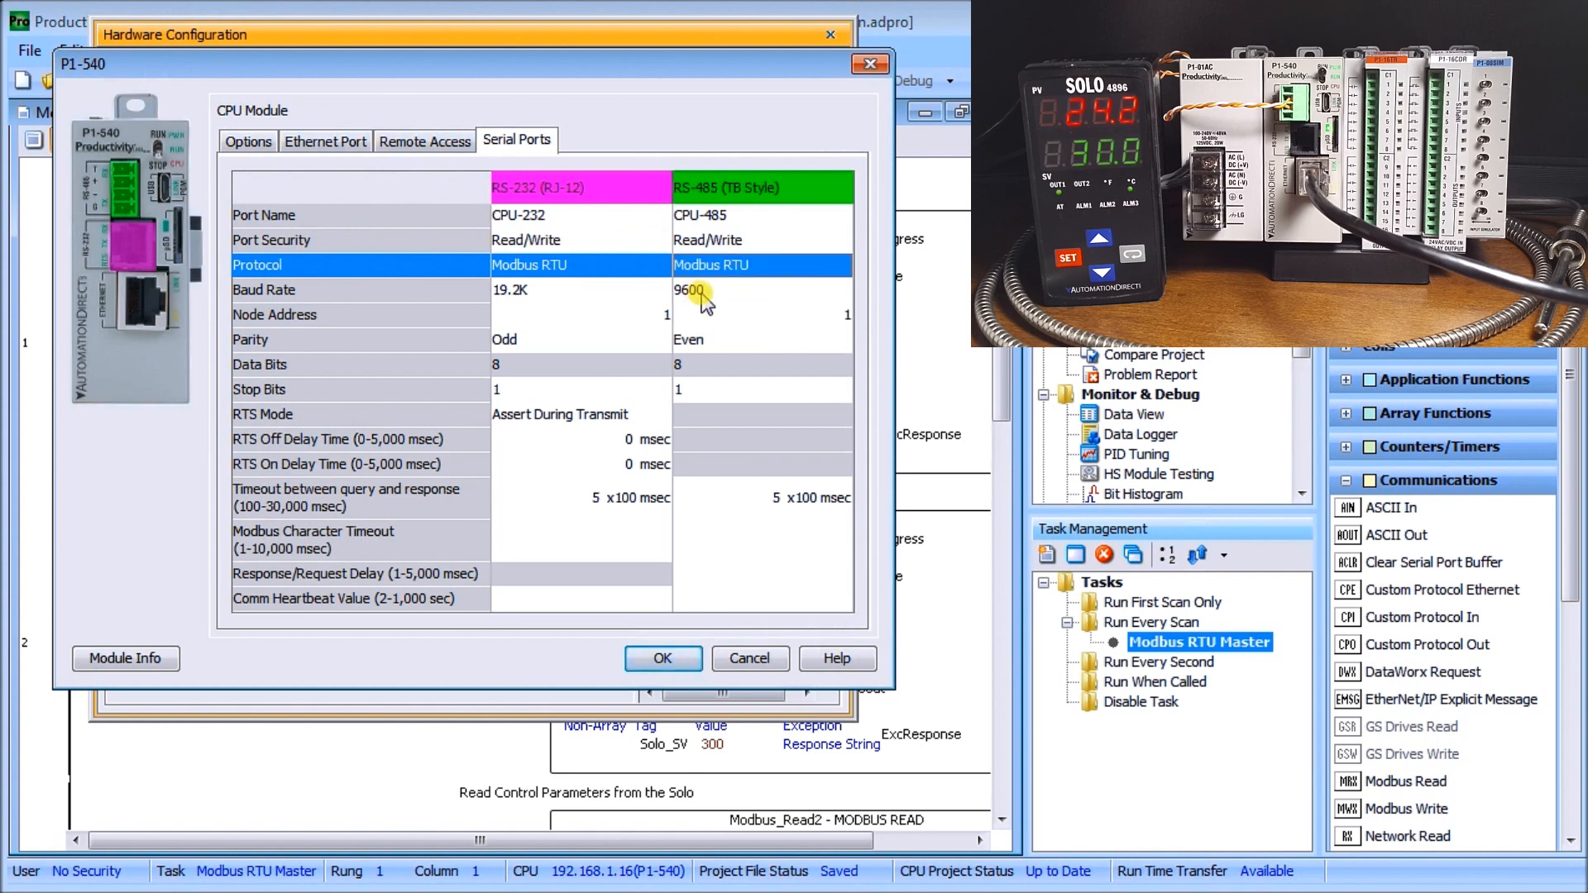
pyautogui.moveTo(713, 328)
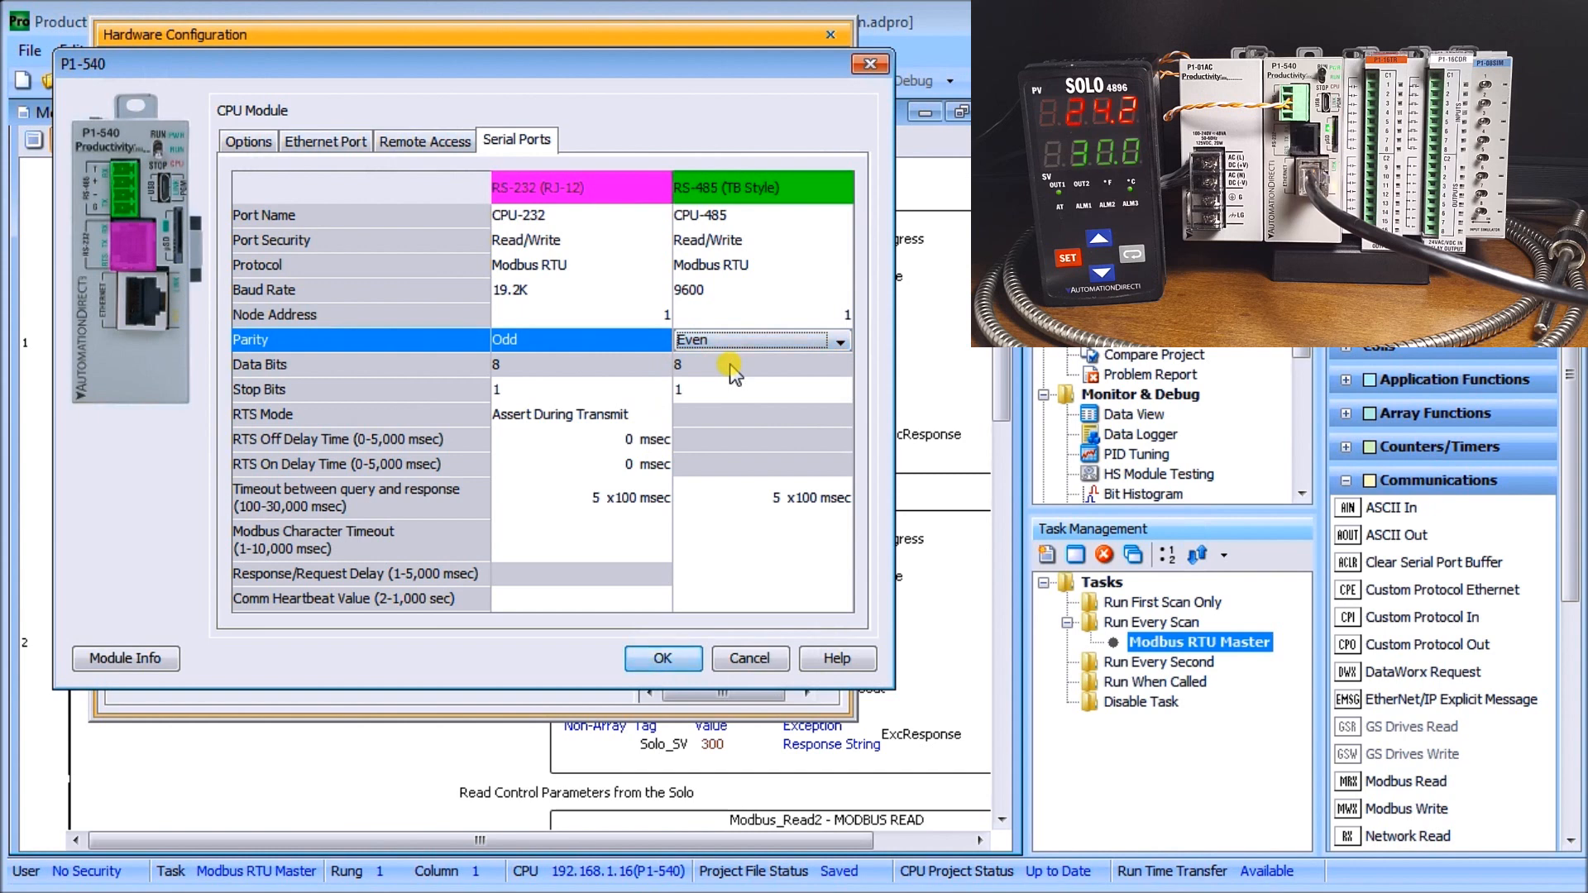
pyautogui.moveTo(733, 397)
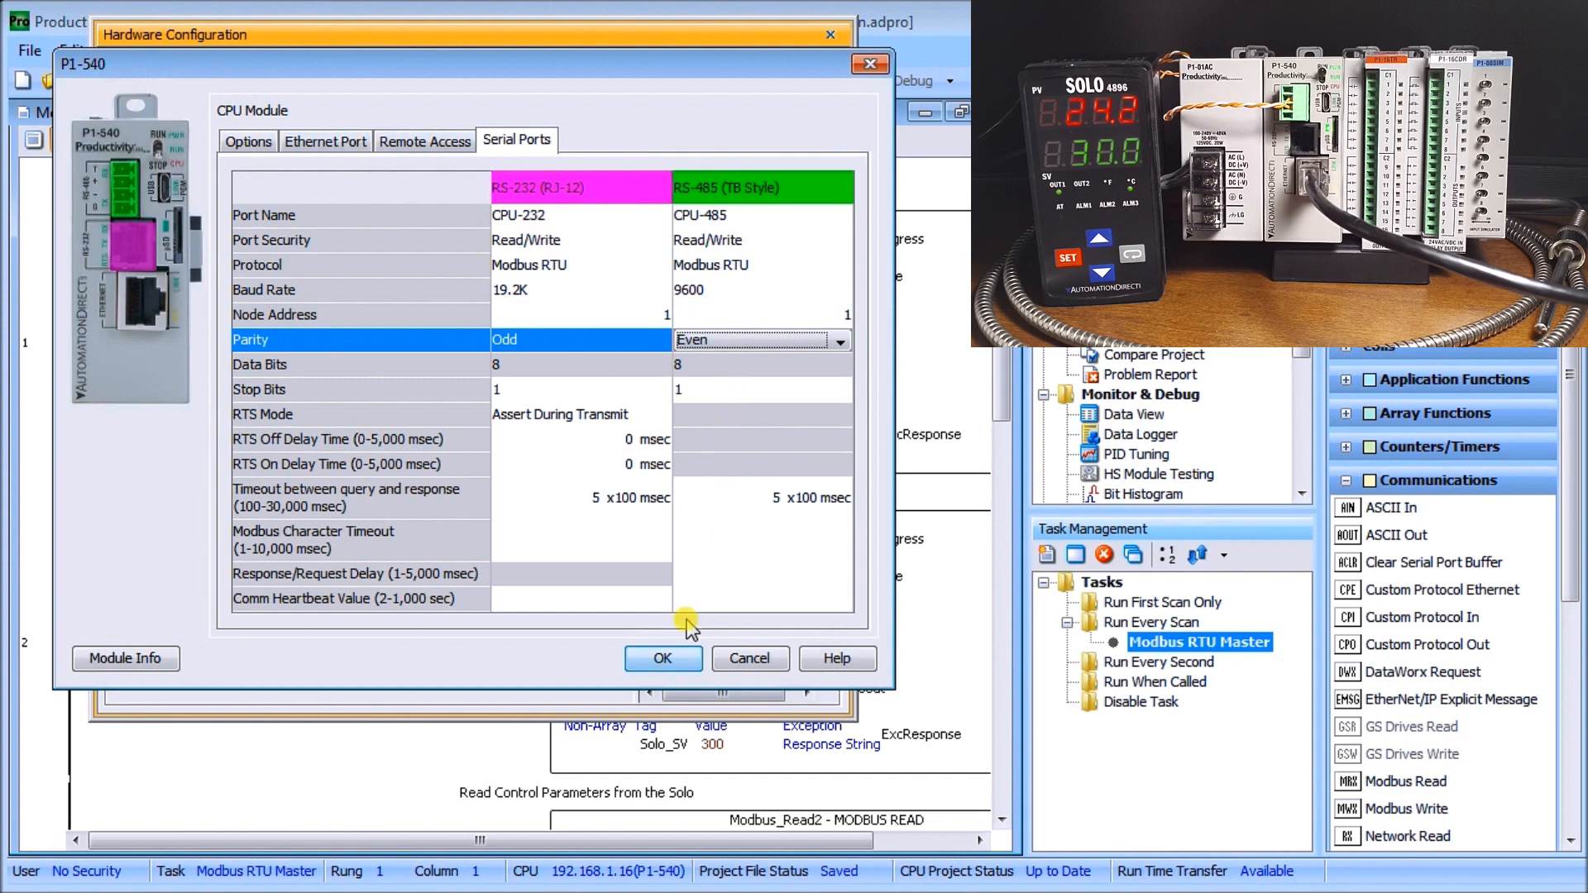
pyautogui.click(663, 659)
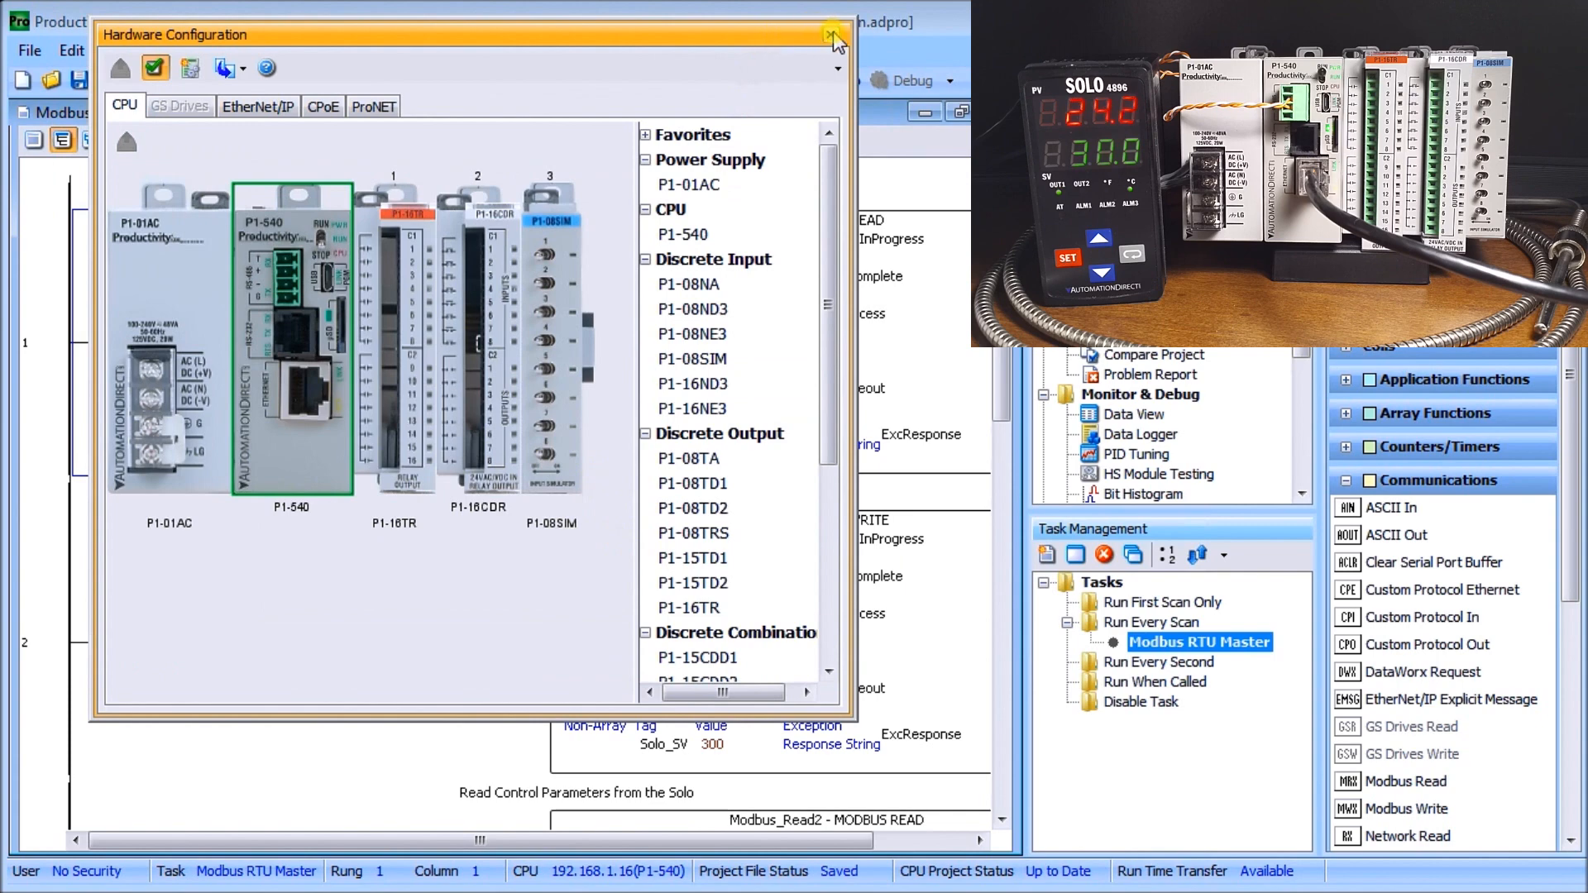
pyautogui.click(830, 30)
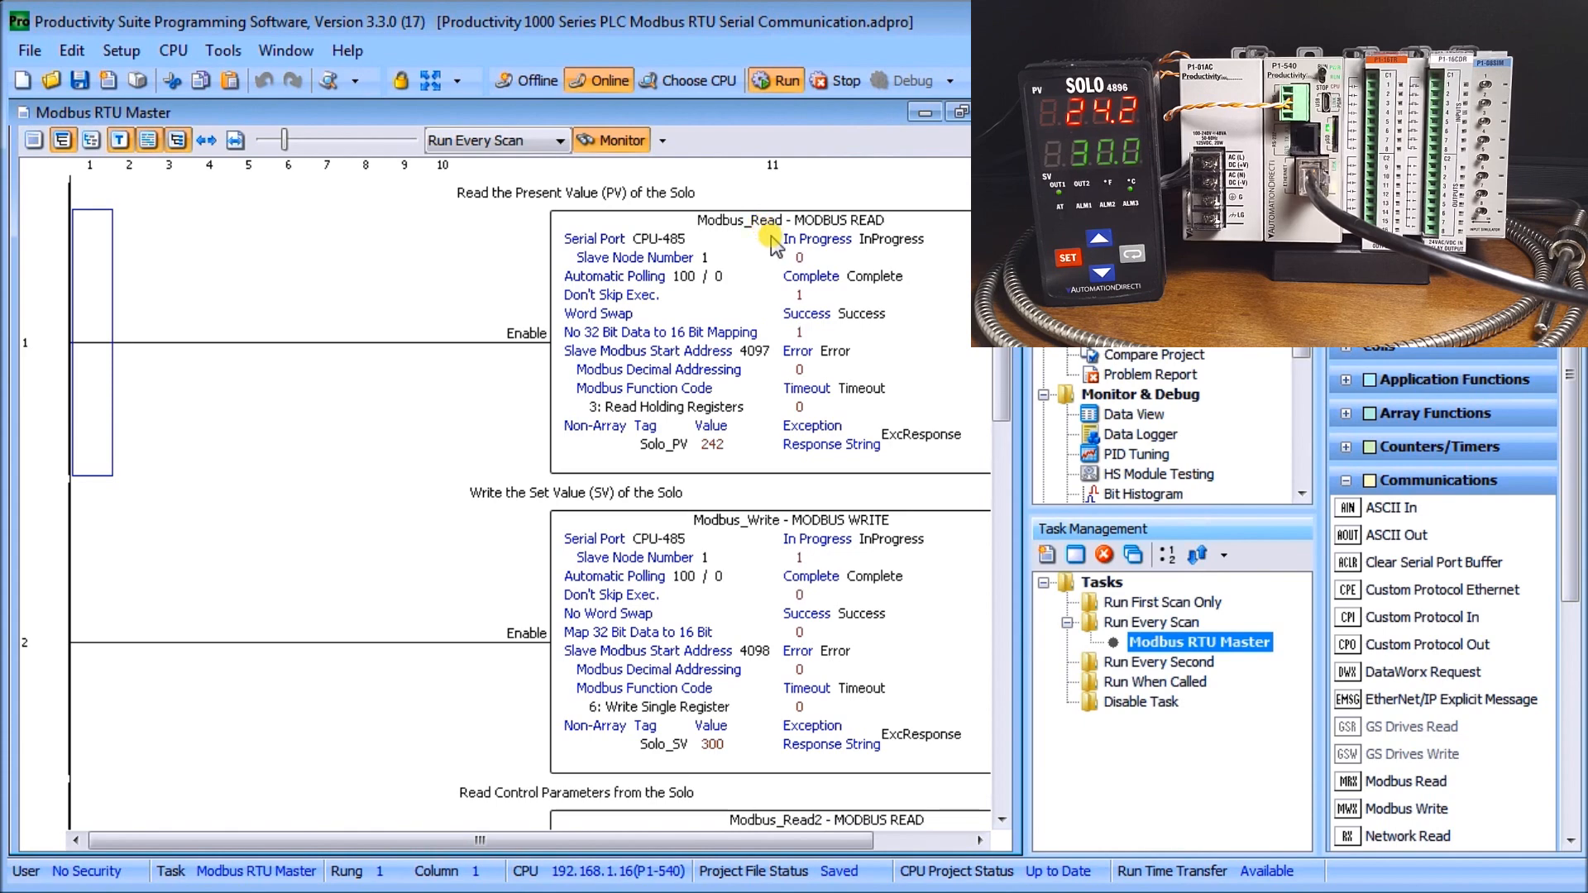
pyautogui.moveTo(666, 273)
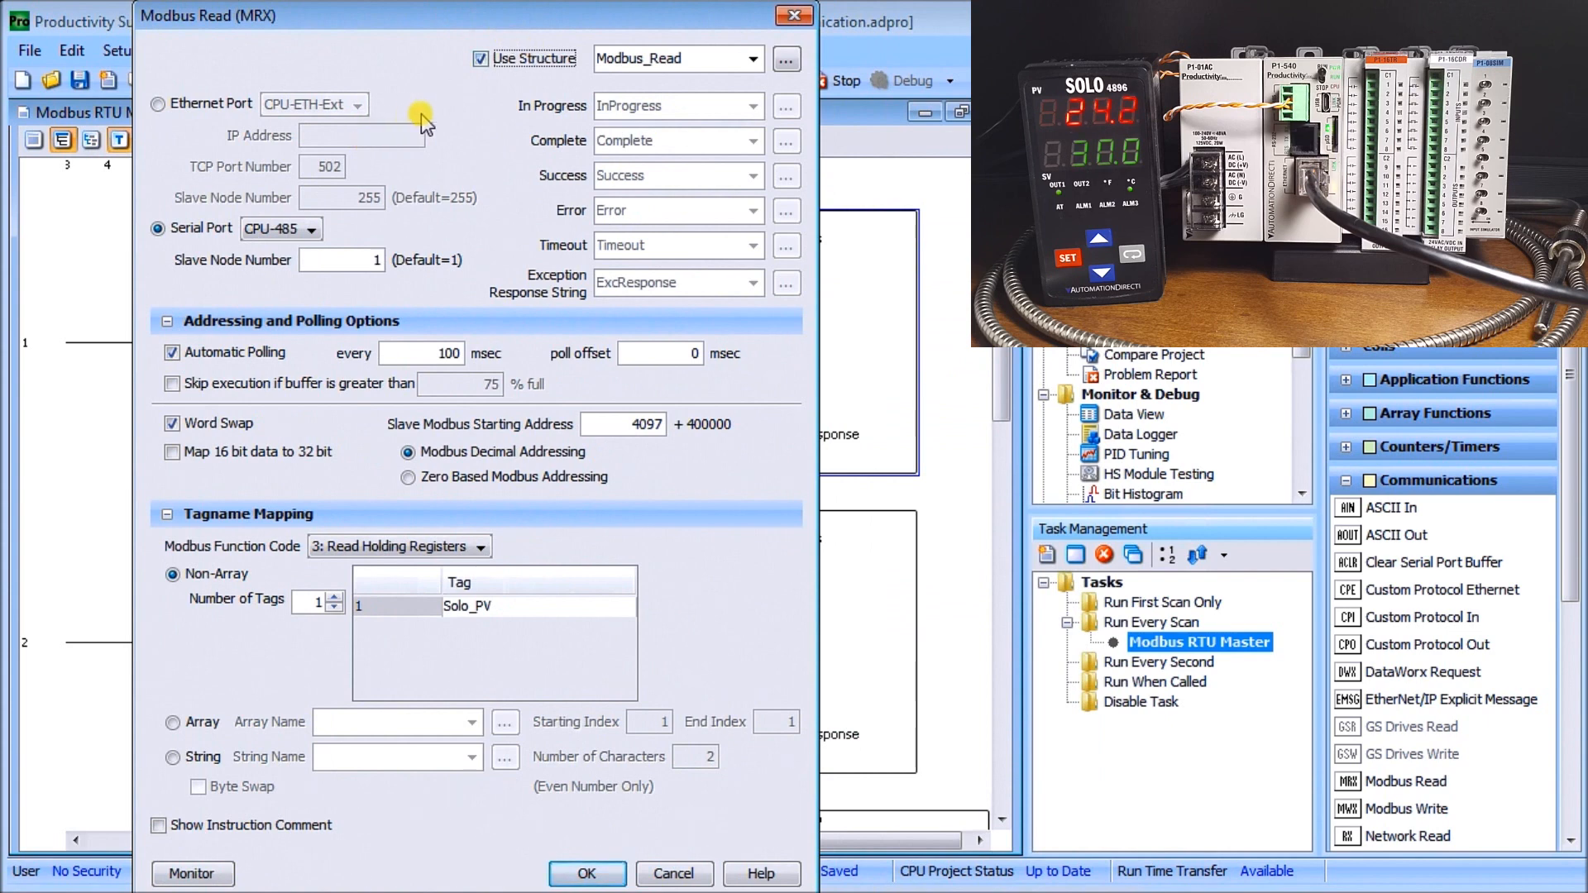
pyautogui.moveTo(684, 91)
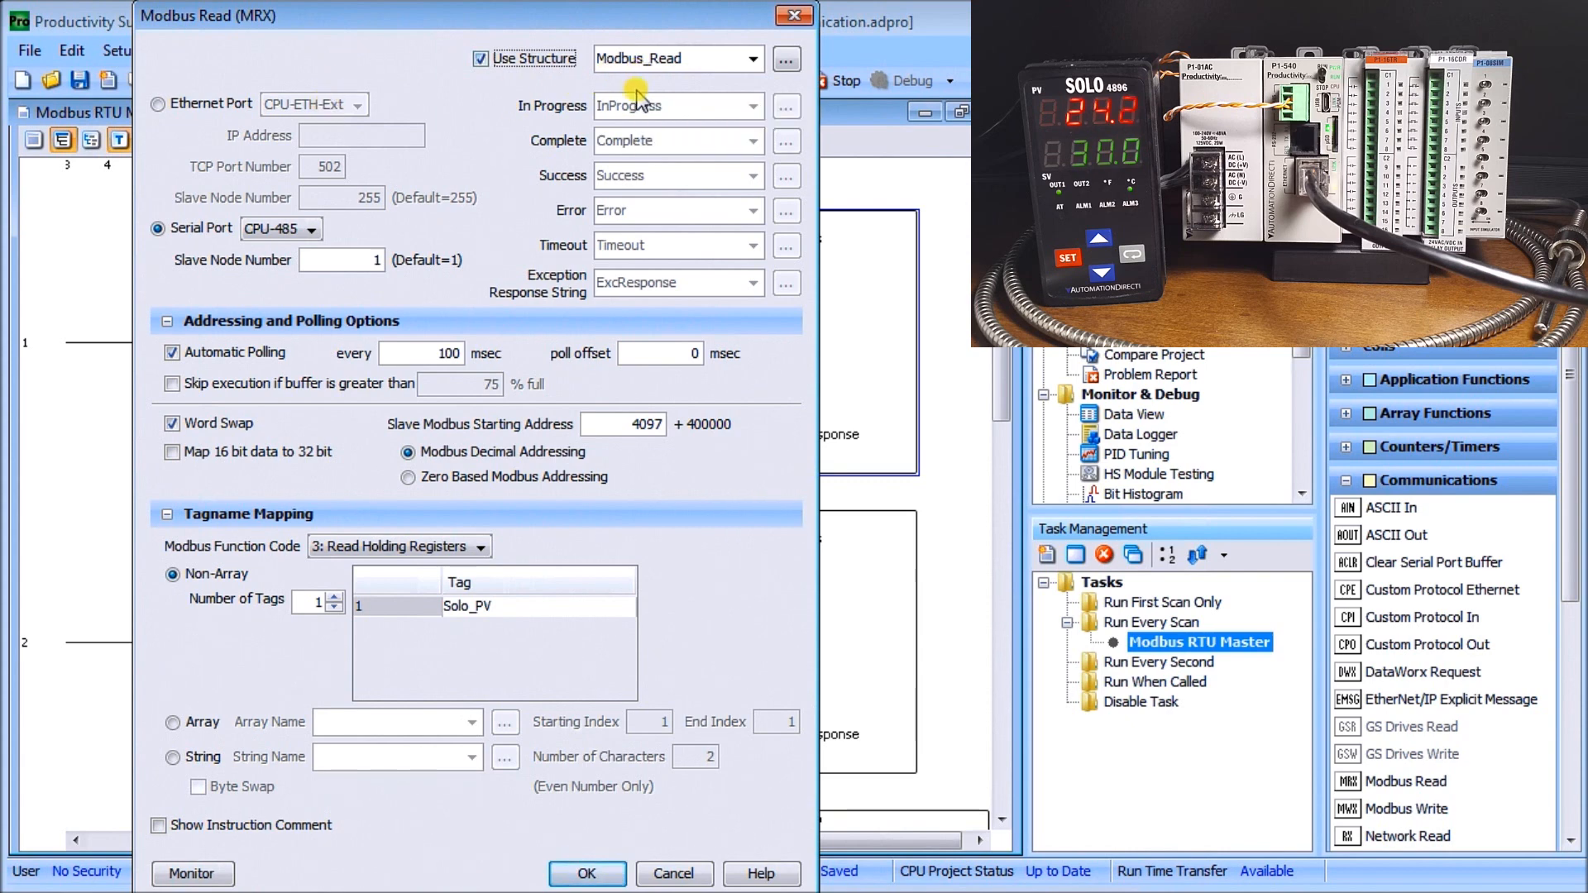
pyautogui.moveTo(671, 173)
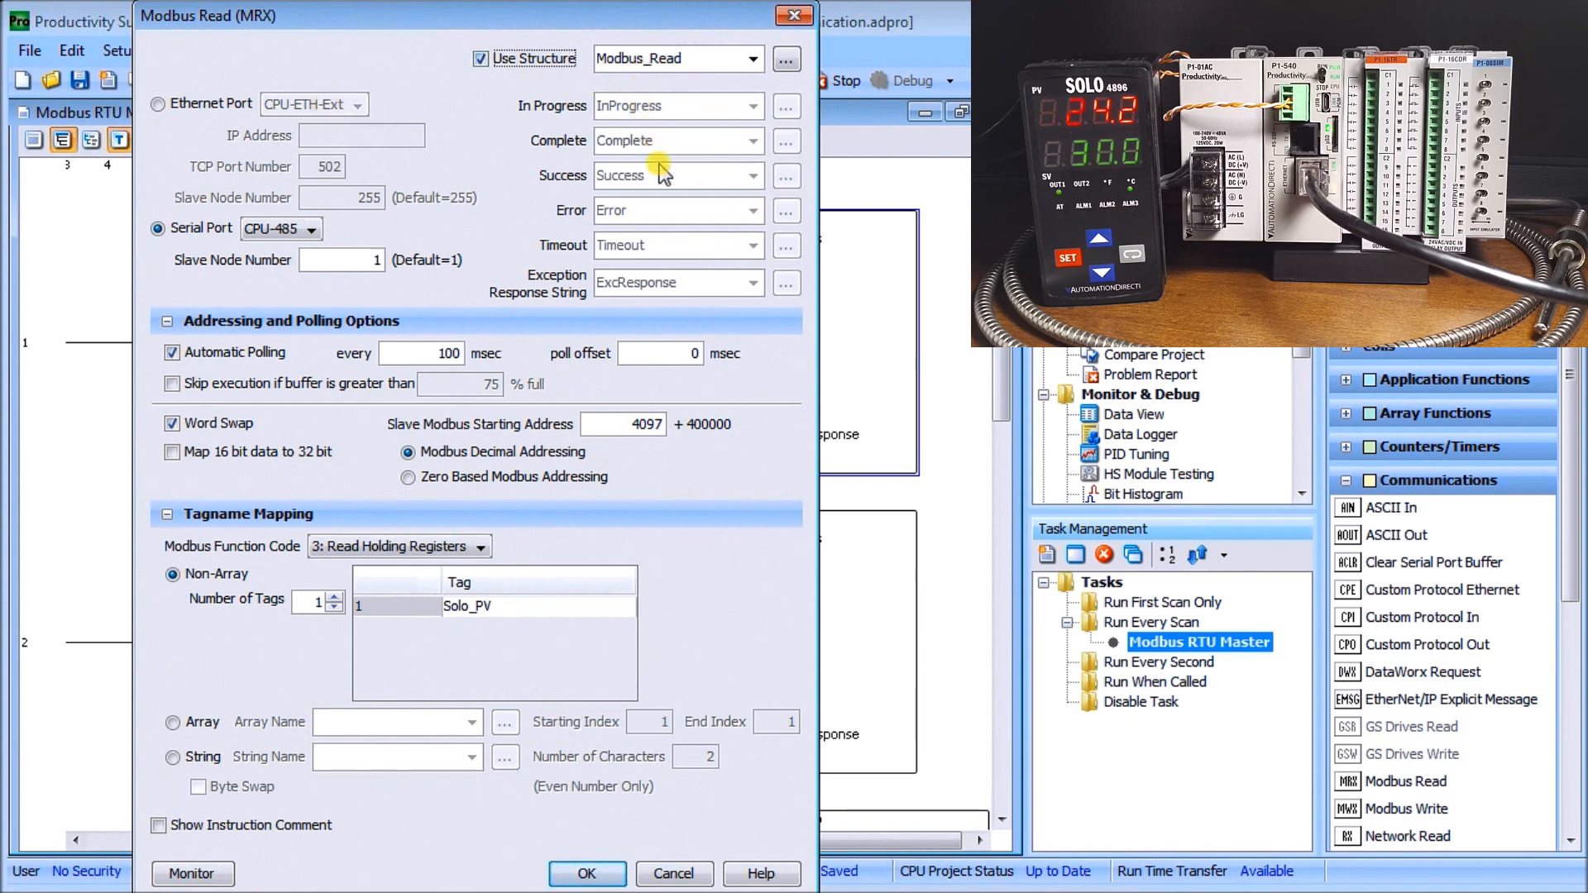
pyautogui.moveTo(657, 273)
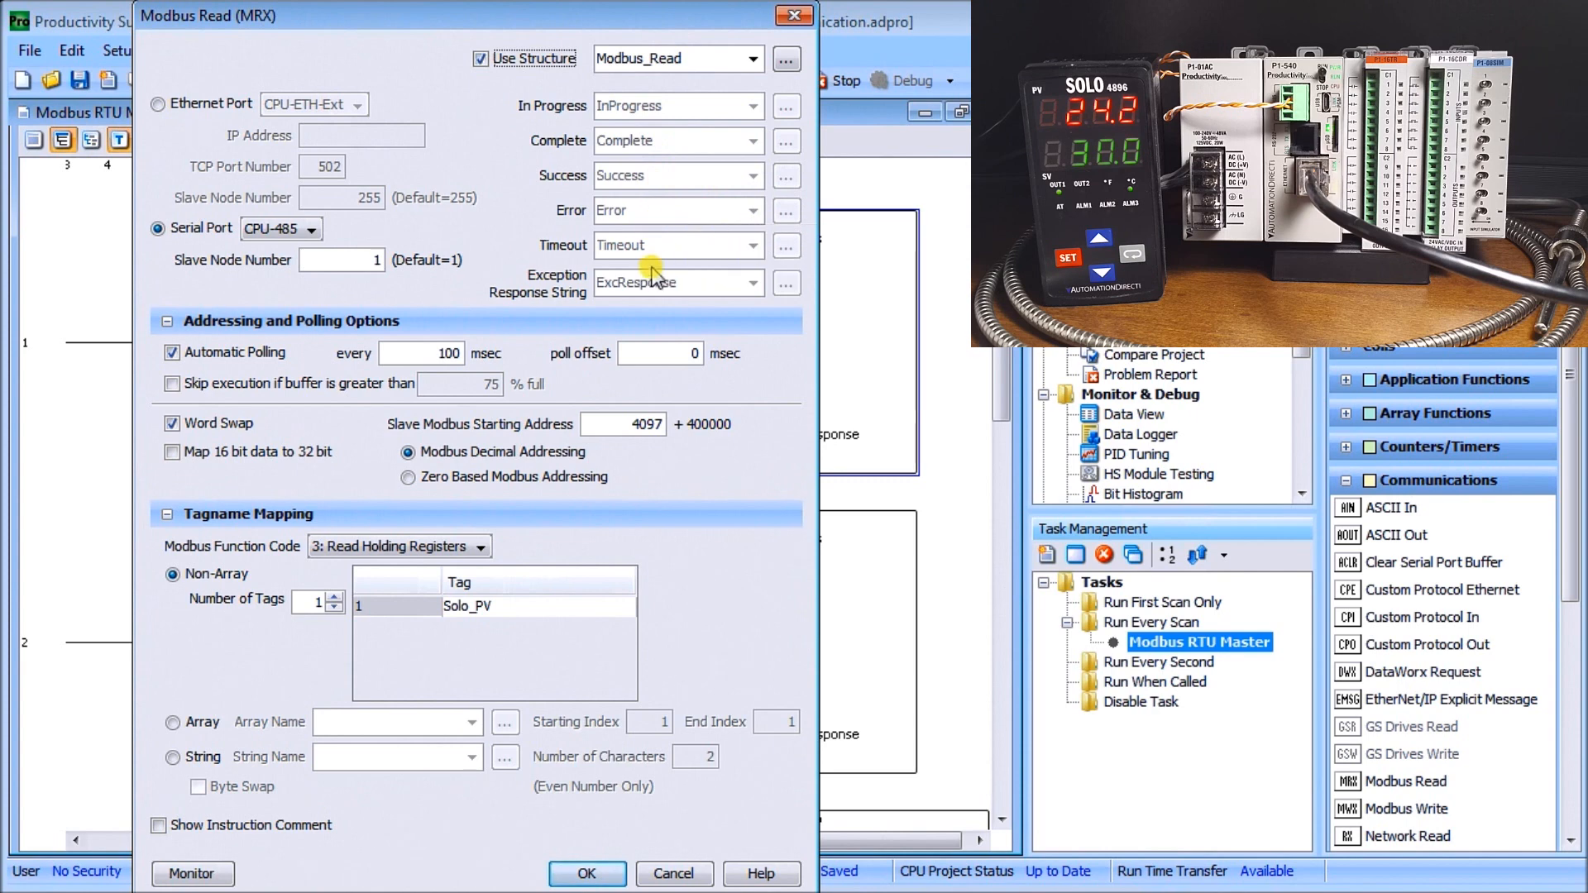
pyautogui.moveTo(659, 206)
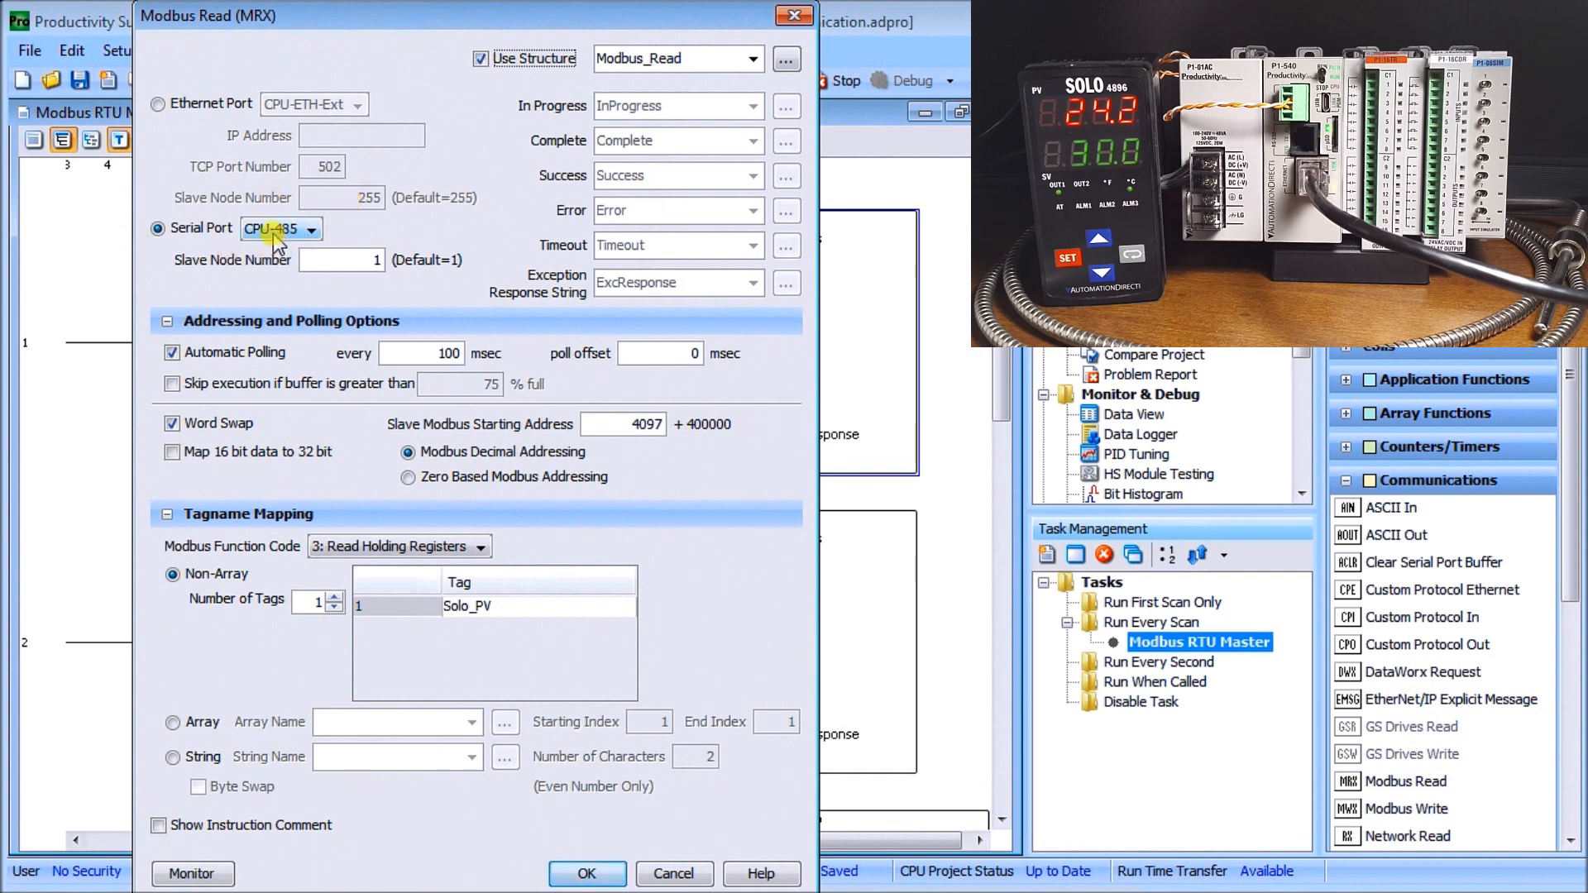
pyautogui.moveTo(262, 266)
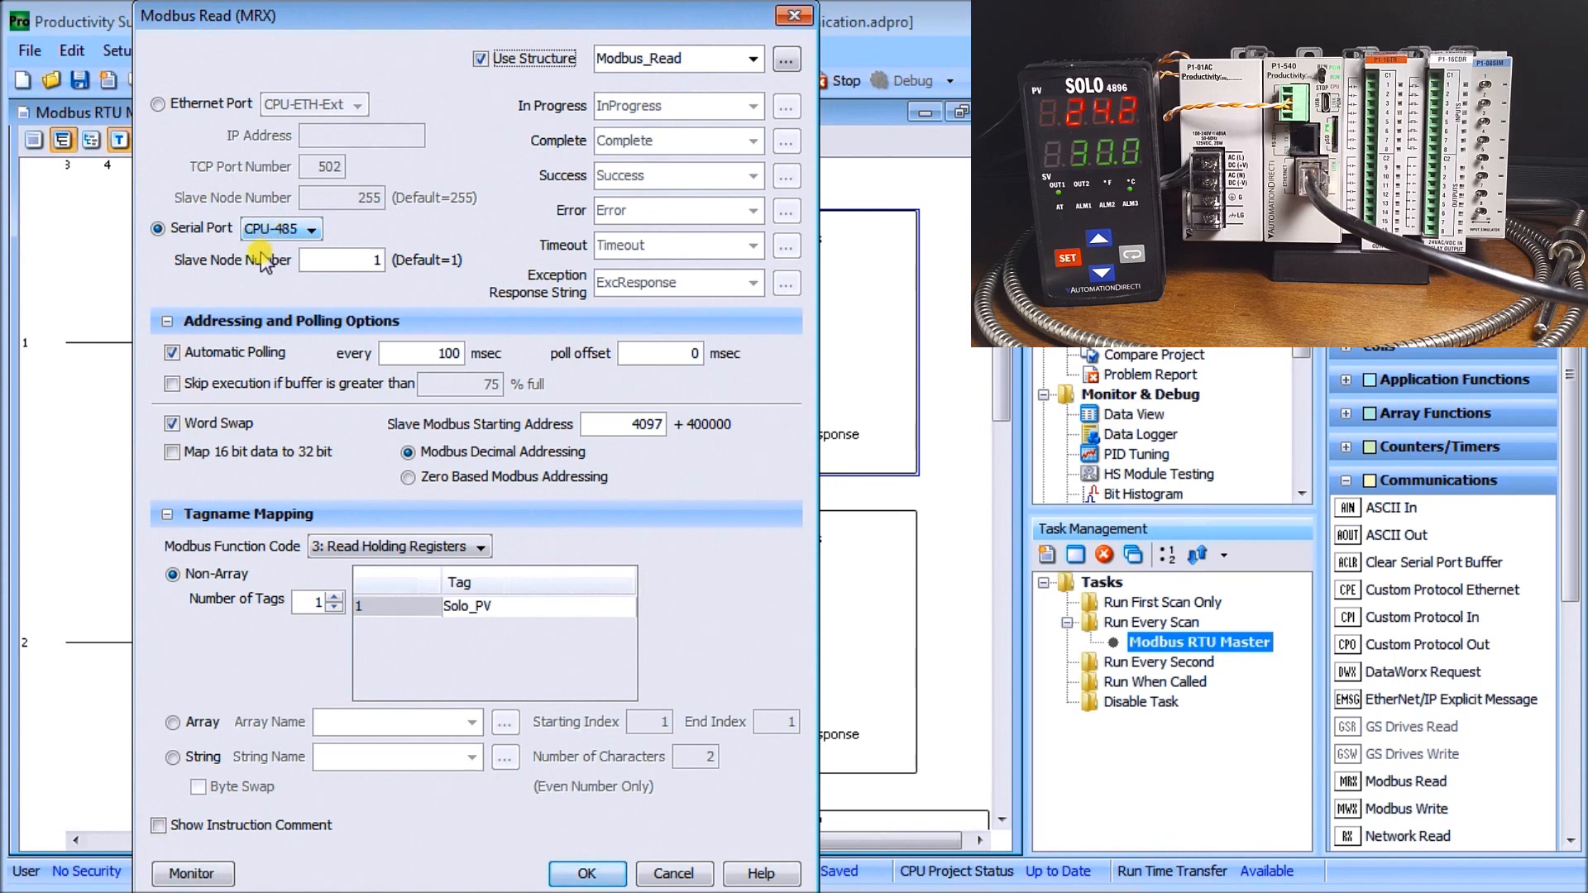
pyautogui.moveTo(341, 284)
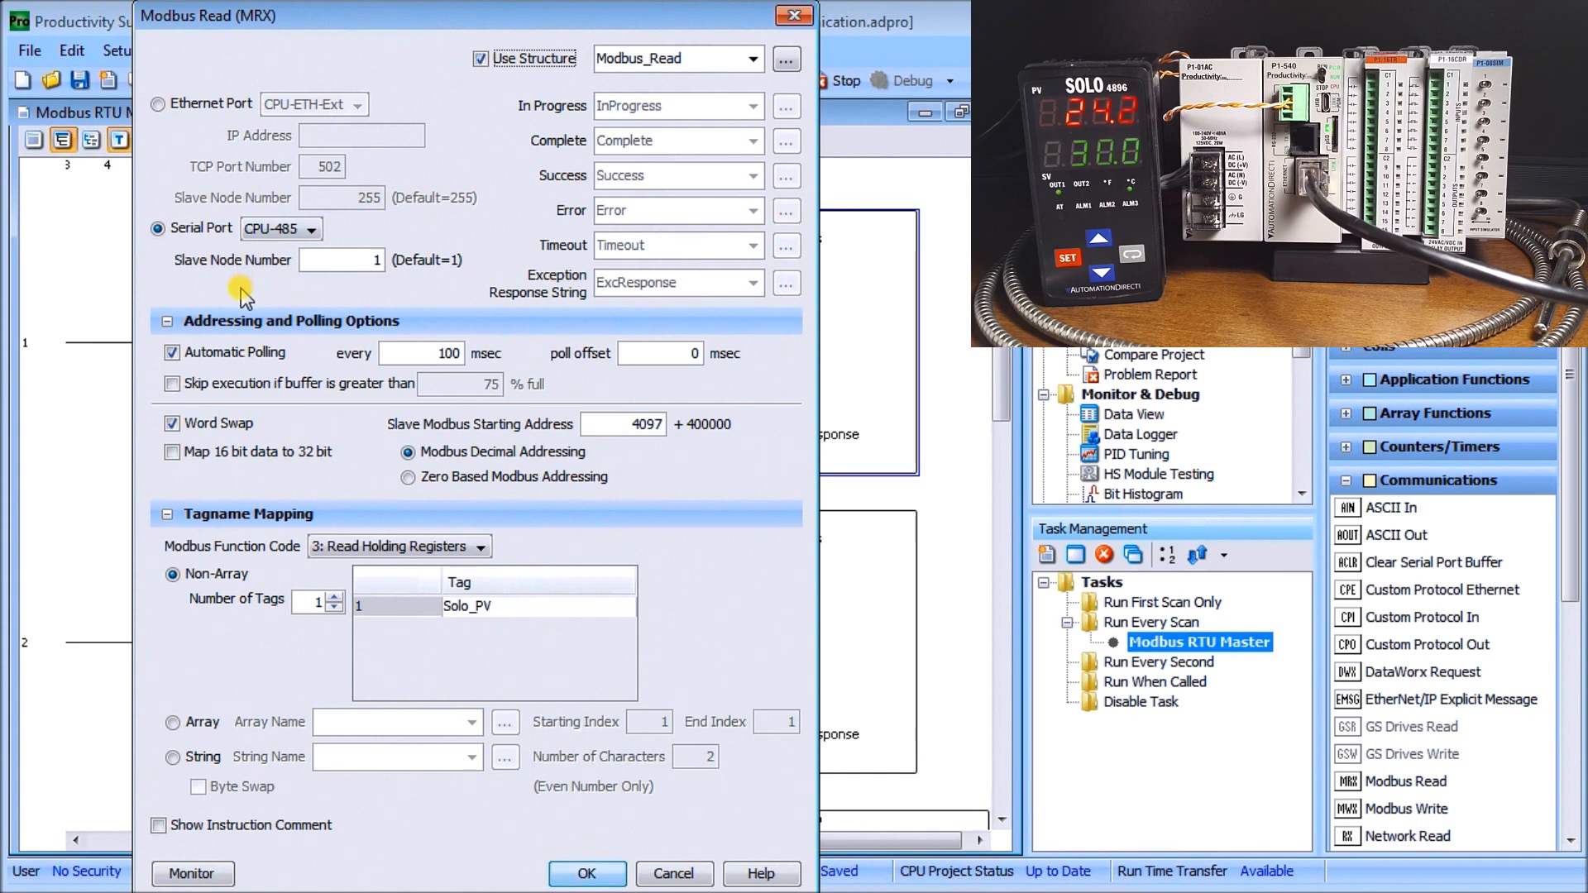
pyautogui.moveTo(174, 332)
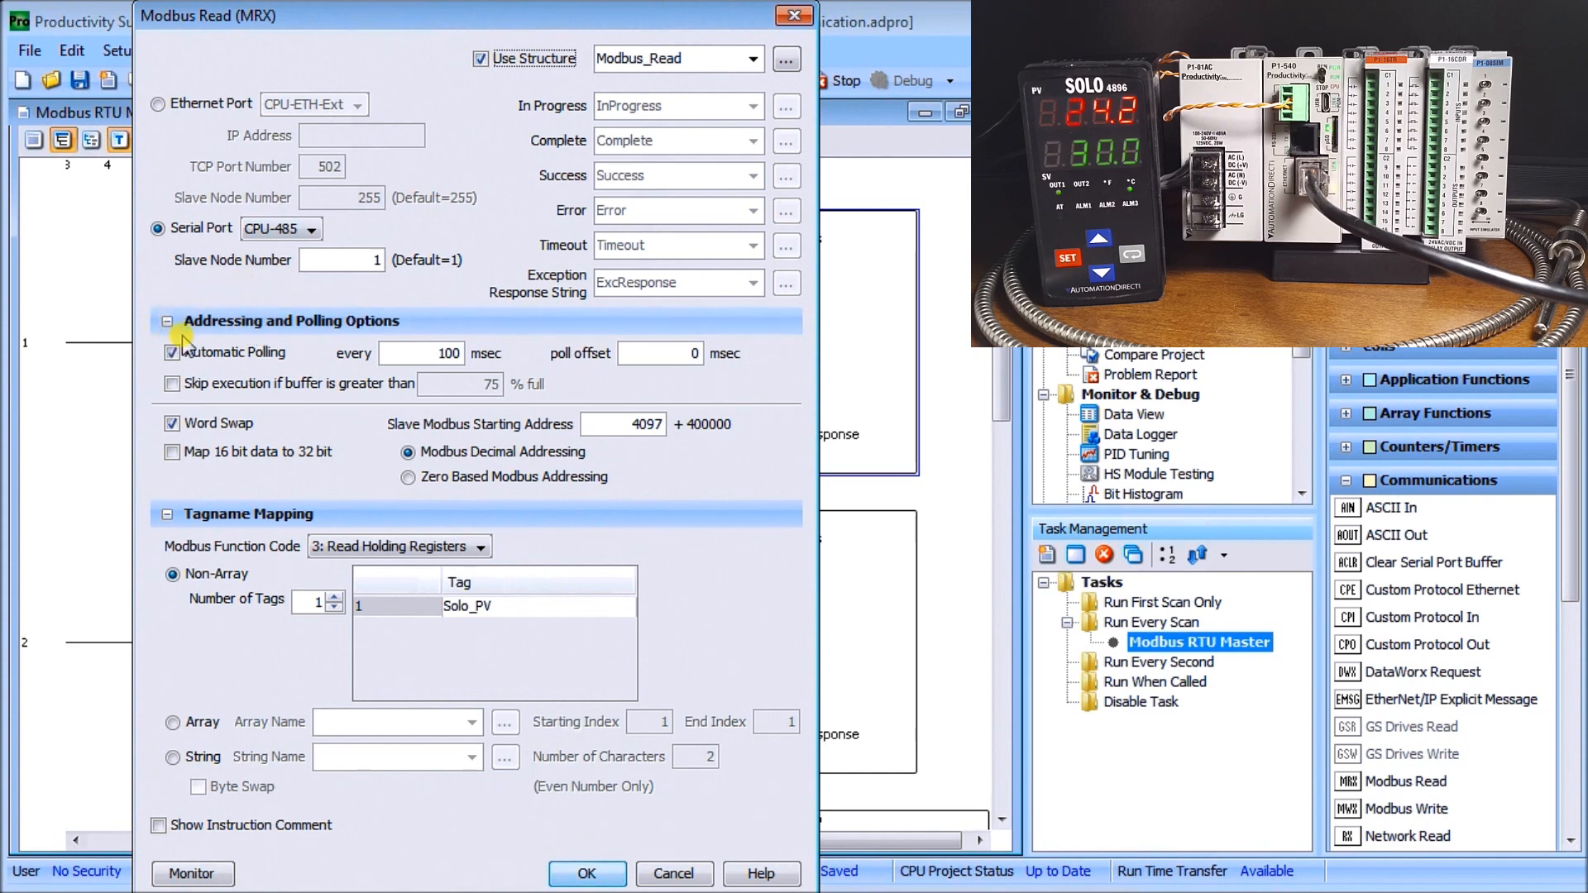
pyautogui.moveTo(234, 332)
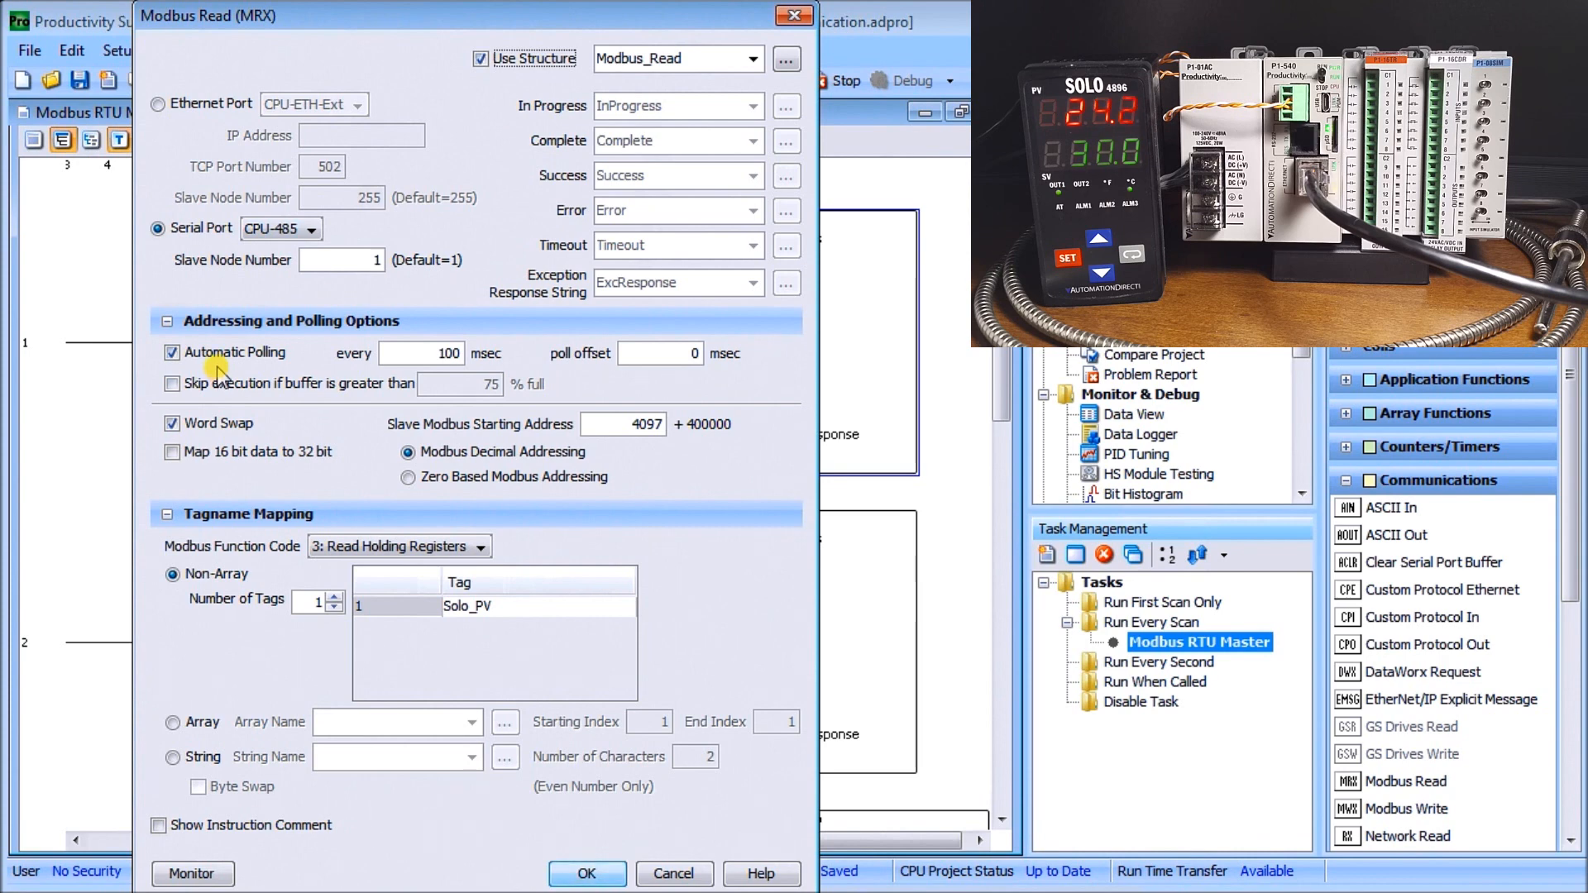
pyautogui.click(424, 354)
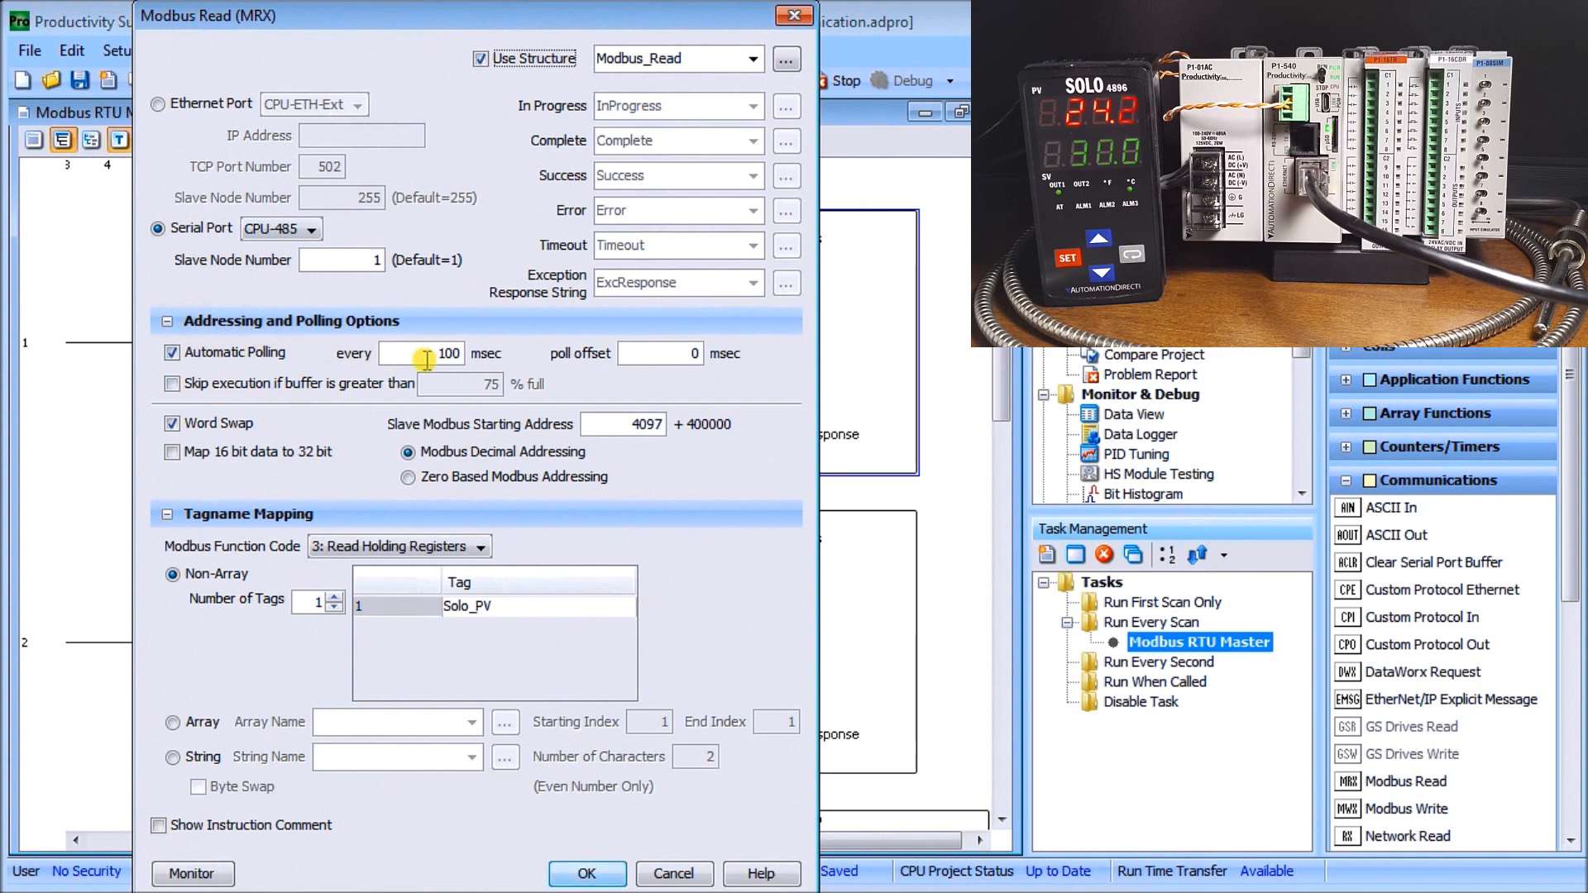
pyautogui.moveTo(406, 341)
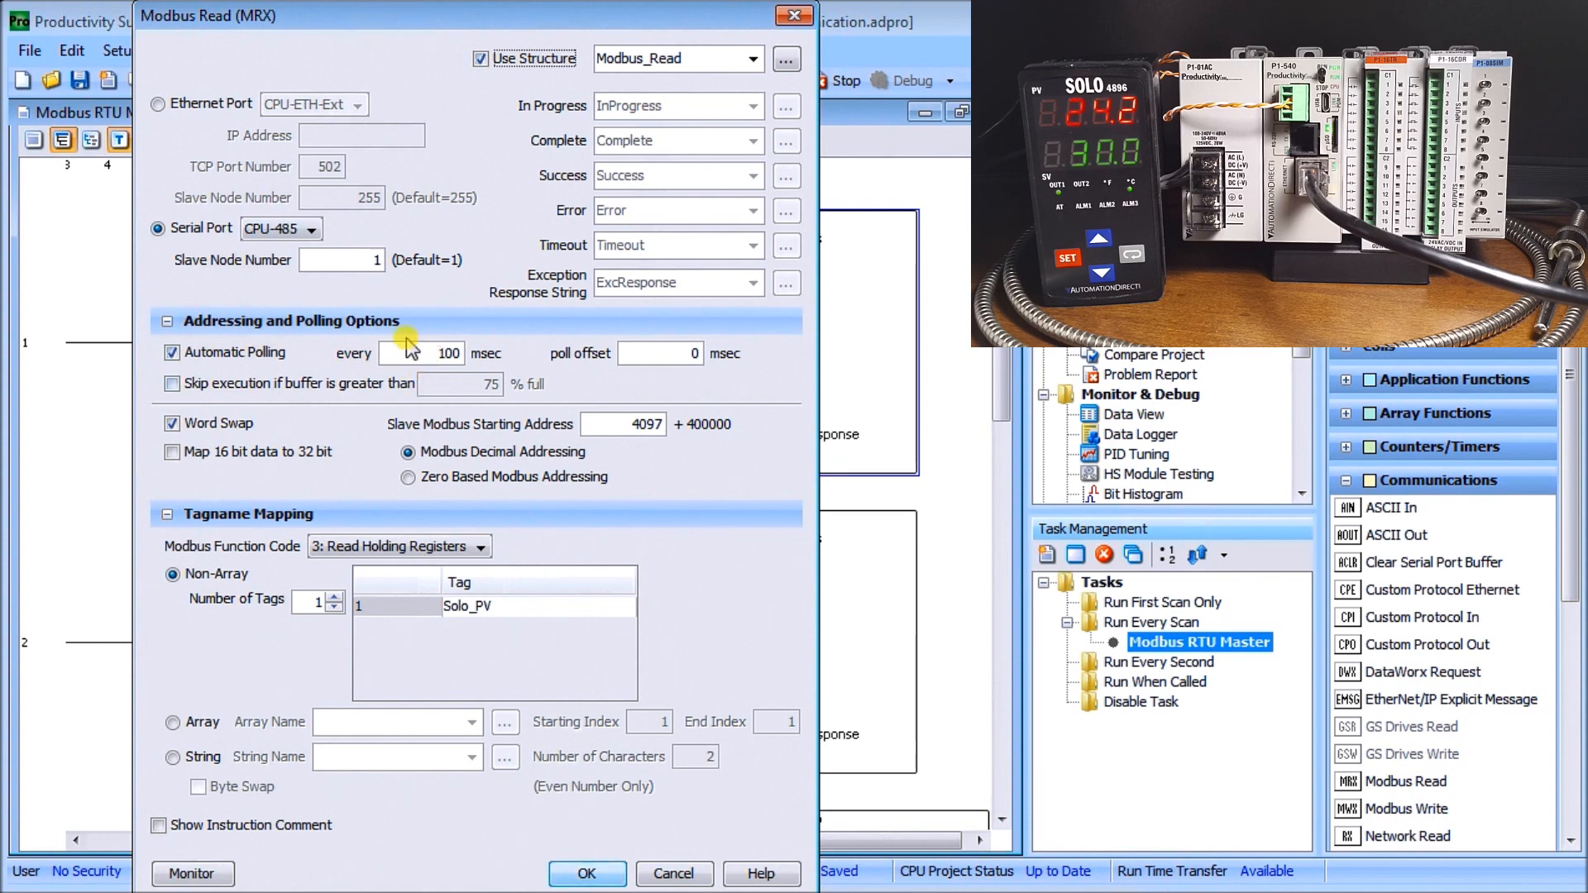
pyautogui.moveTo(461, 459)
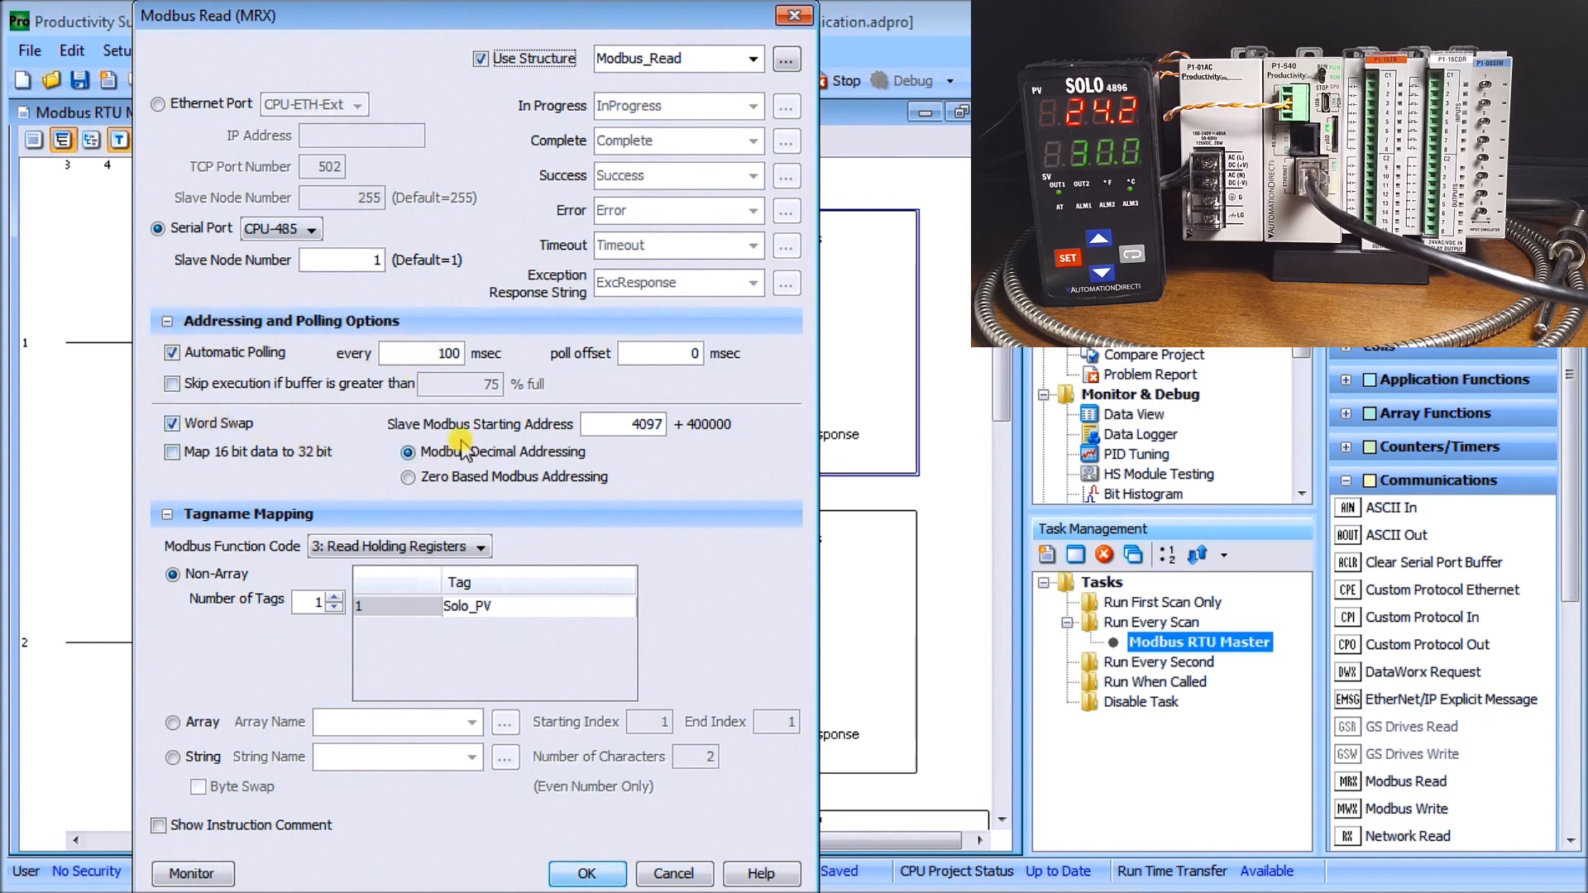
pyautogui.moveTo(637, 451)
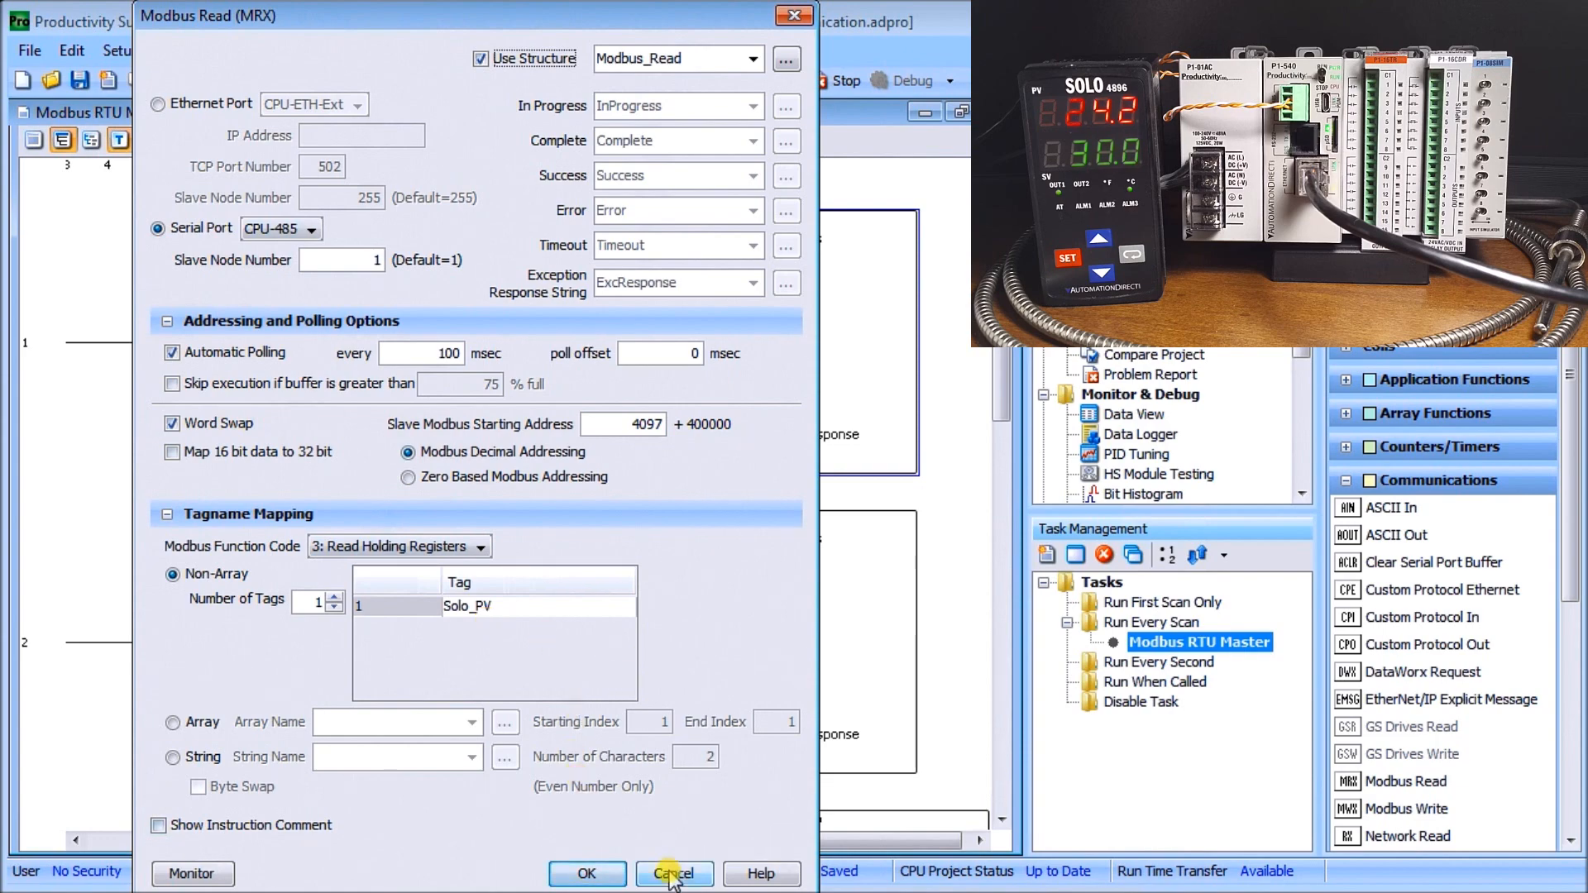
# Cancel the Modbus Read dialog and select the Modbus_Write instruction on rung 2.
pyautogui.click(674, 873)
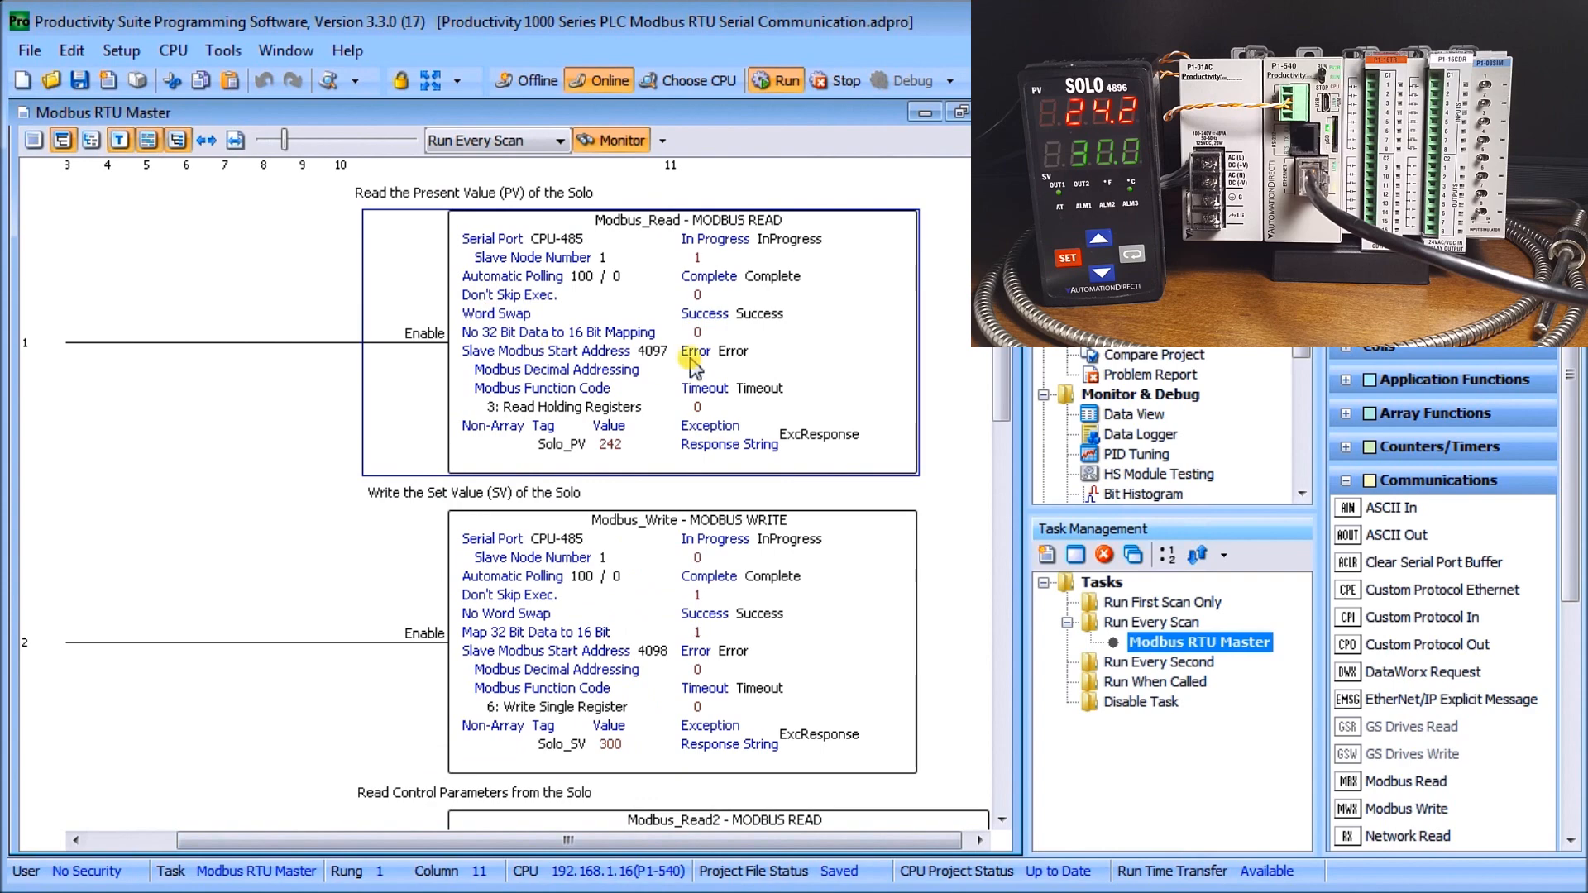
pyautogui.moveTo(604, 464)
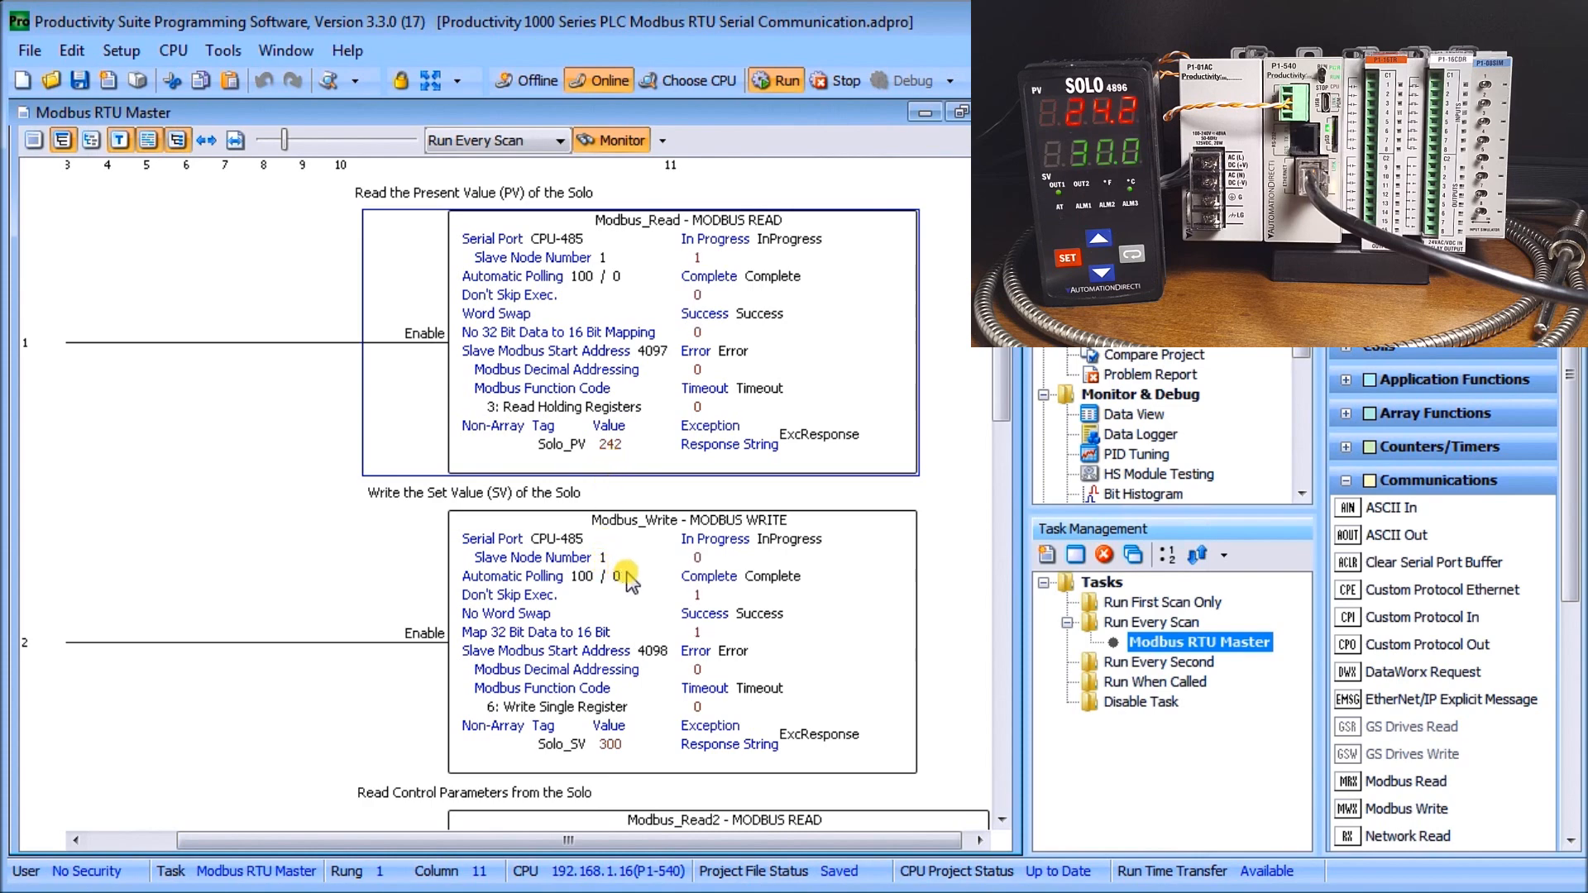
pyautogui.click(624, 575)
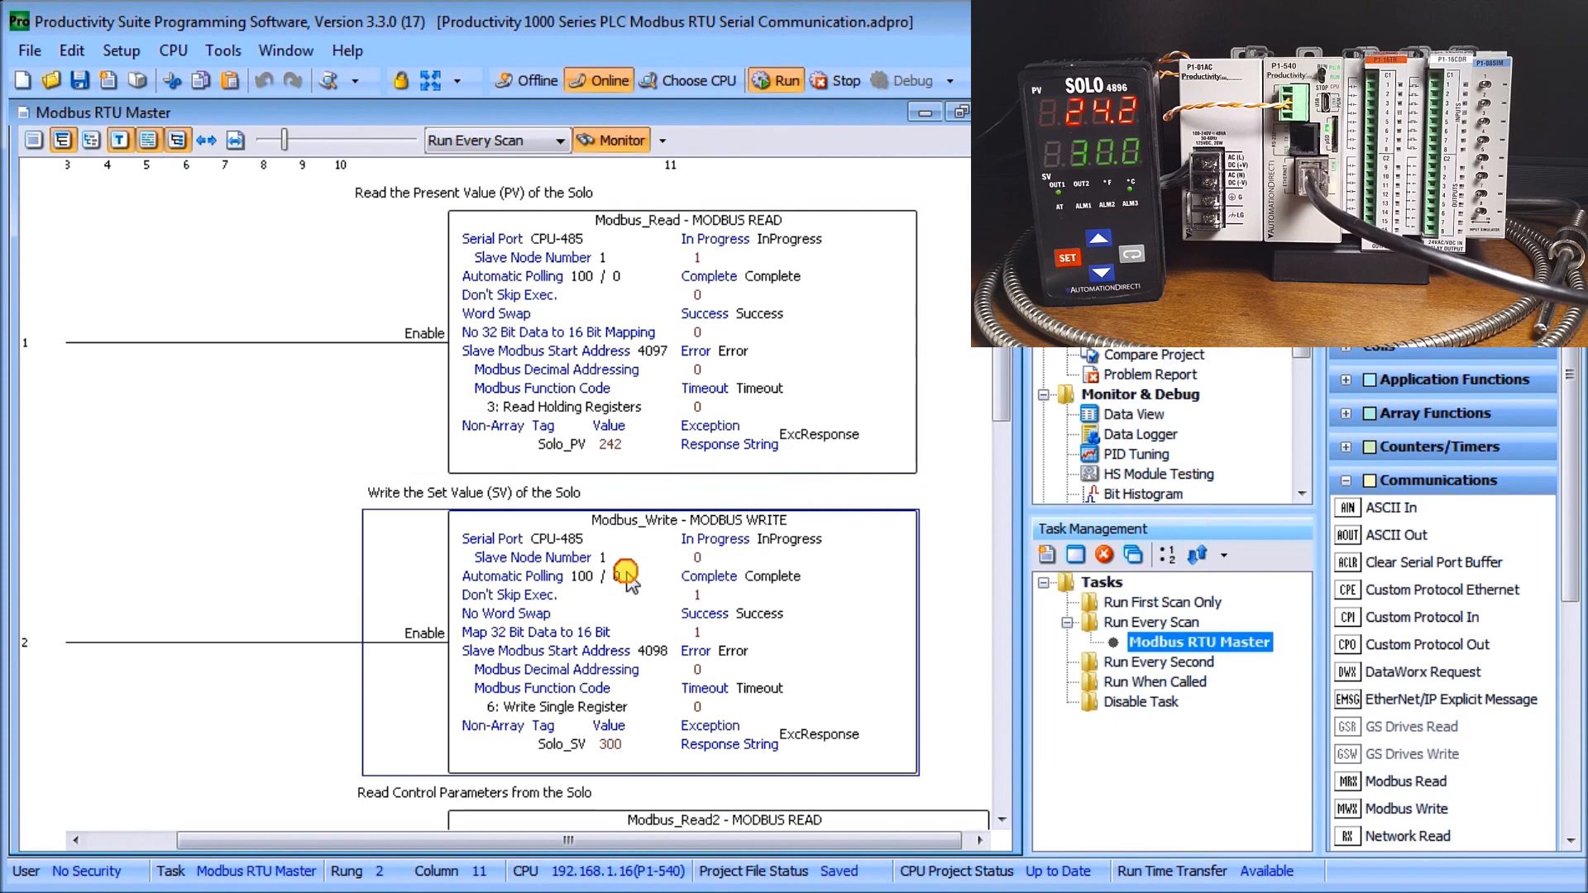
# Review the Modbus_Write settings: CPU-485, slave node 1, Write Single Register 4098 for Solo_SV.
pyautogui.doubleClick(625, 571)
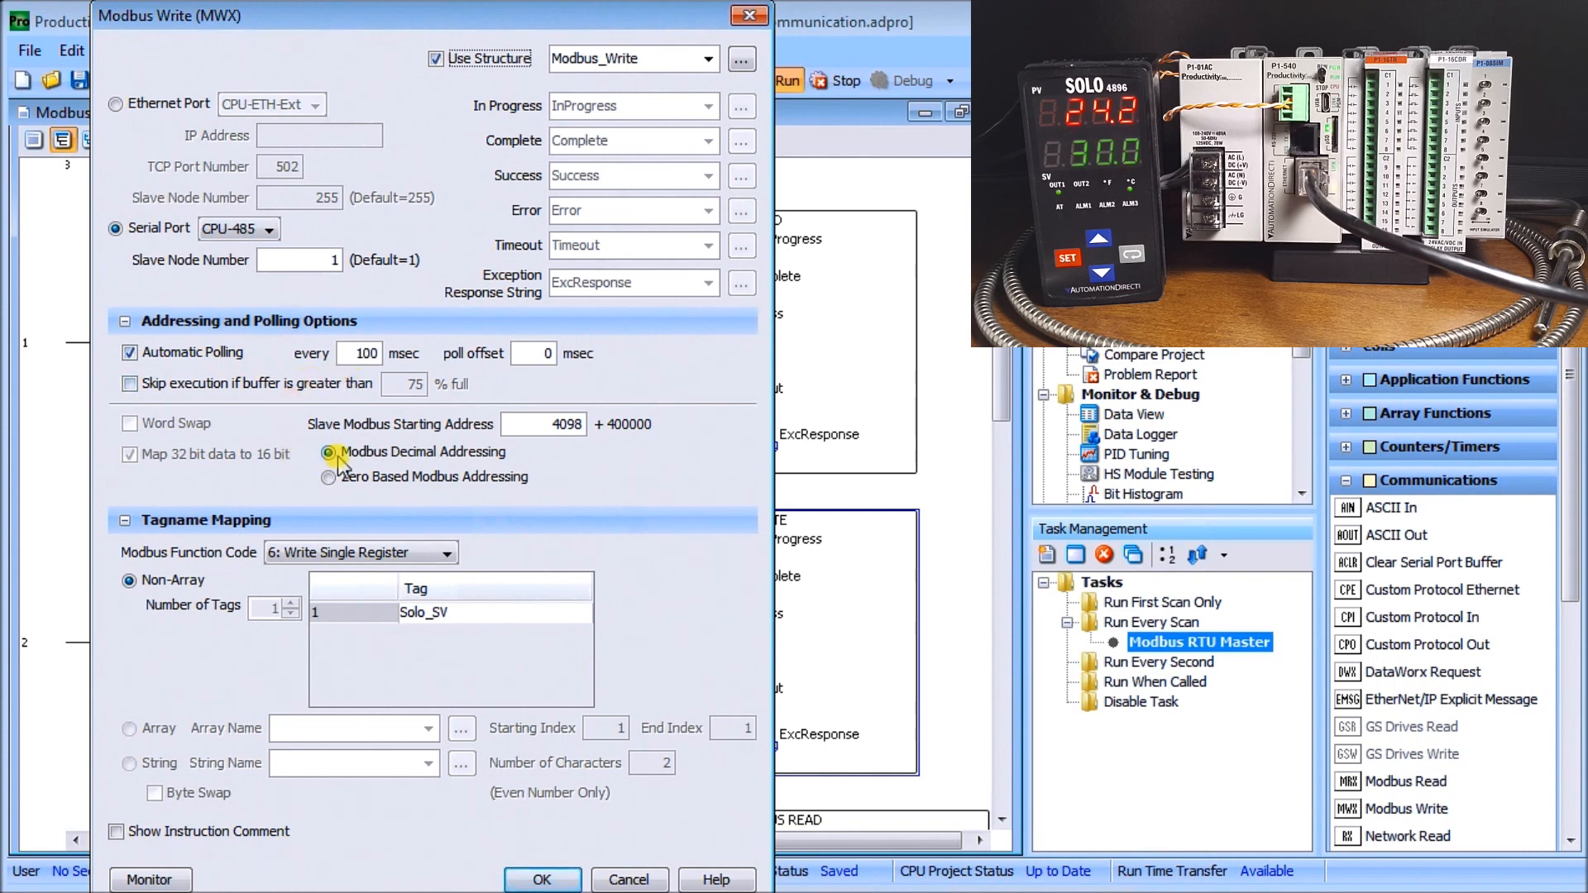
pyautogui.moveTo(566, 463)
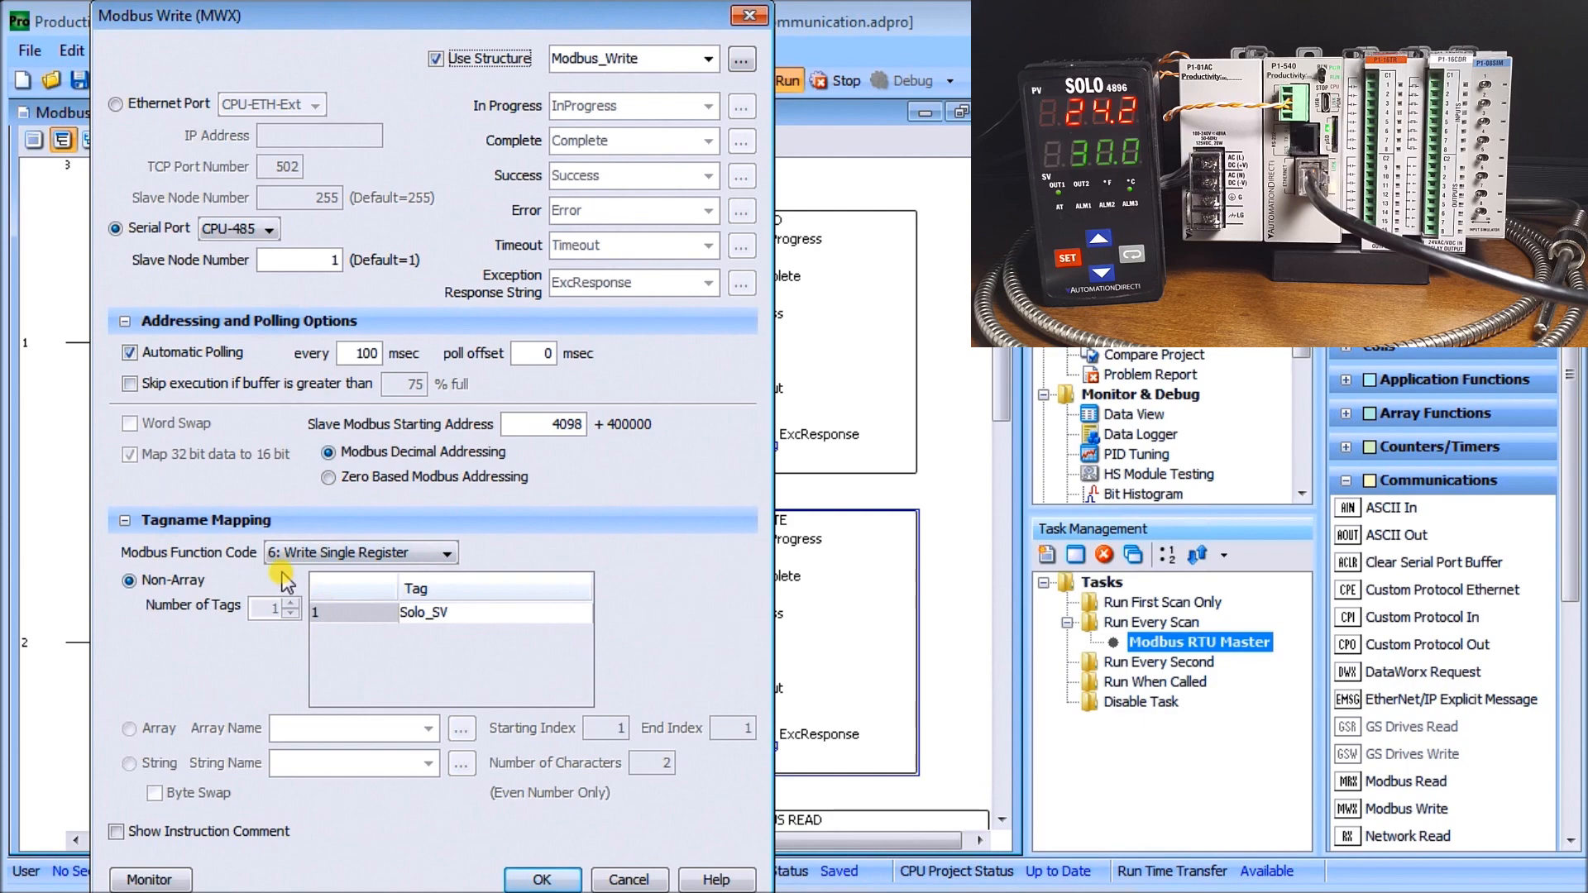
pyautogui.moveTo(345, 579)
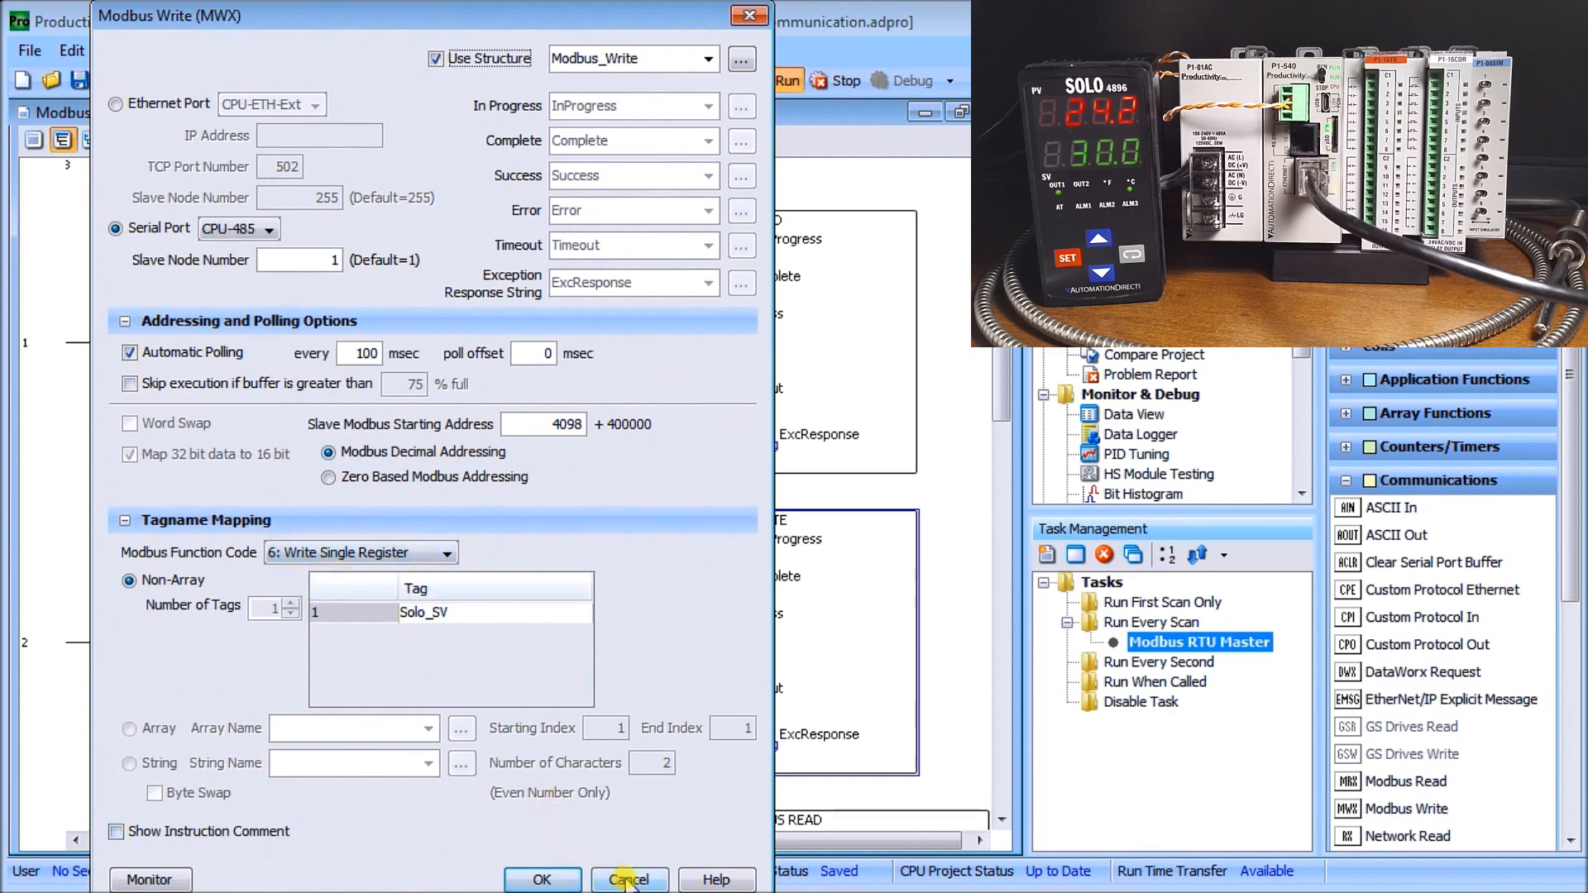
# Cancel the Modbus Write dialog and scroll down to the rung 4 Modbus_Read3 block.
pyautogui.click(629, 879)
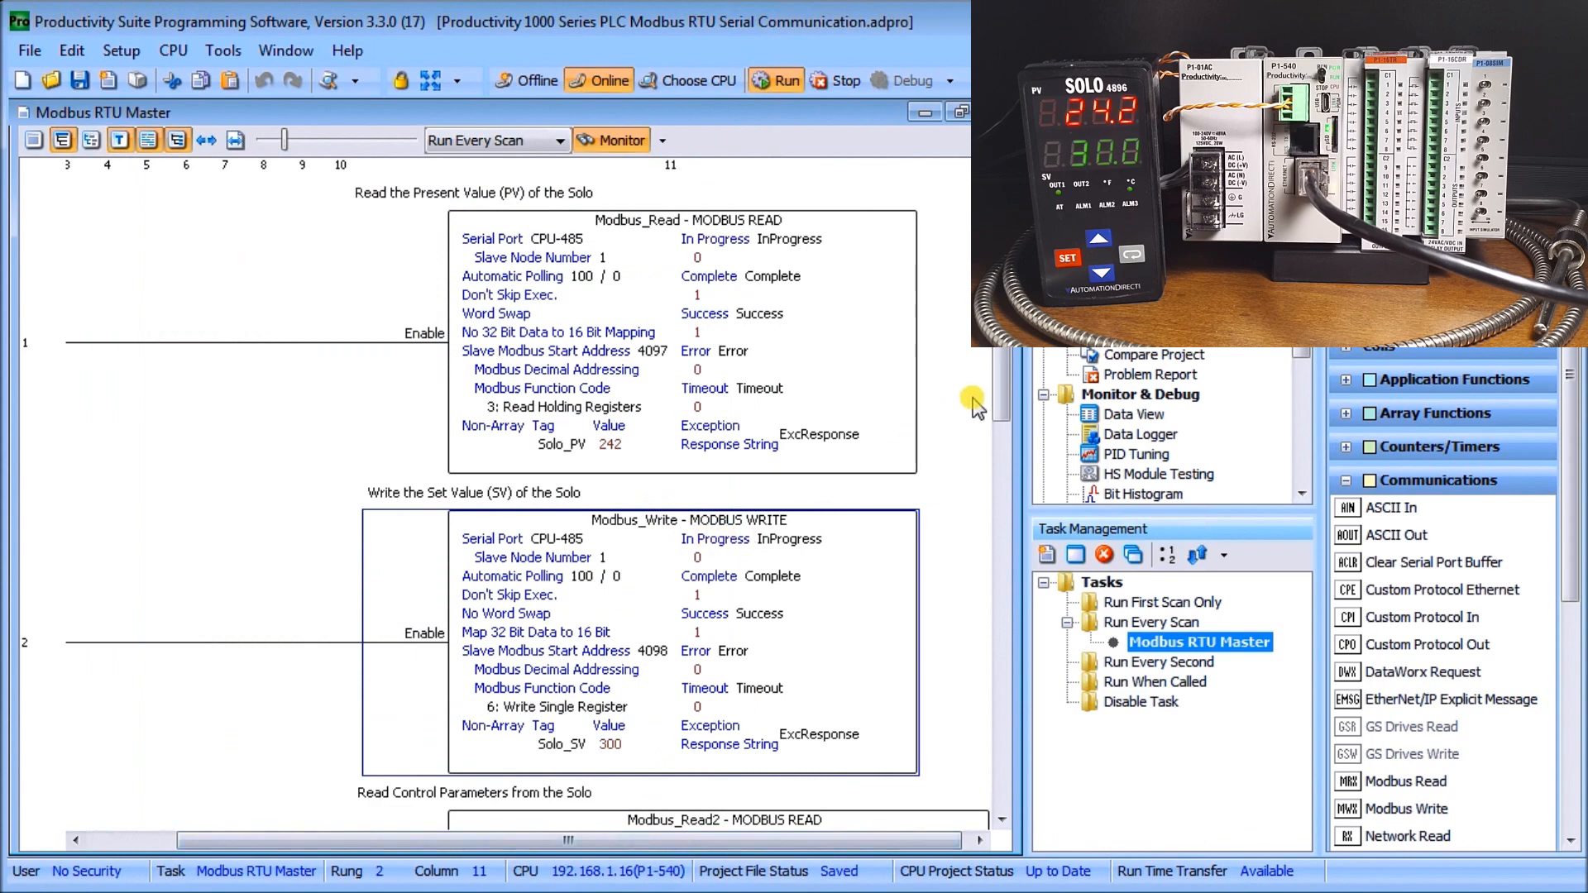
pyautogui.moveTo(695, 702)
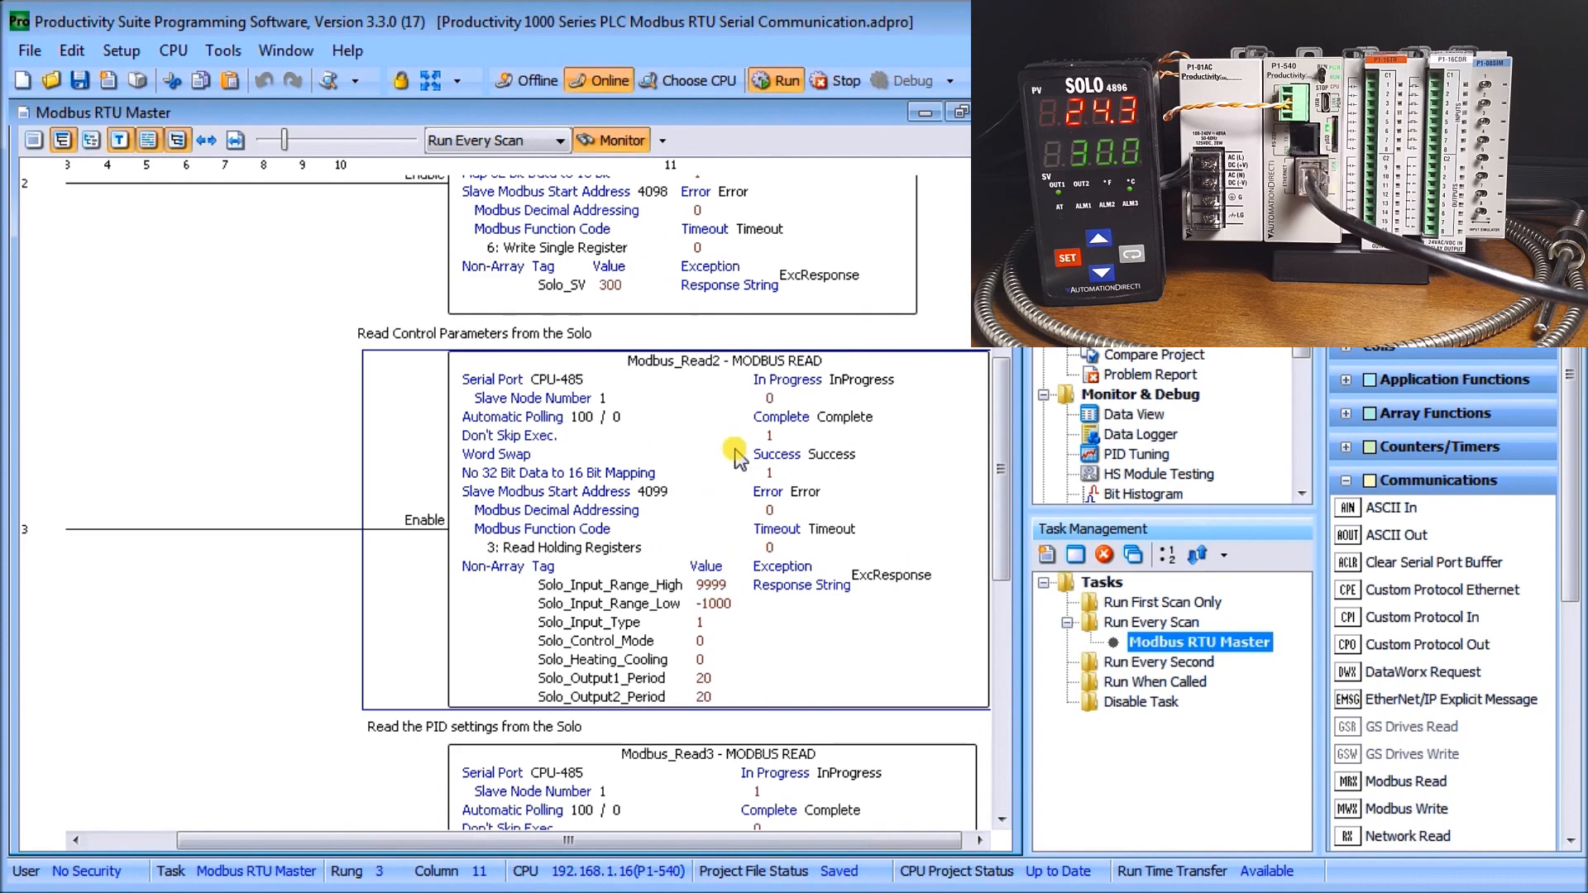
pyautogui.moveTo(701, 585)
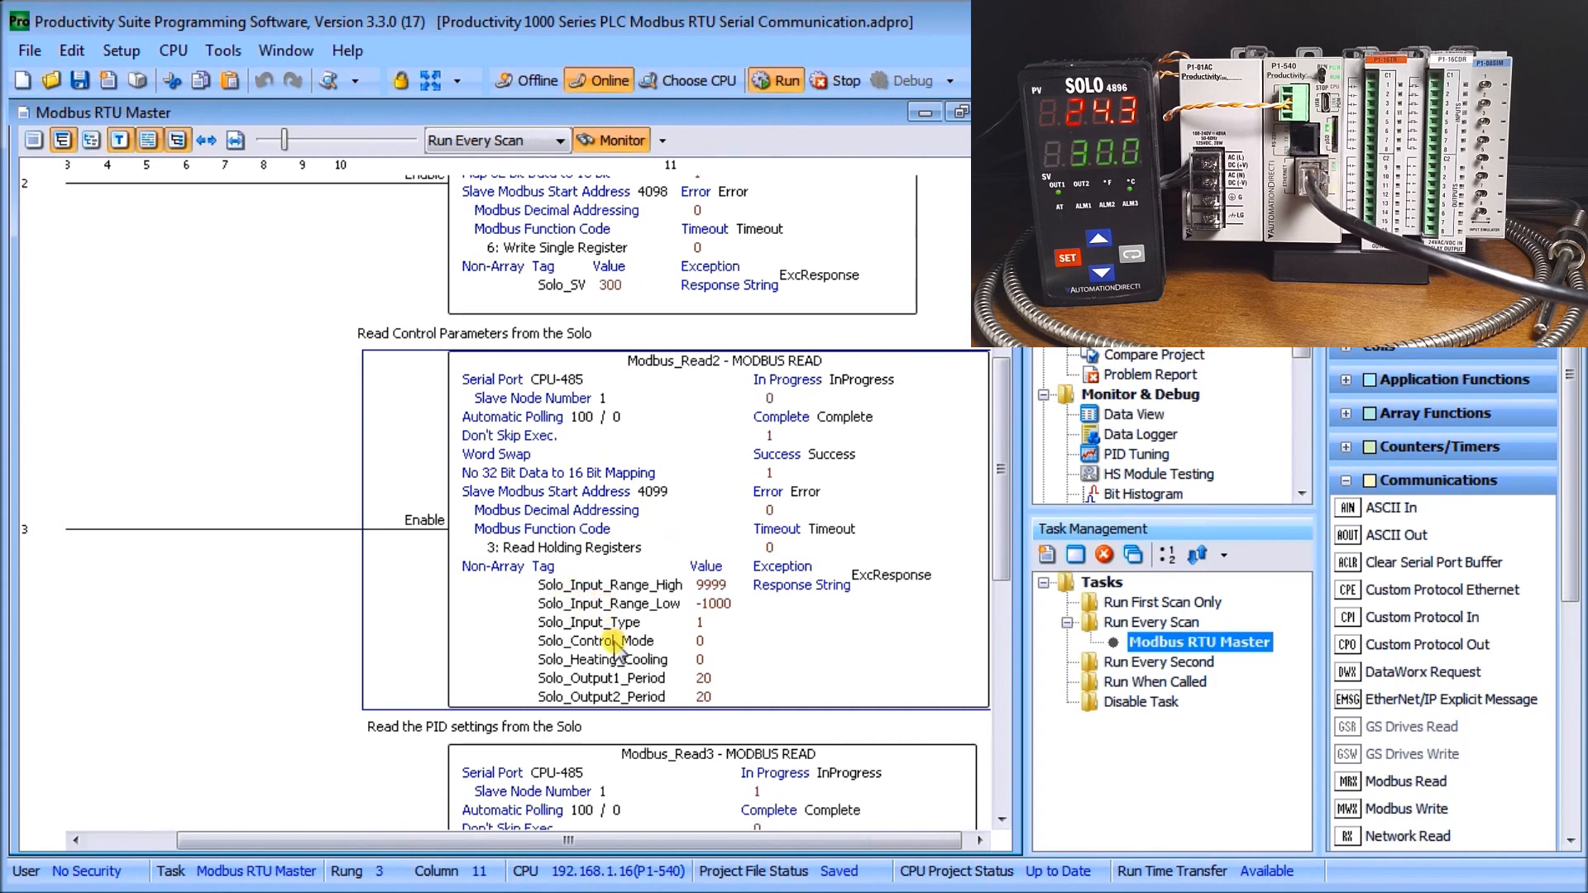
pyautogui.moveTo(625, 666)
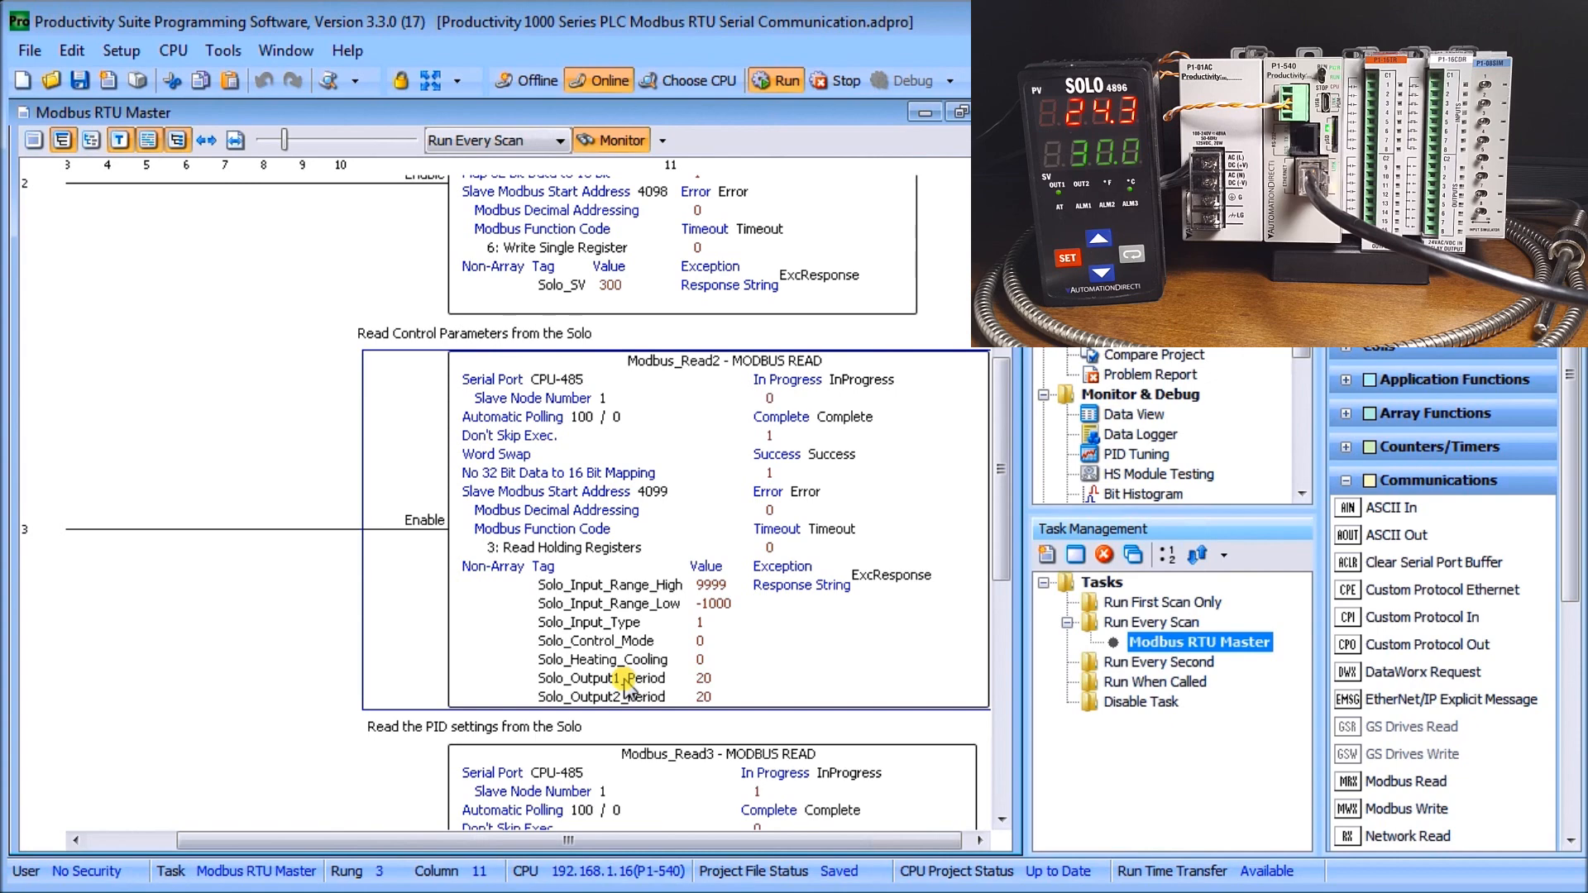
pyautogui.scroll(-3)
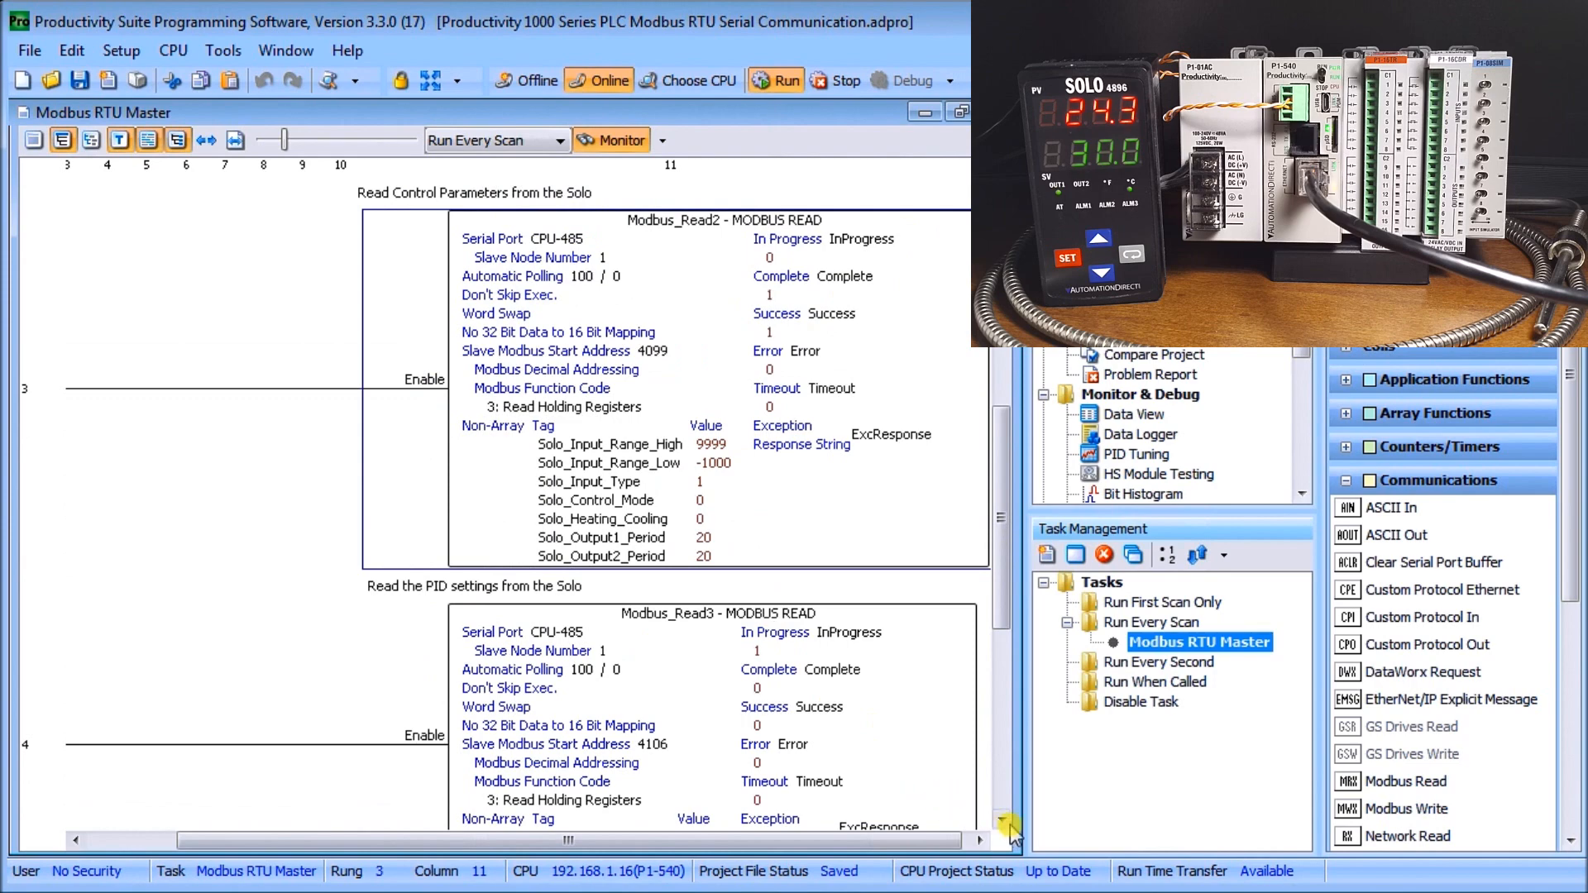
pyautogui.scroll(-3)
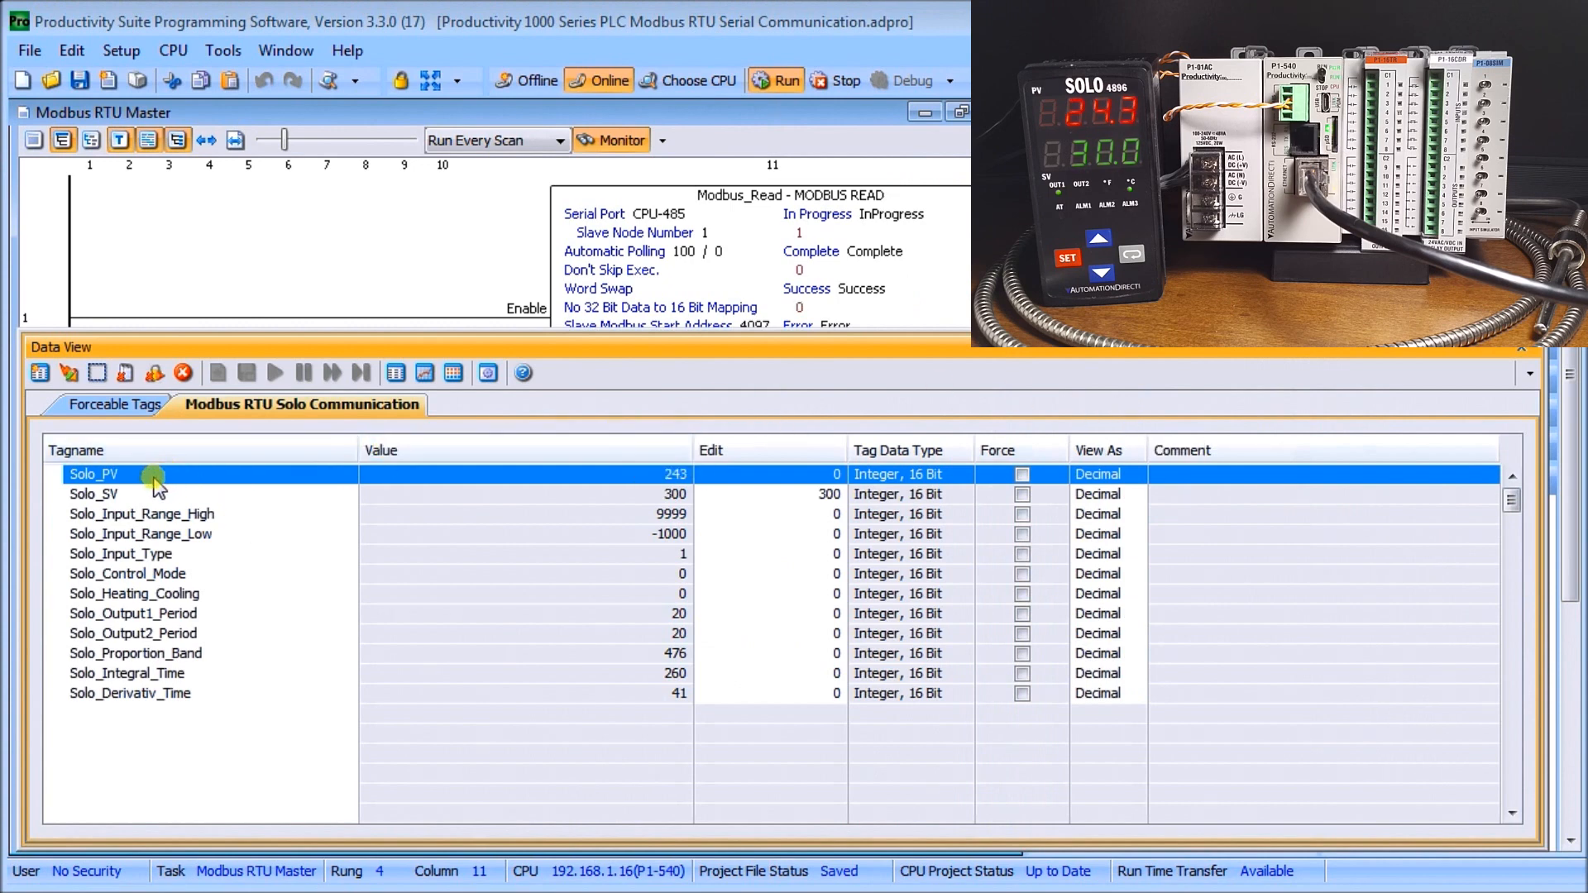
pyautogui.moveTo(750, 490)
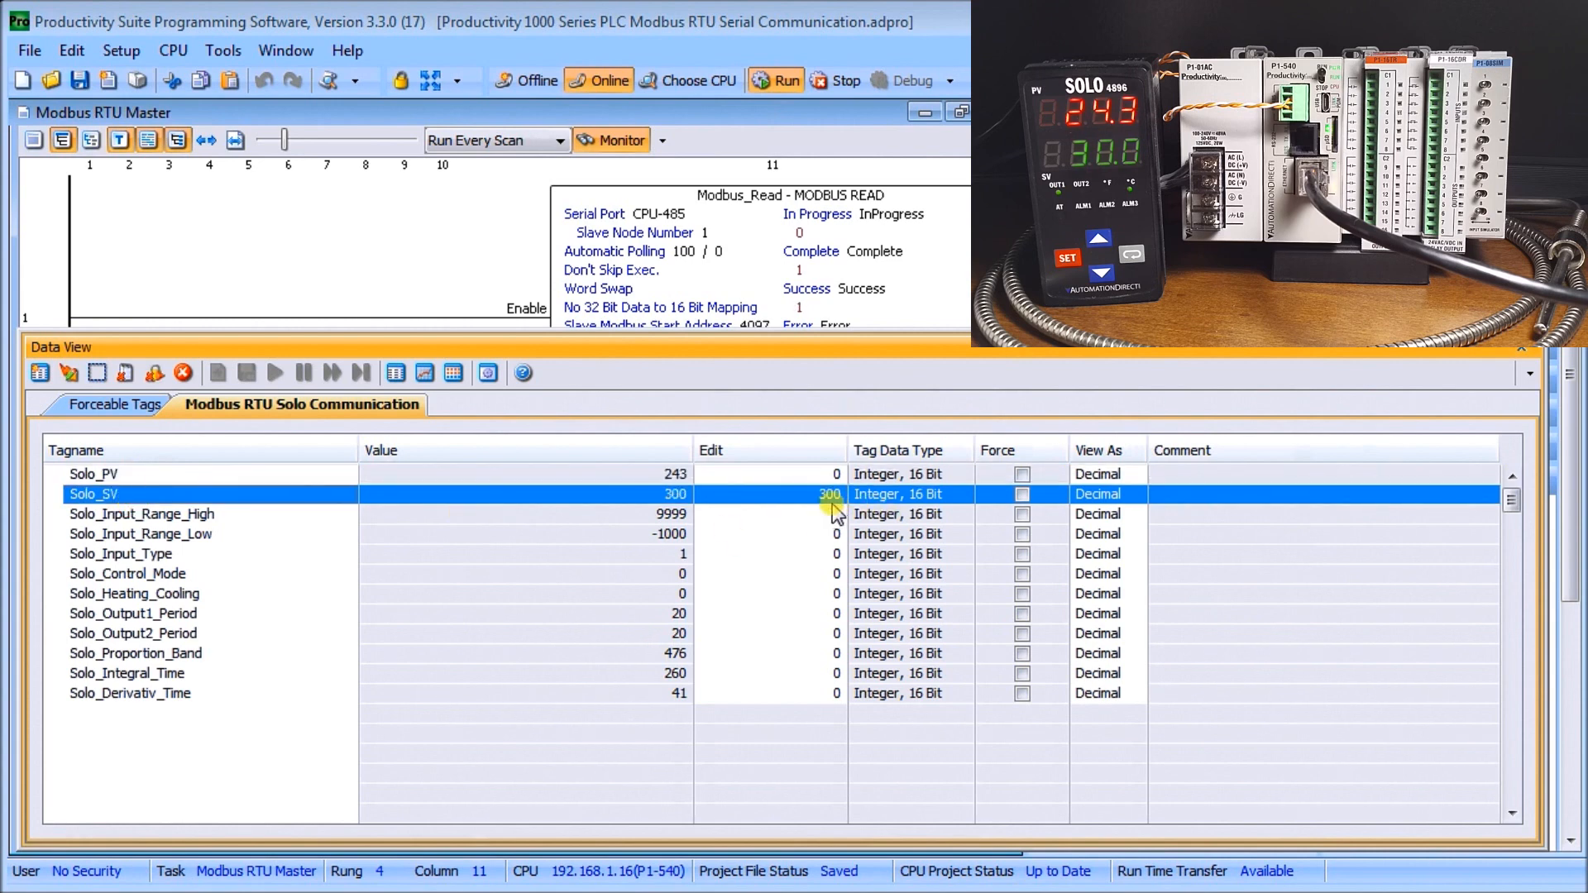
# Write 330 to Solo_SV in Data View, then change its edit value back to 300.
pyautogui.click(824, 495)
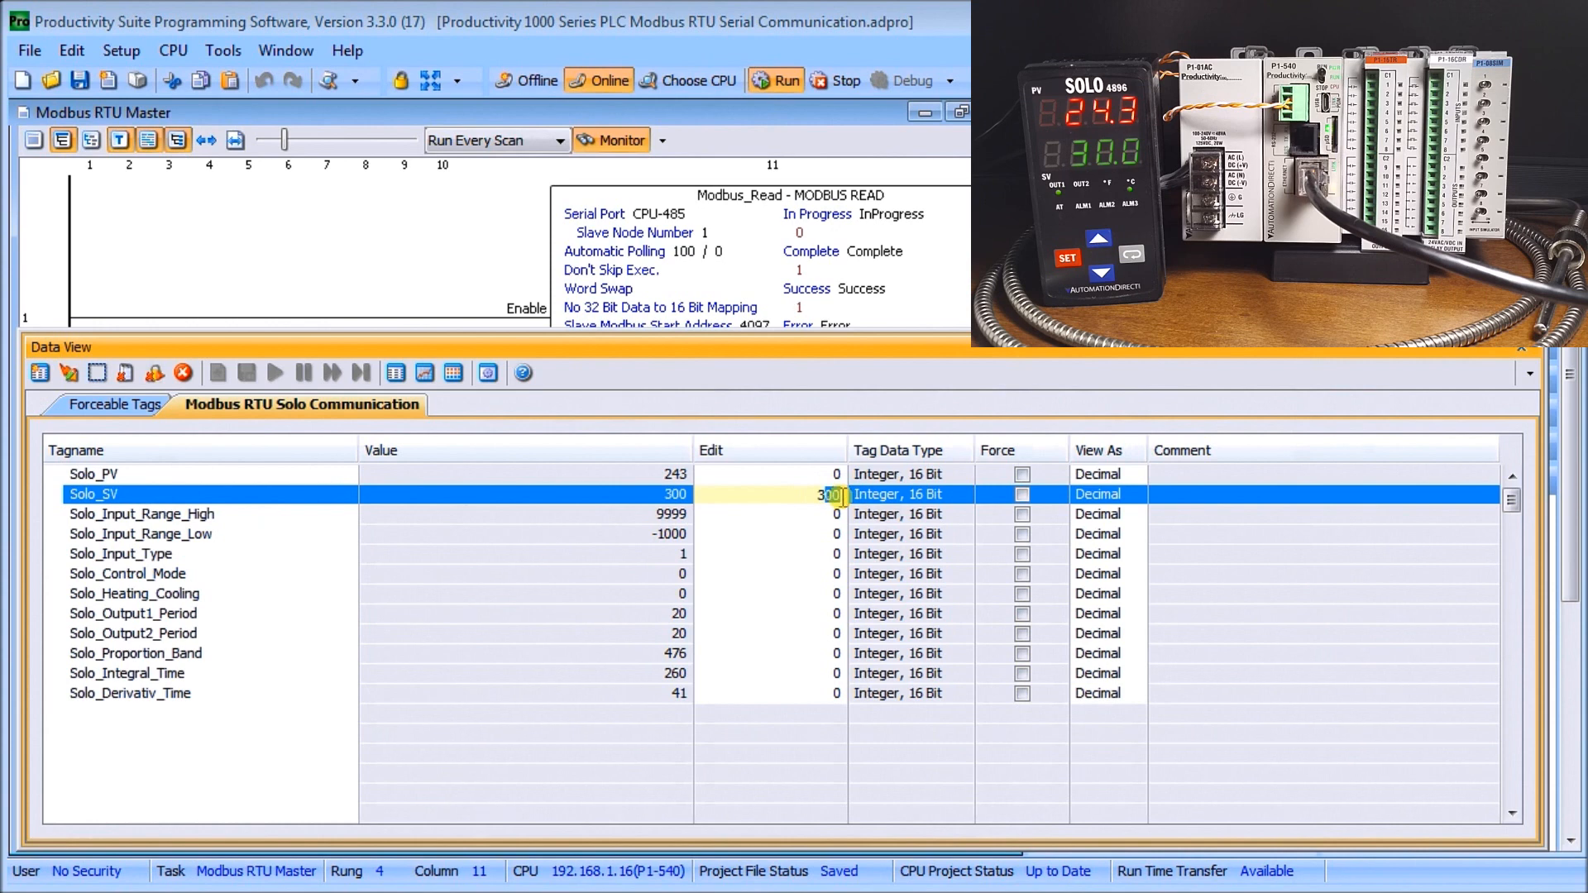
pyautogui.write('330')
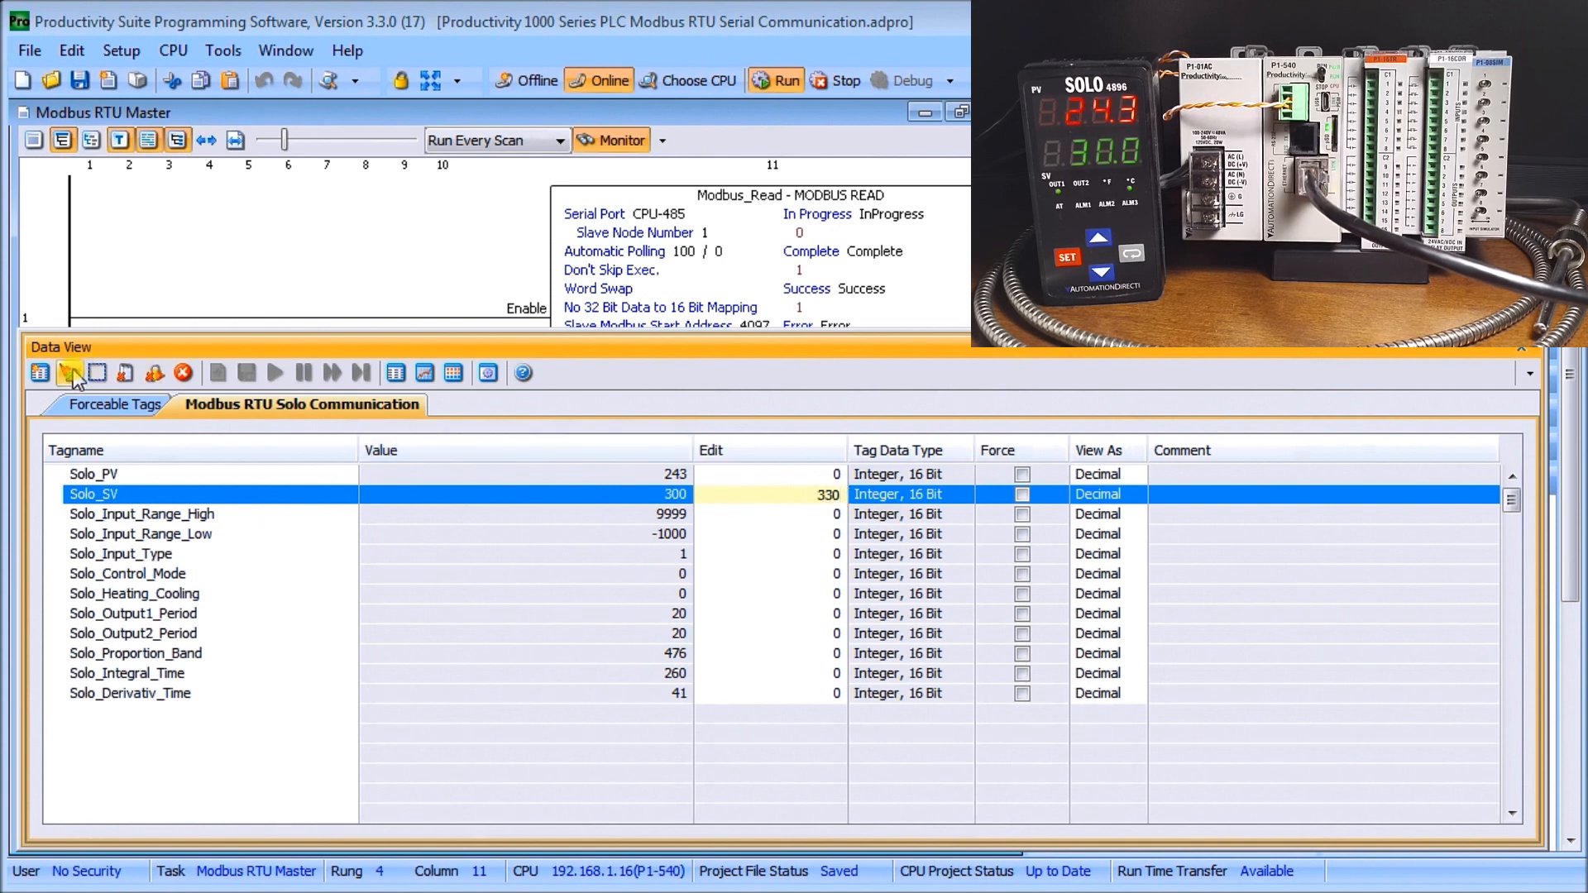
pyautogui.click(70, 374)
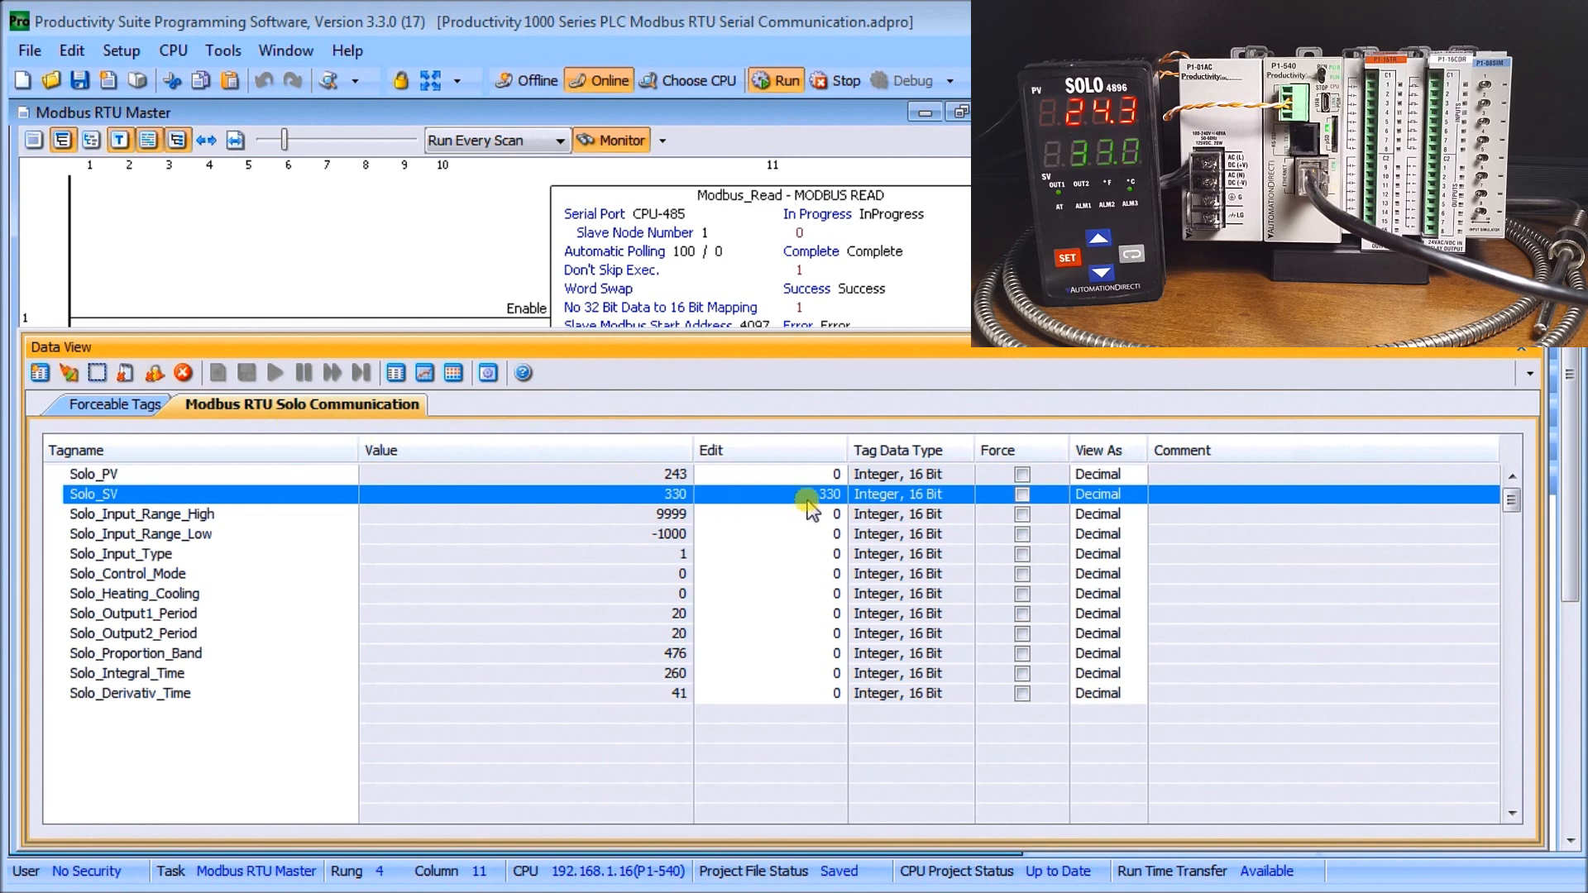
pyautogui.click(835, 495)
pyautogui.write('300')
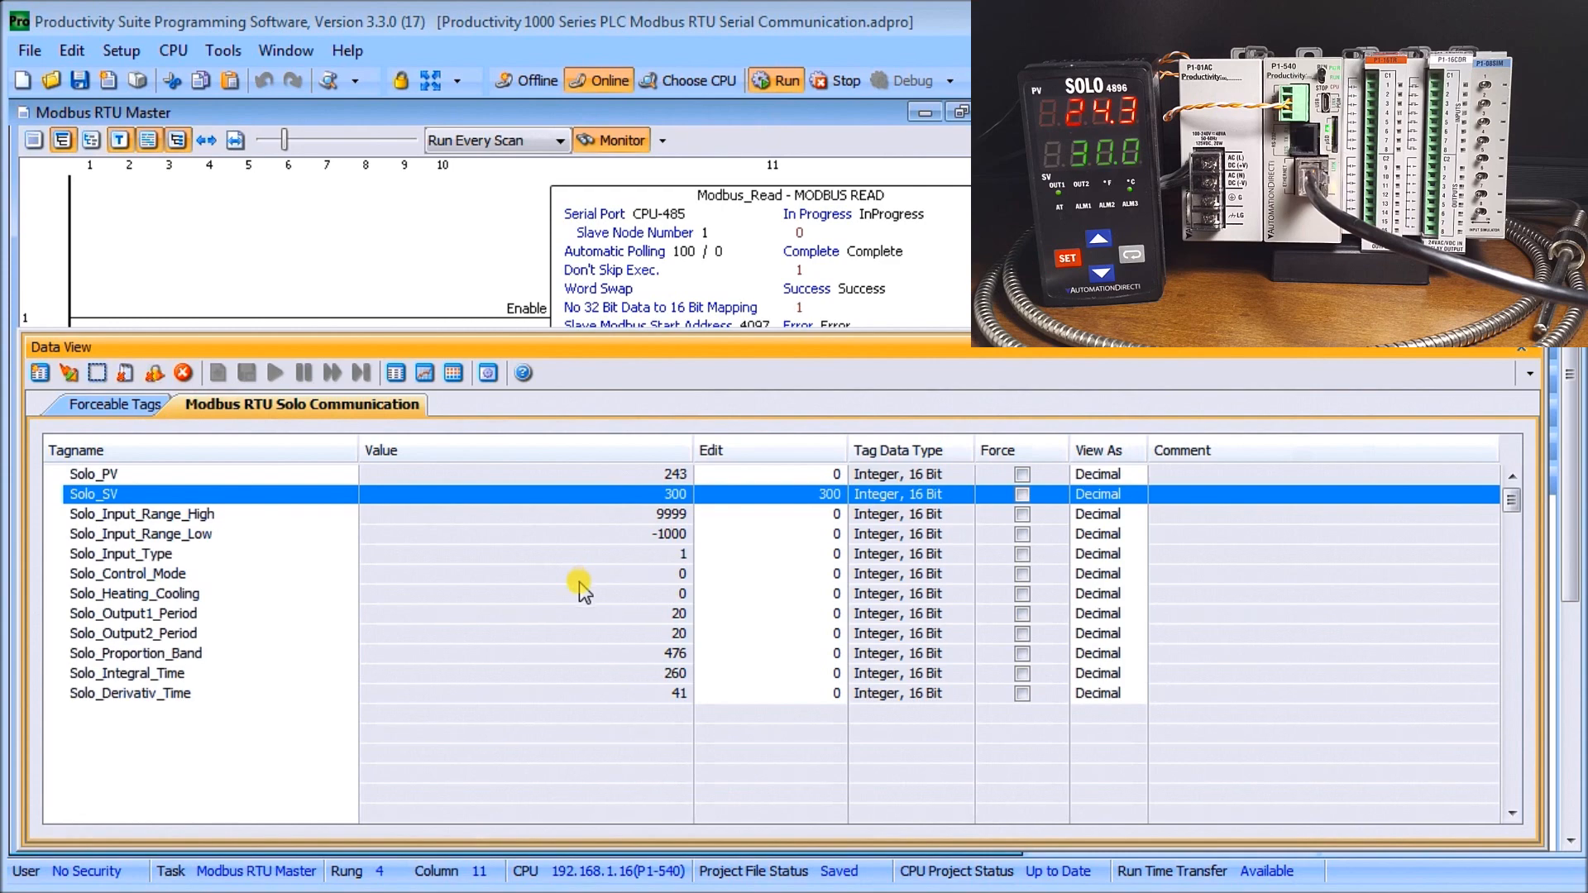
pyautogui.moveTo(424, 374)
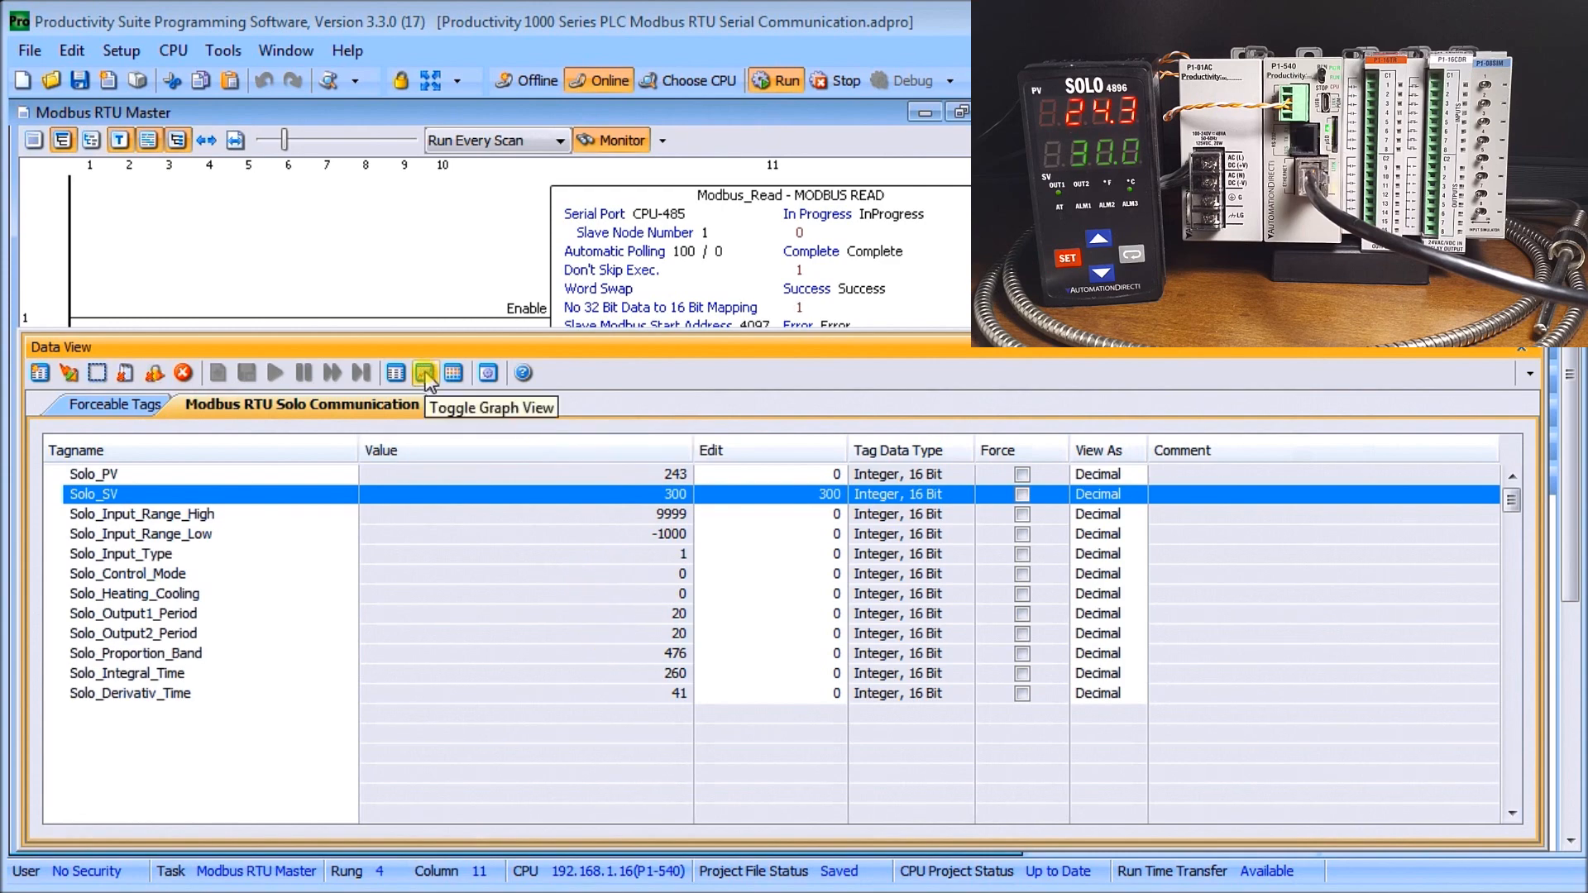
# Turn on the graph view and plot Solo_PV and Solo_SV as Graph Tag(s).
pyautogui.click(424, 373)
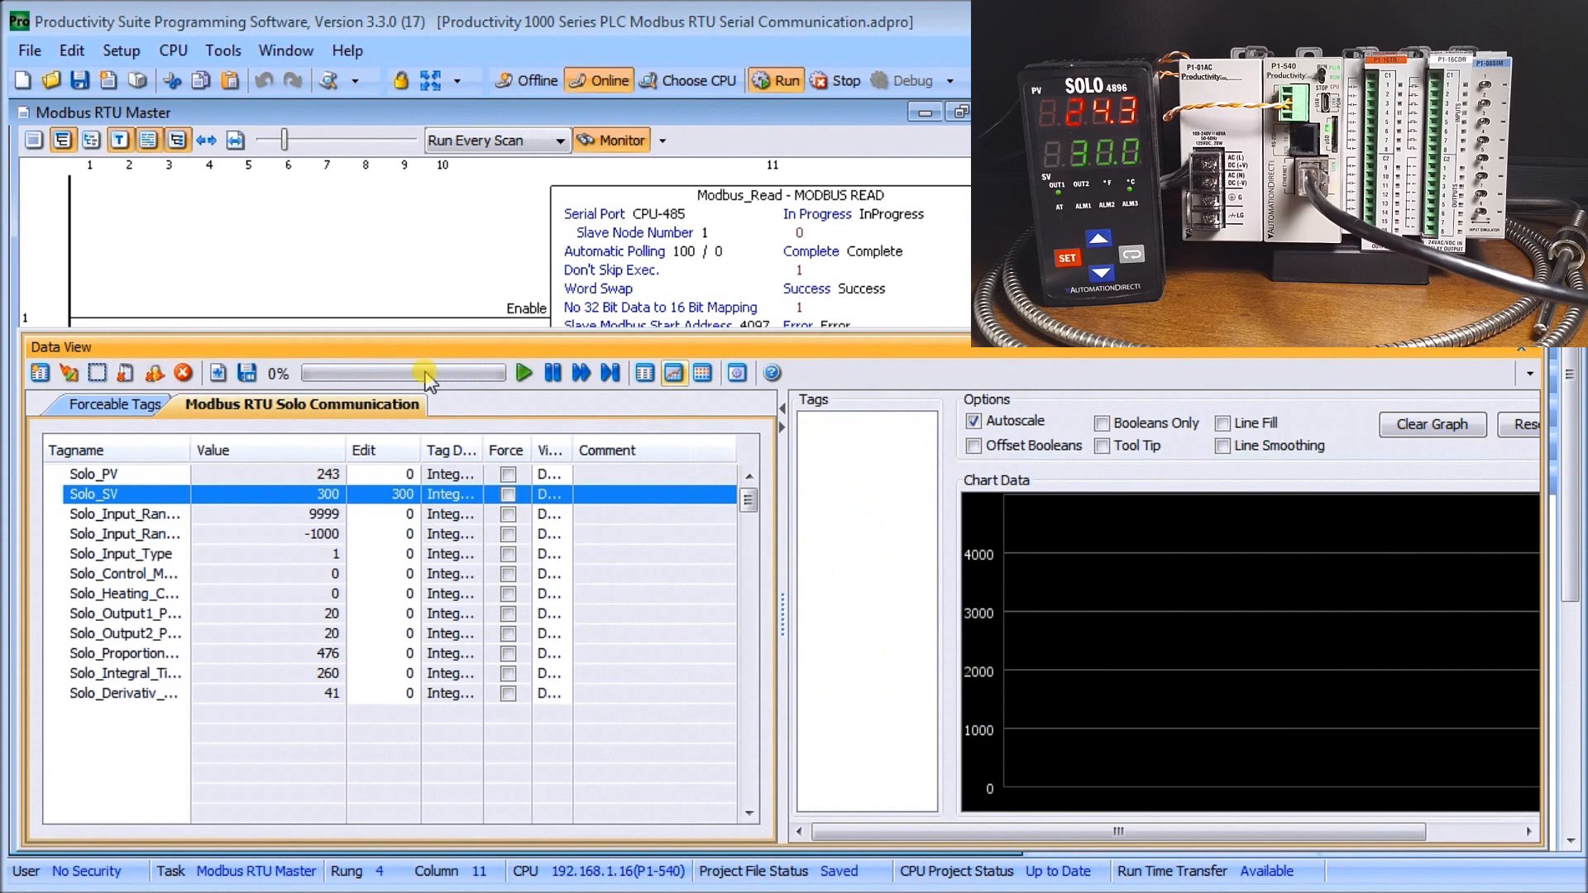
pyautogui.moveTo(225, 677)
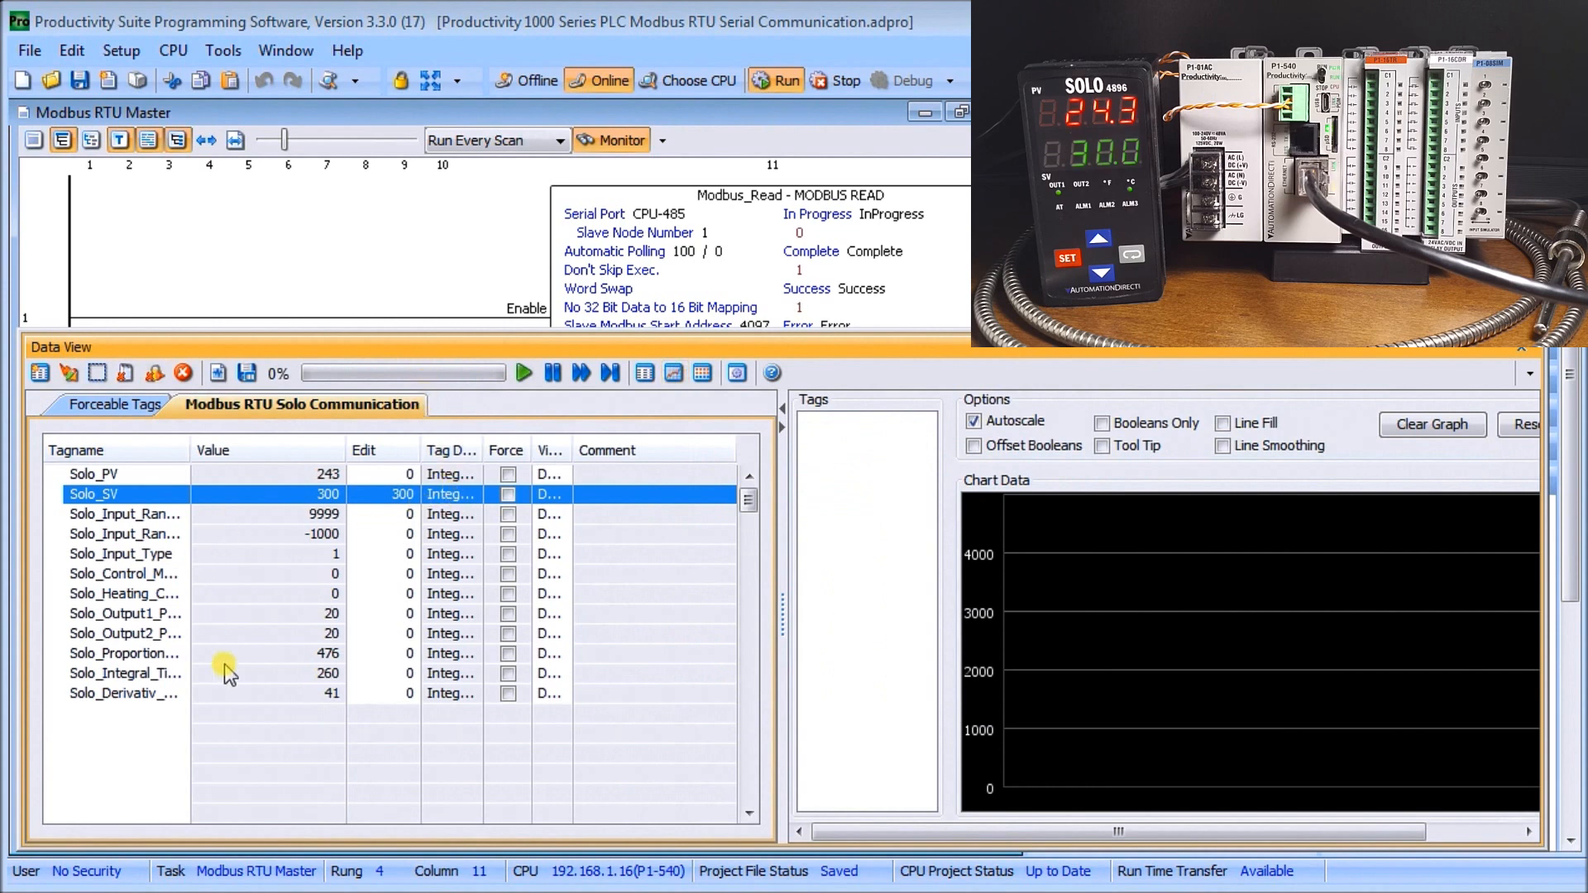
pyautogui.click(91, 474)
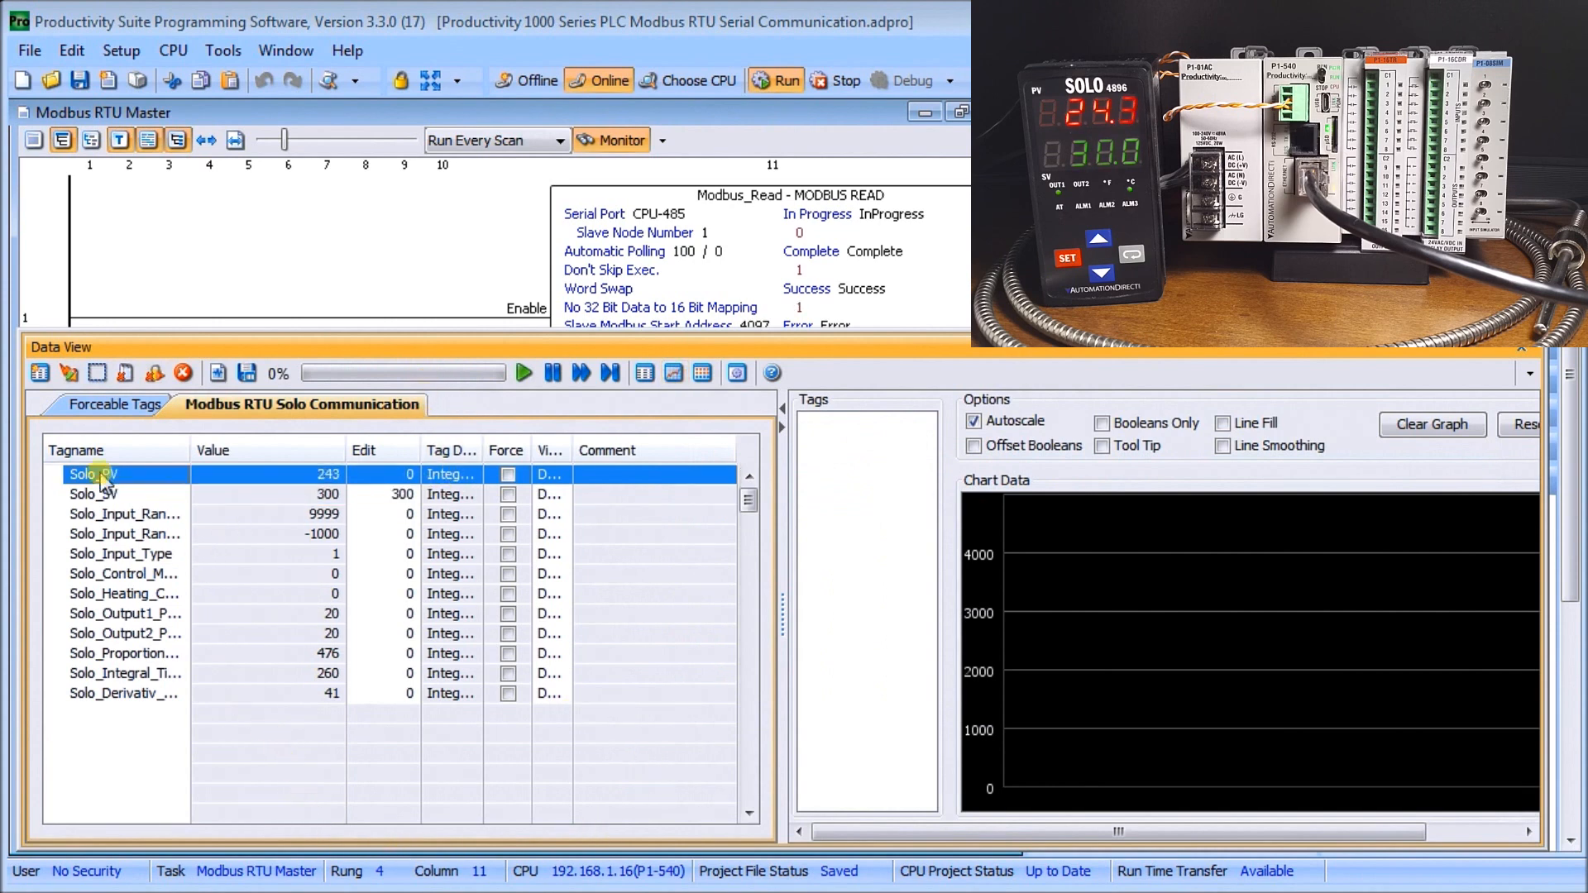
pyautogui.click(91, 494)
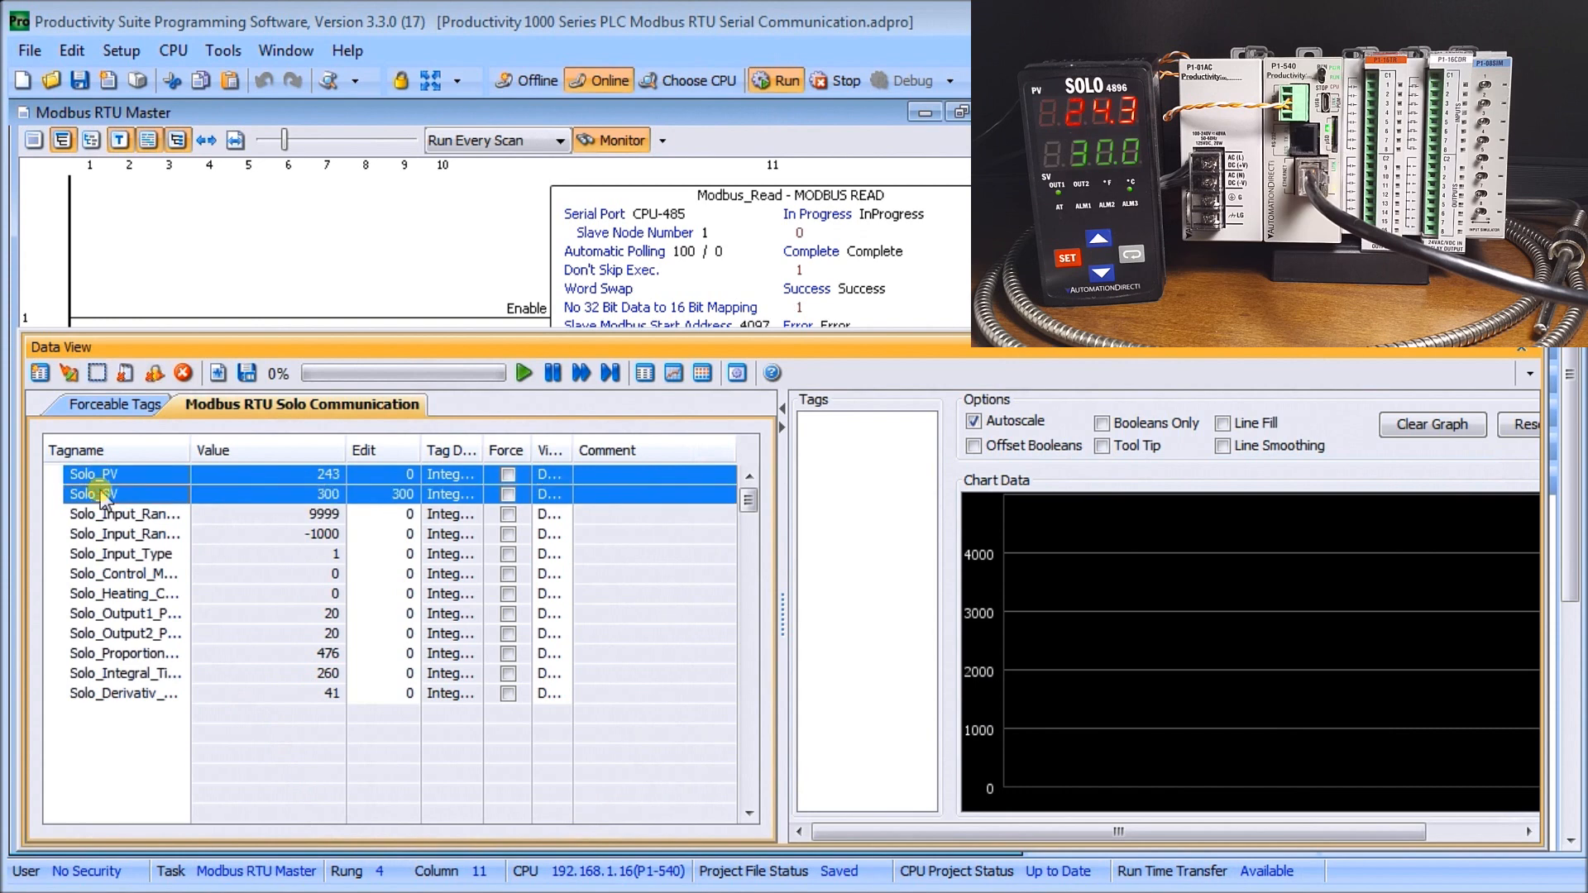
pyautogui.rightClick(91, 494)
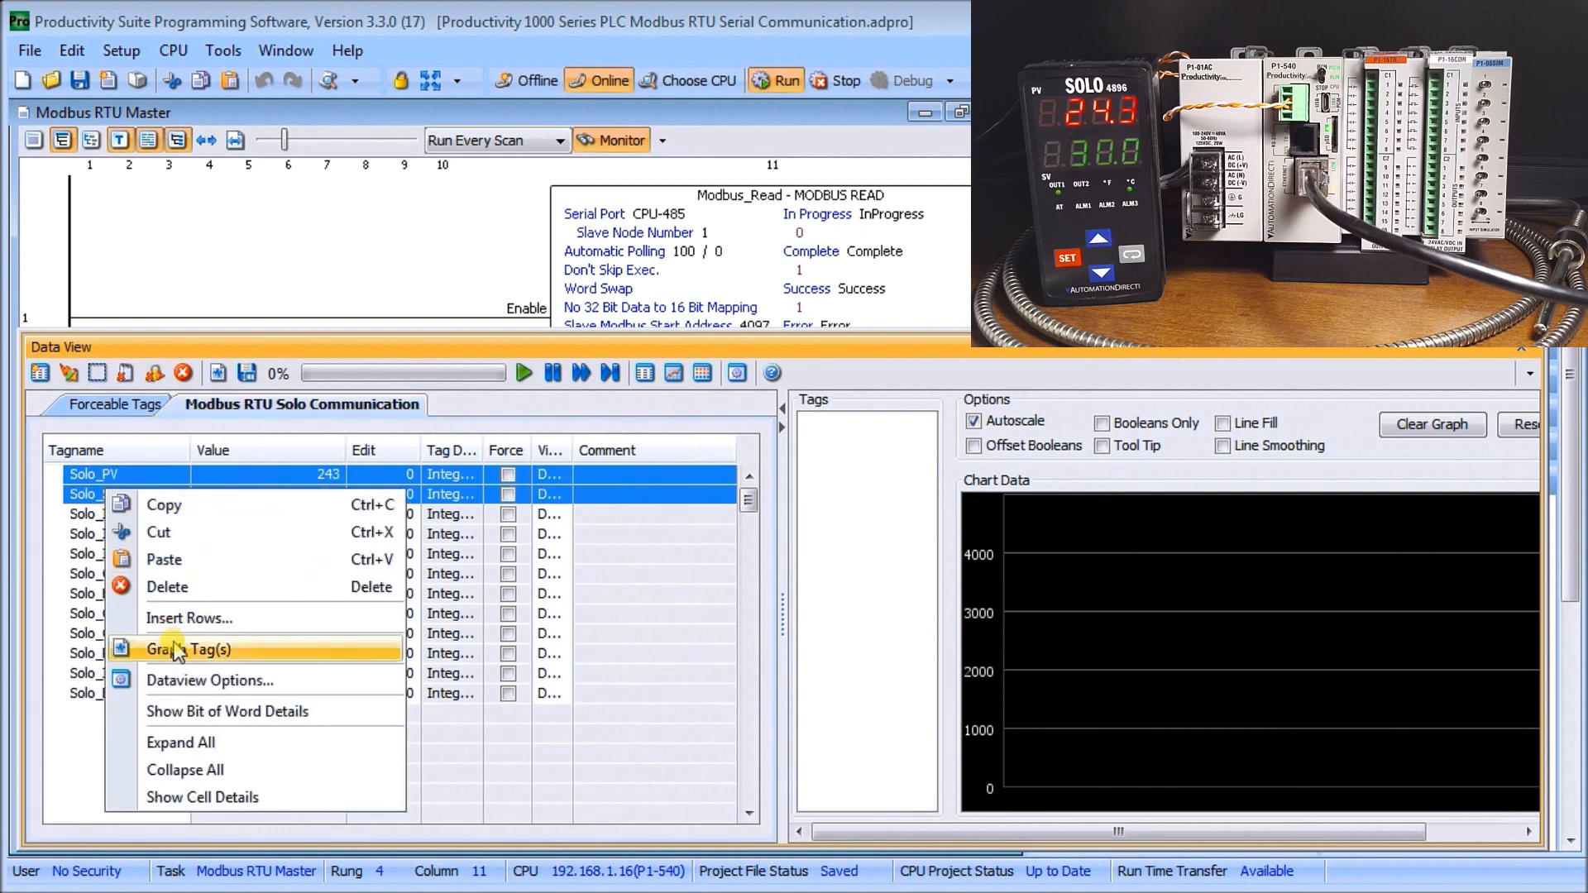
pyautogui.click(207, 651)
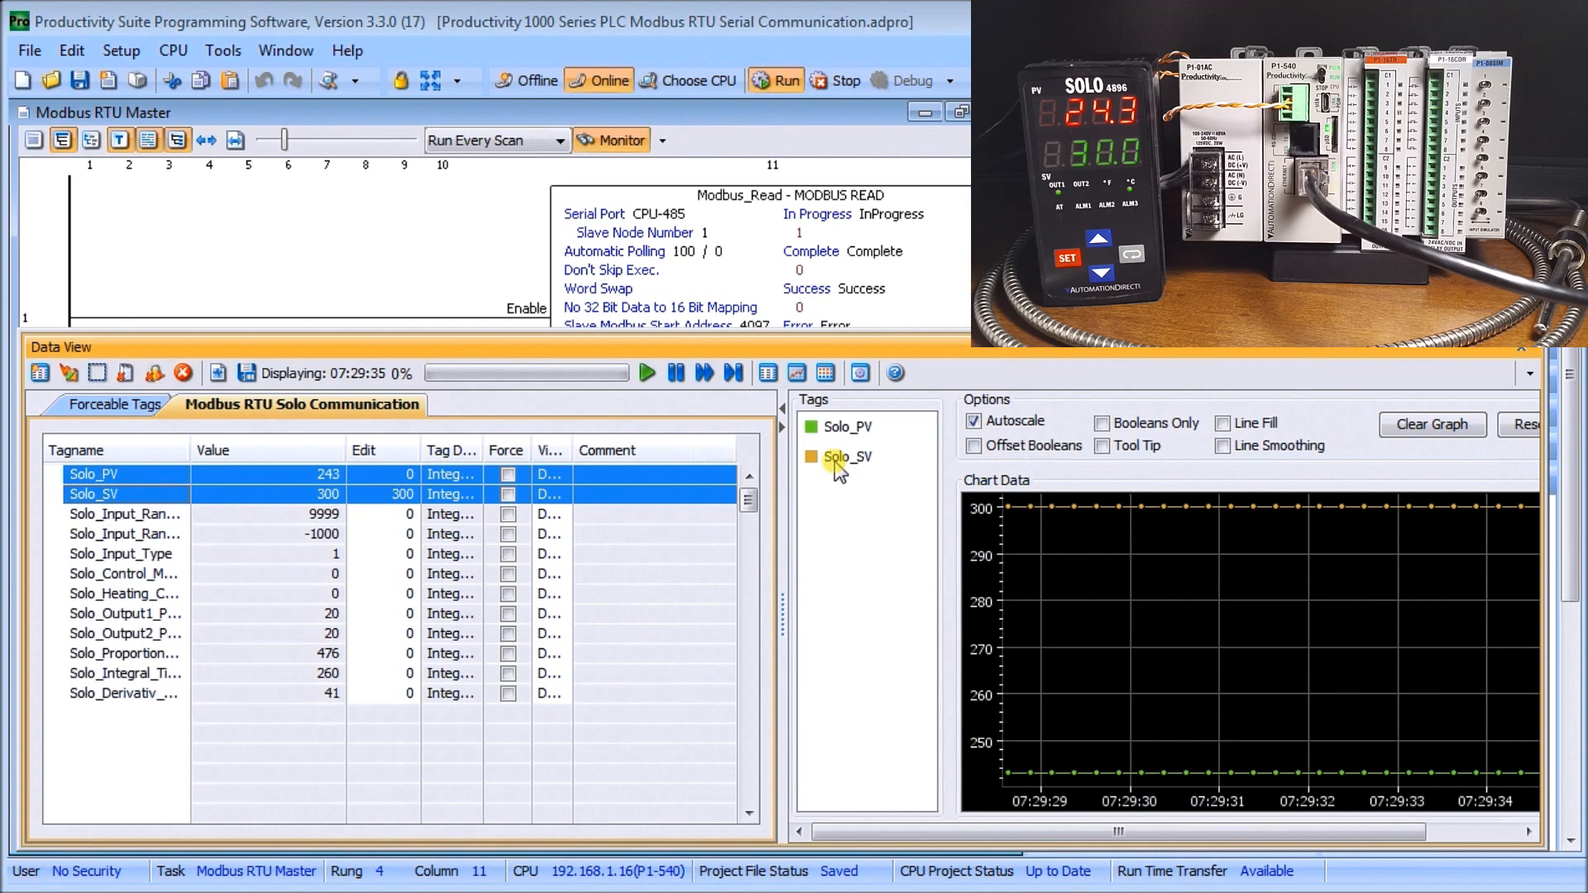
# Change the Solo_SV trace colour to green.
pyautogui.rightClick(845, 456)
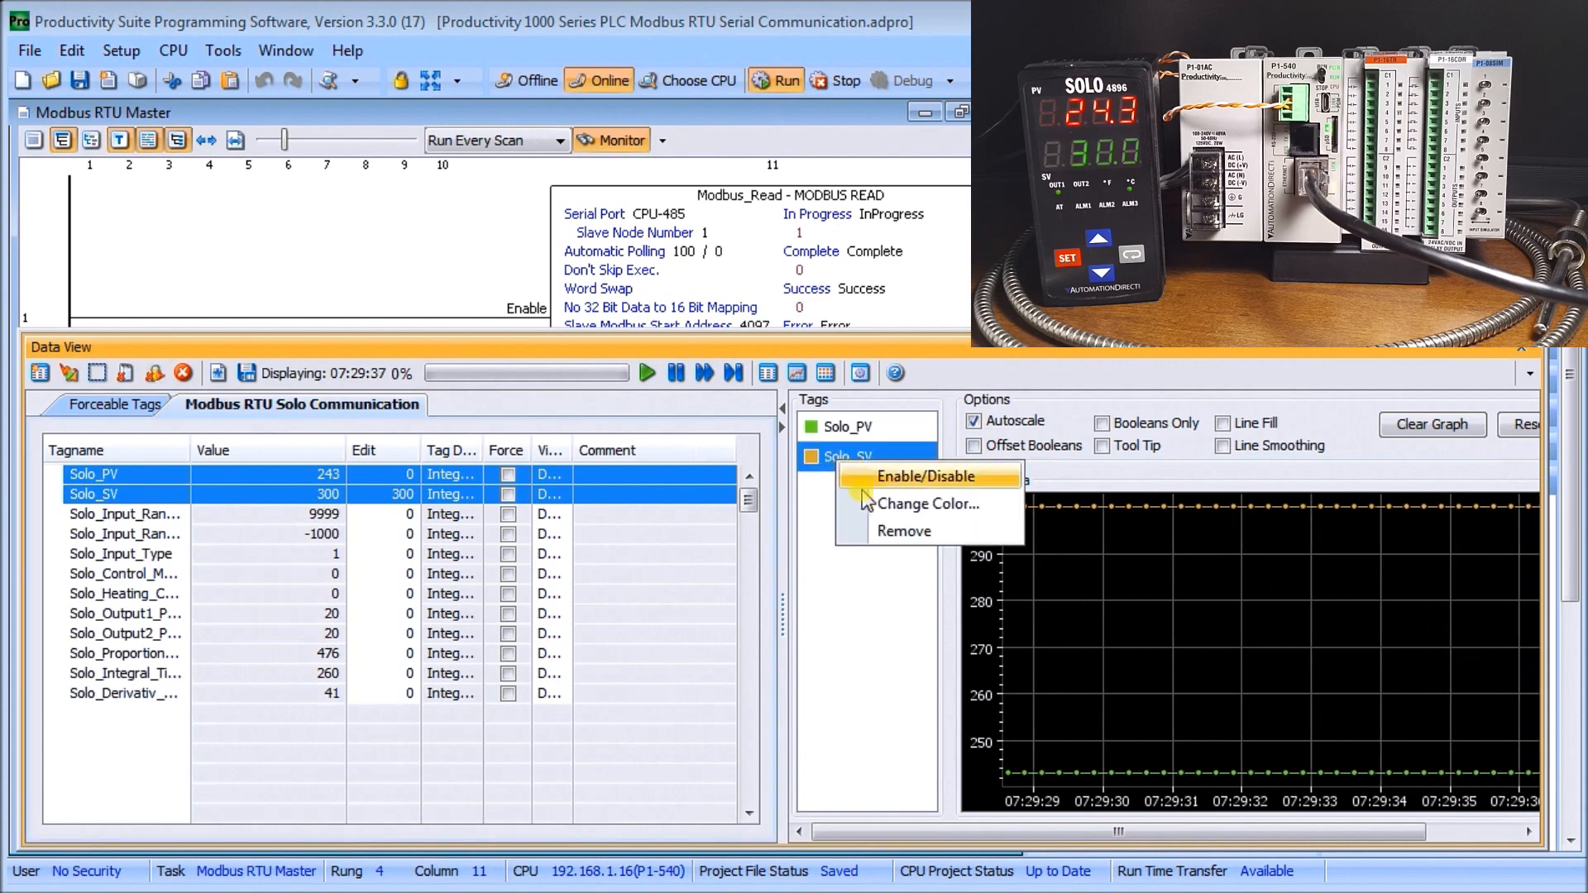
pyautogui.click(928, 504)
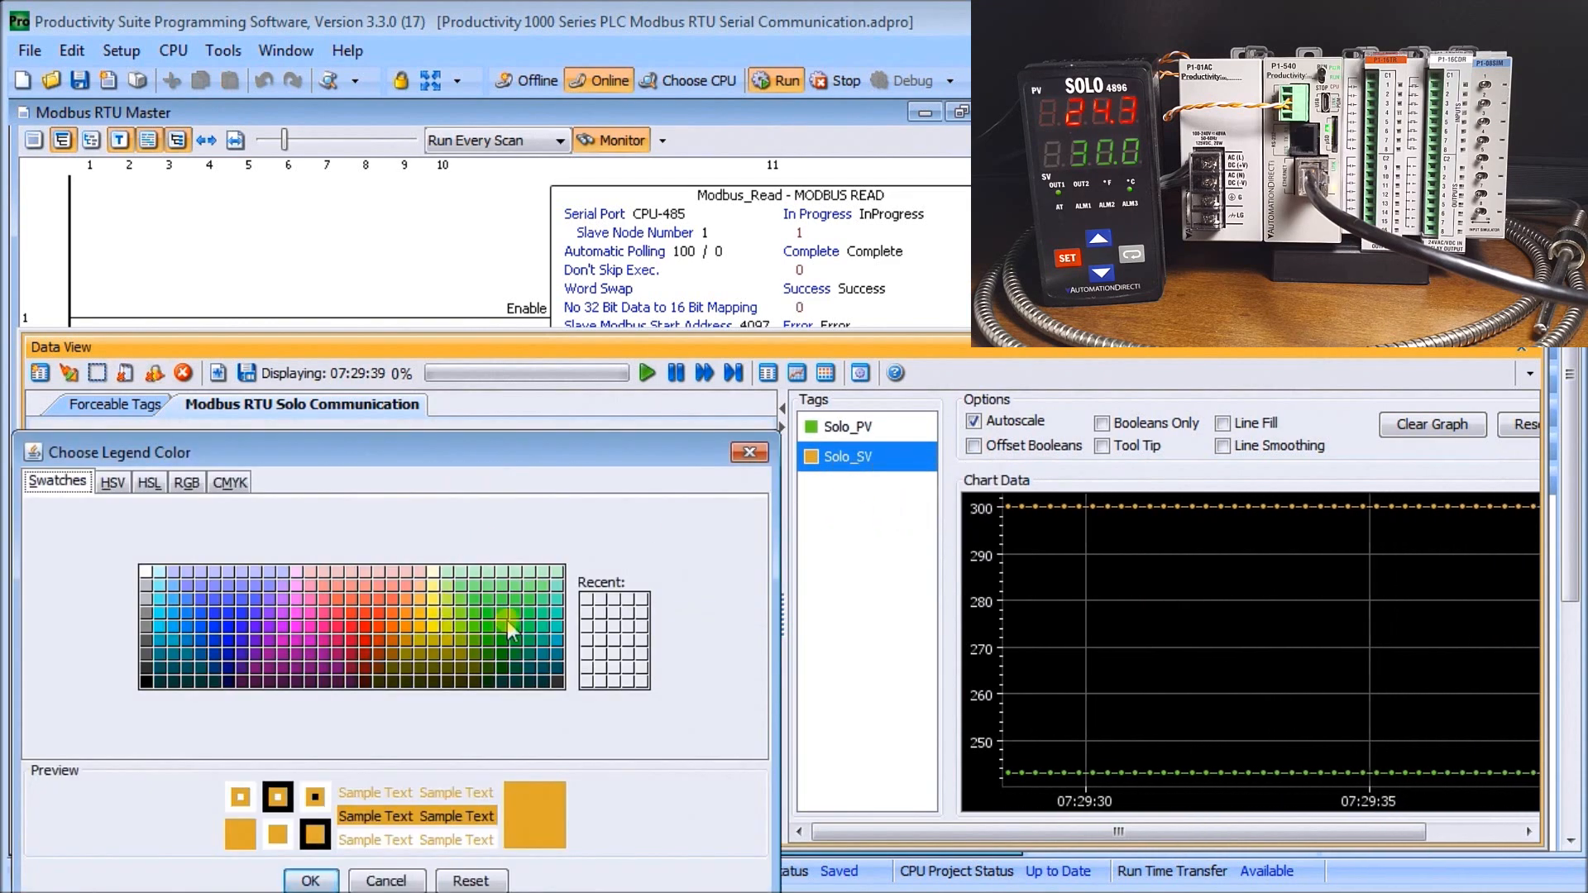
pyautogui.click(507, 628)
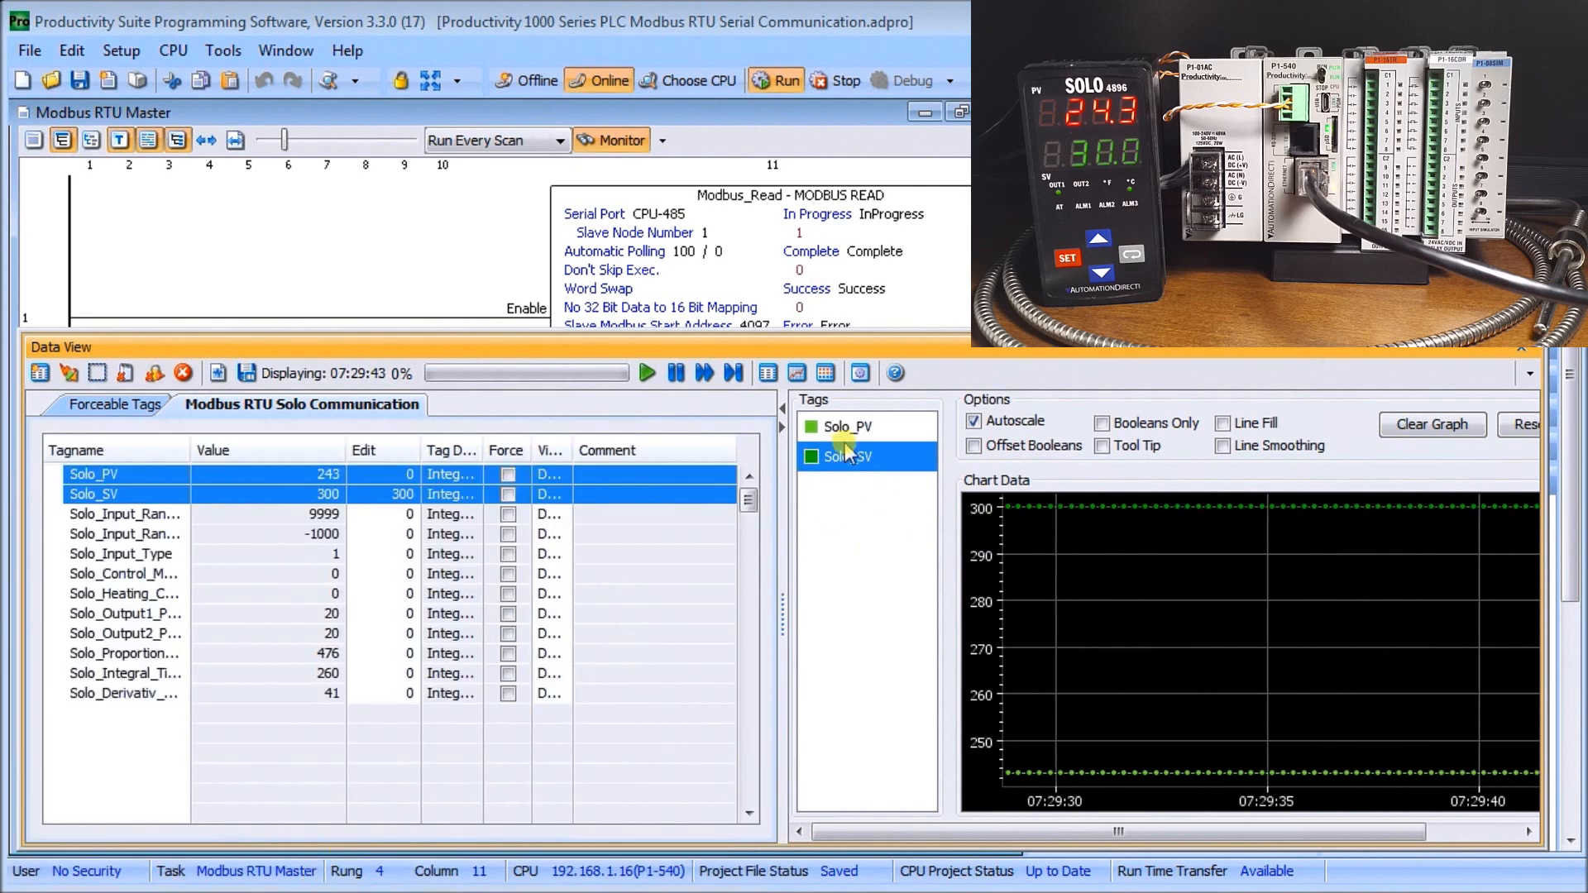
# Change the Solo_PV trace colour to orange-red.
pyautogui.rightClick(847, 426)
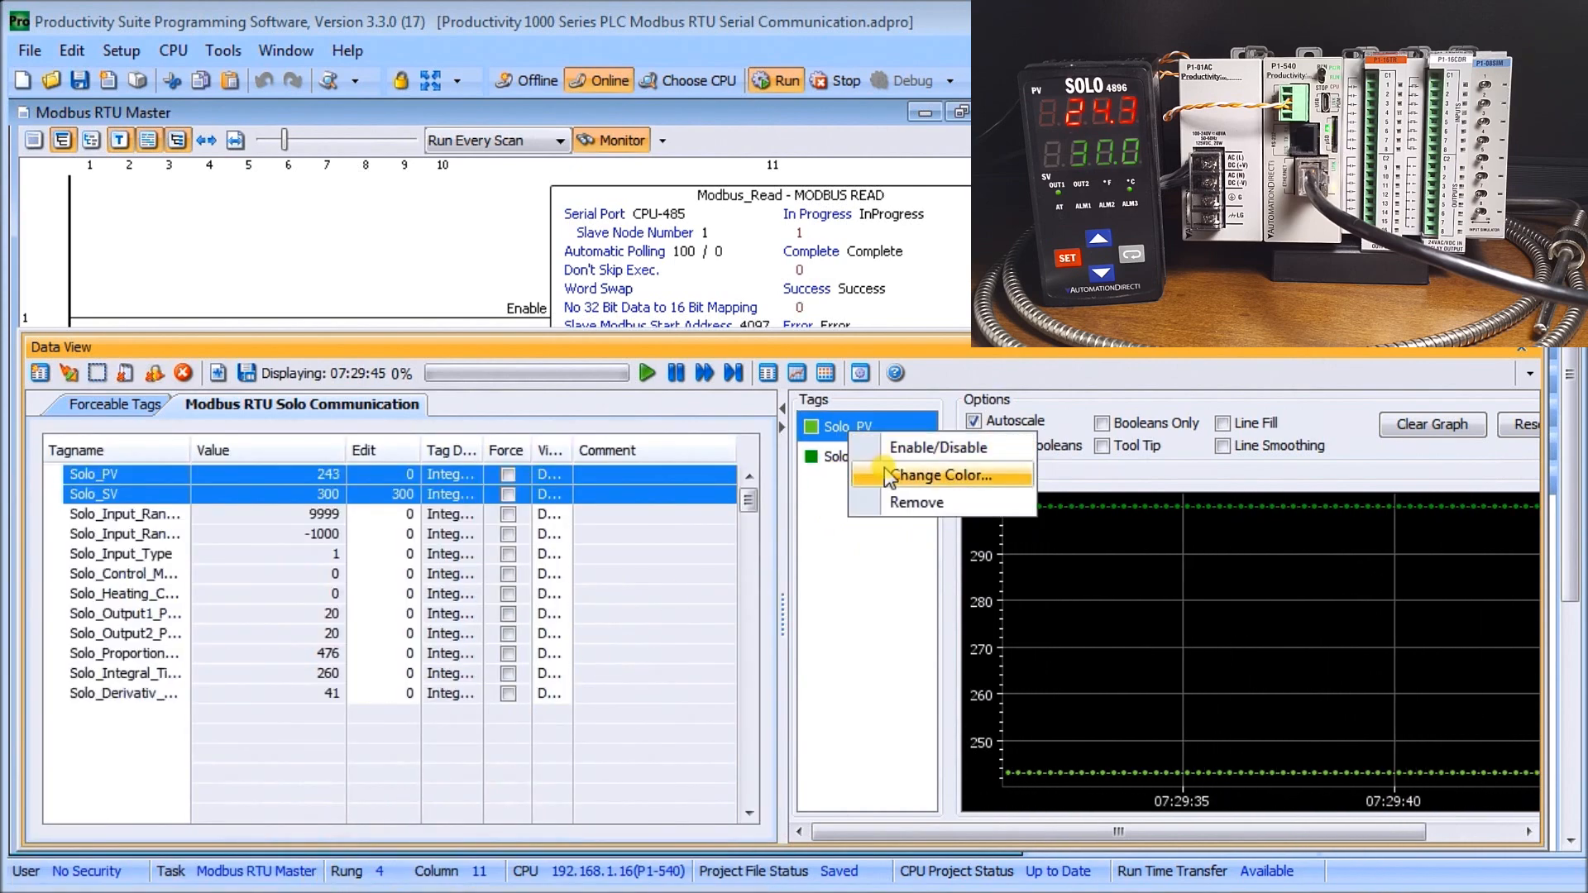
pyautogui.click(939, 475)
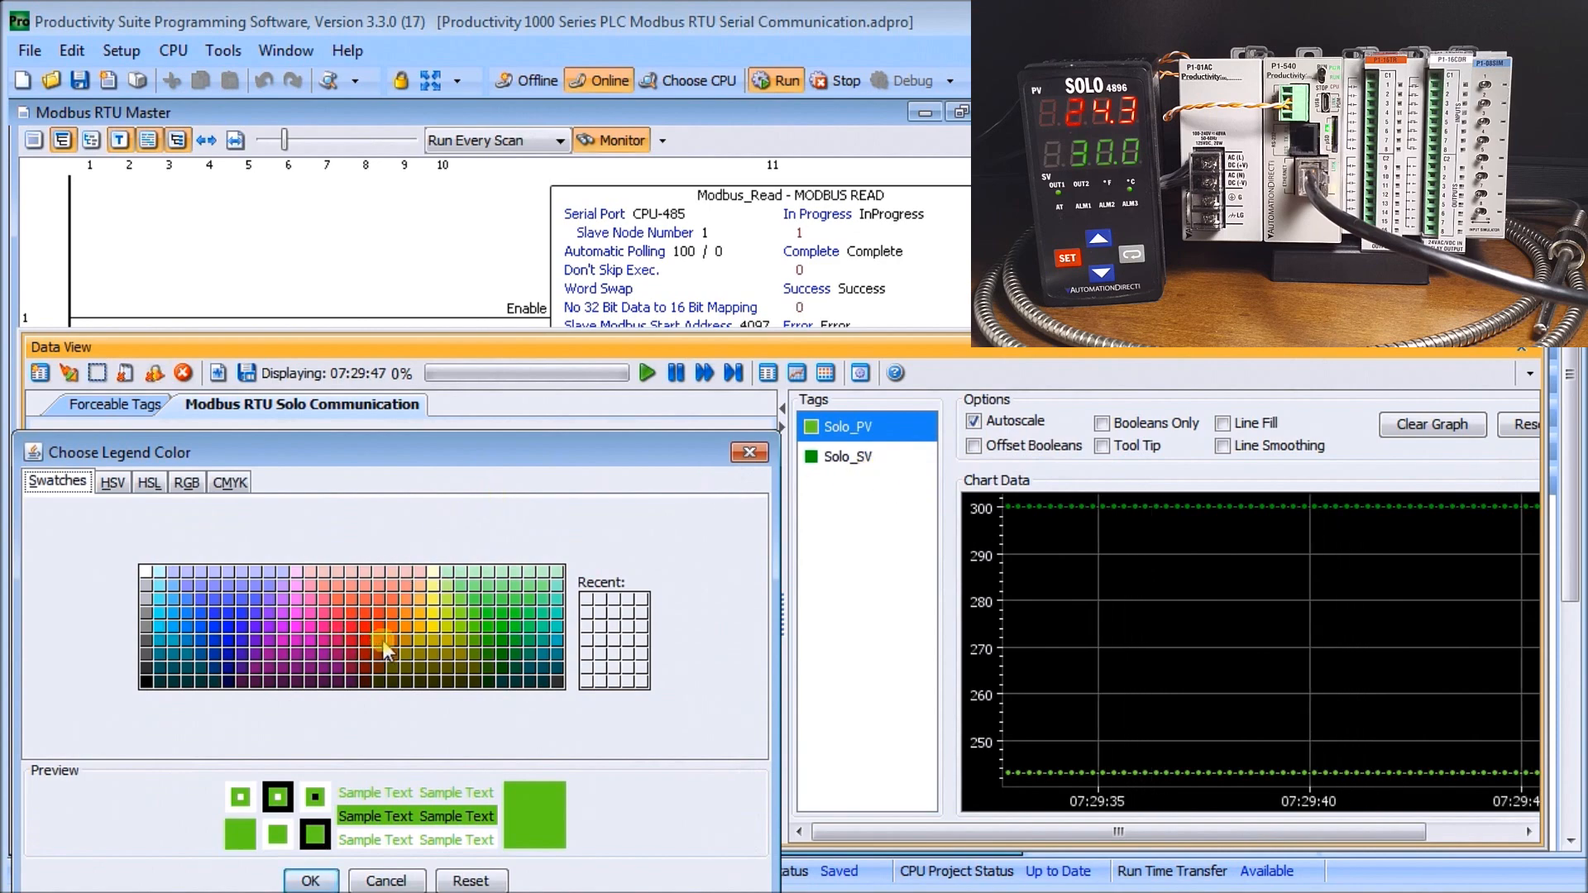
pyautogui.click(381, 648)
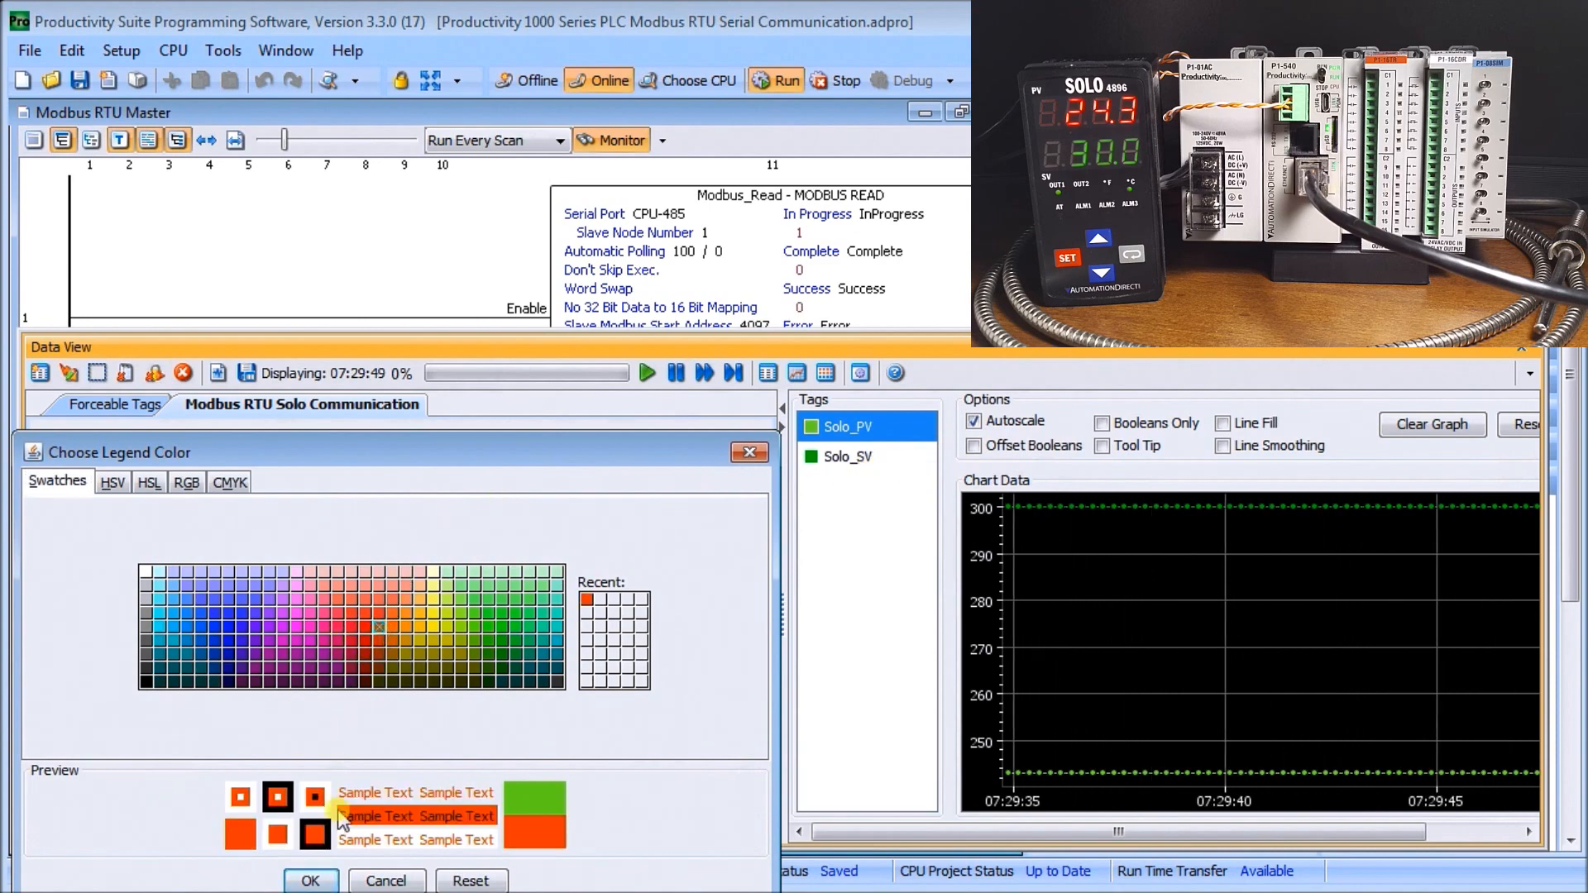